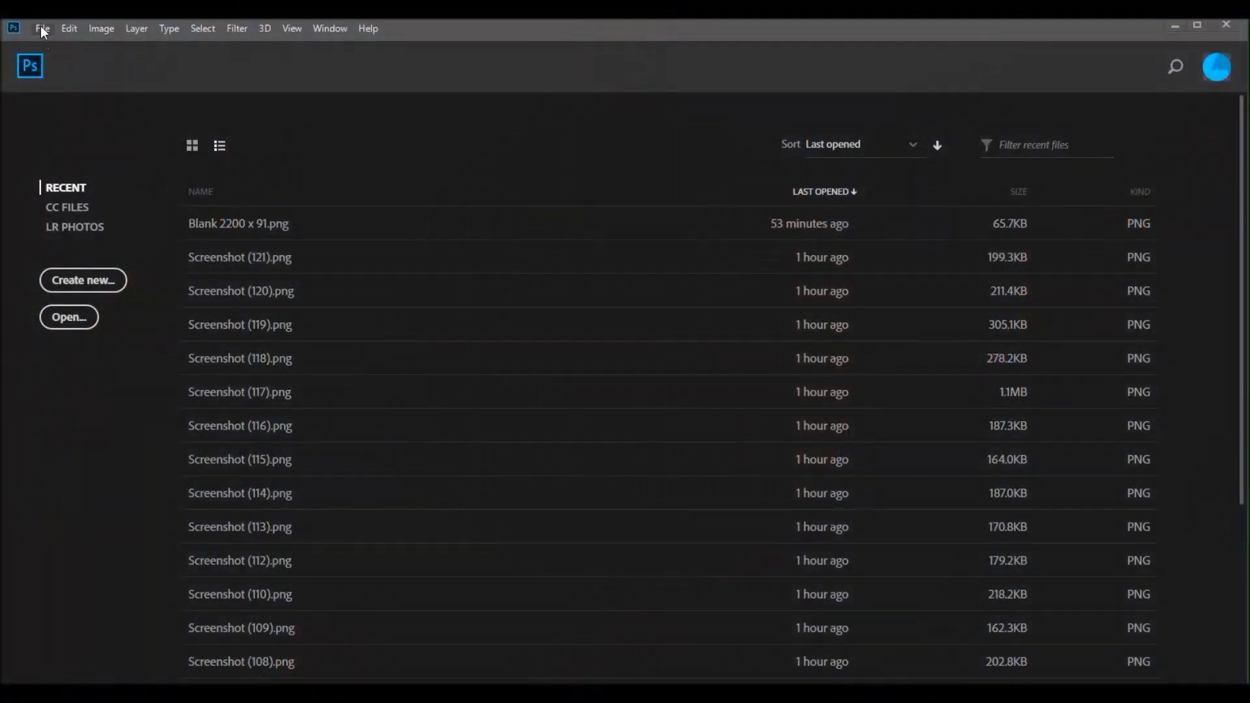
Start a new document from the File menu for the 8.5 × 11 in, 300 ppi white page.
{"action": "left_click", "coordinate": [45, 28]}
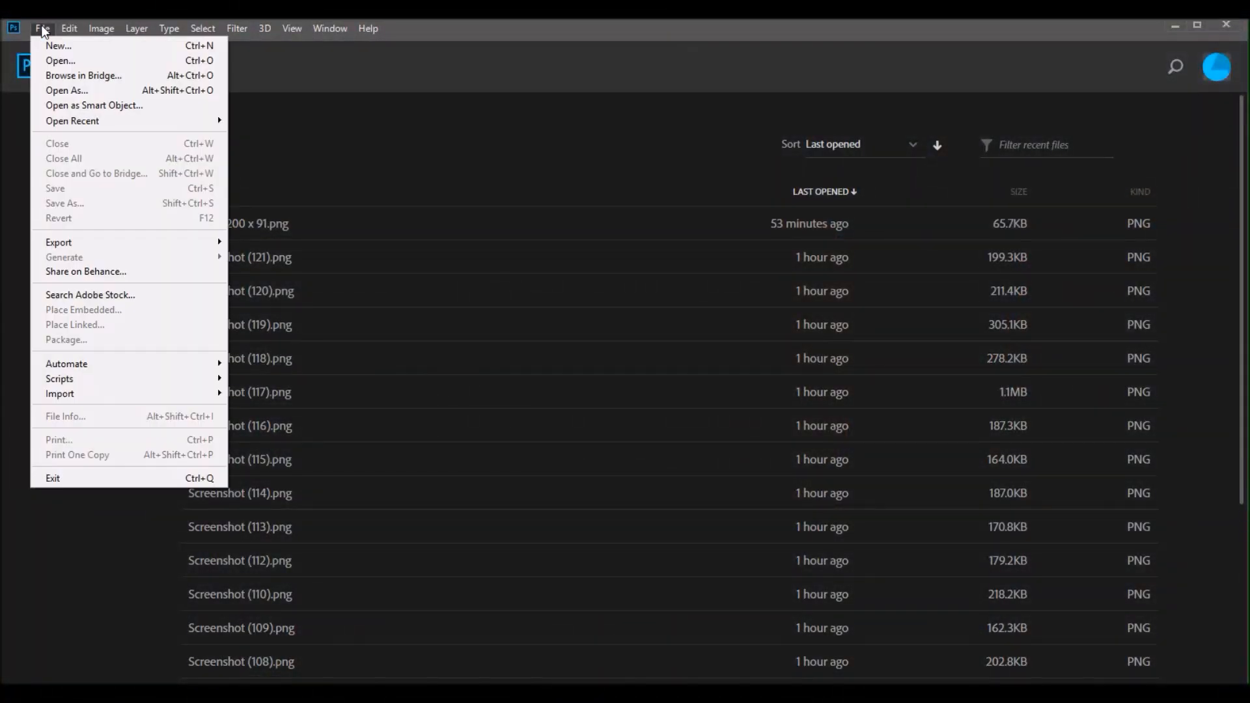
{"action": "mouse_move", "coordinate": [58, 44]}
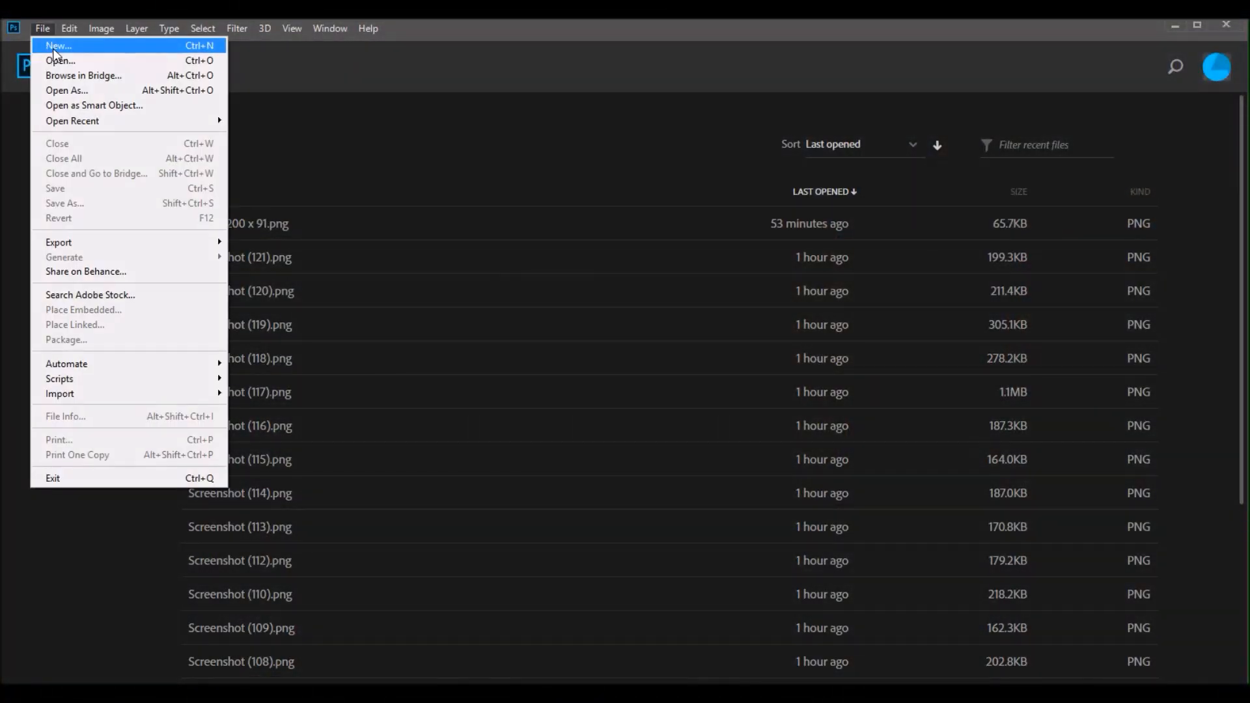
{"action": "left_click", "coordinate": [53, 44]}
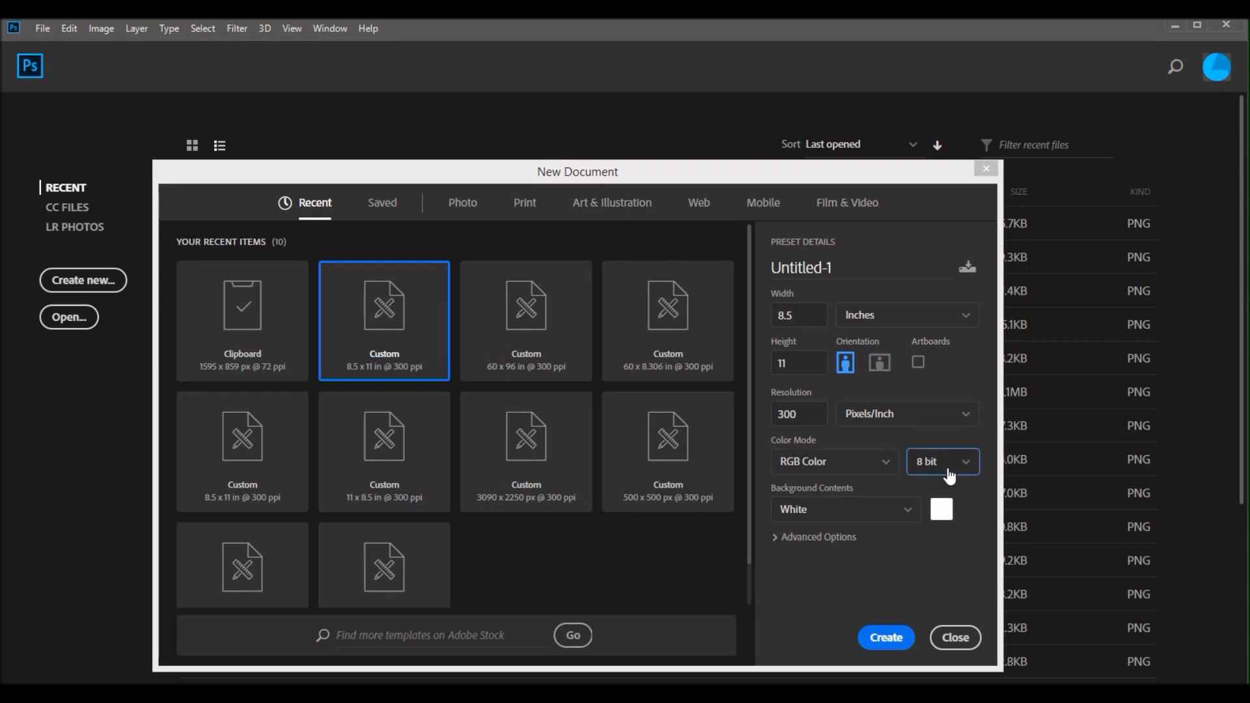
{"action": "mouse_move", "coordinate": [904, 655]}
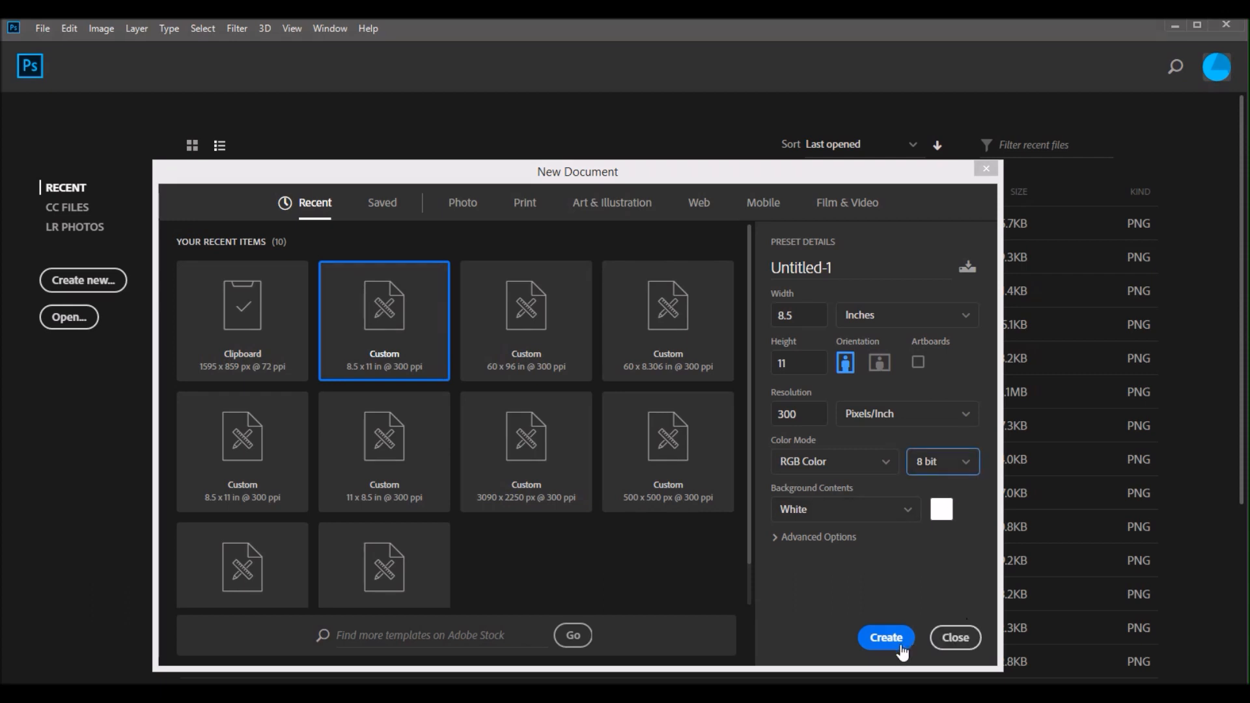
{"action": "mouse_move", "coordinate": [890, 654]}
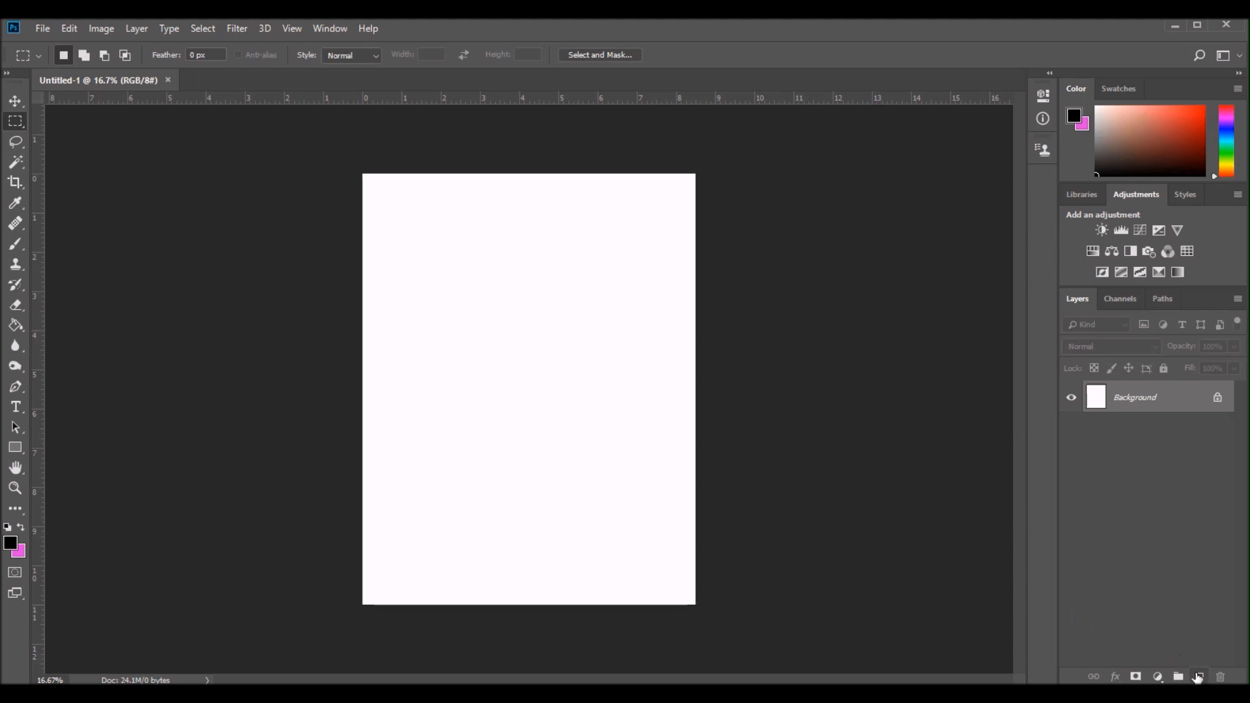
{"action": "mouse_move", "coordinate": [1196, 677]}
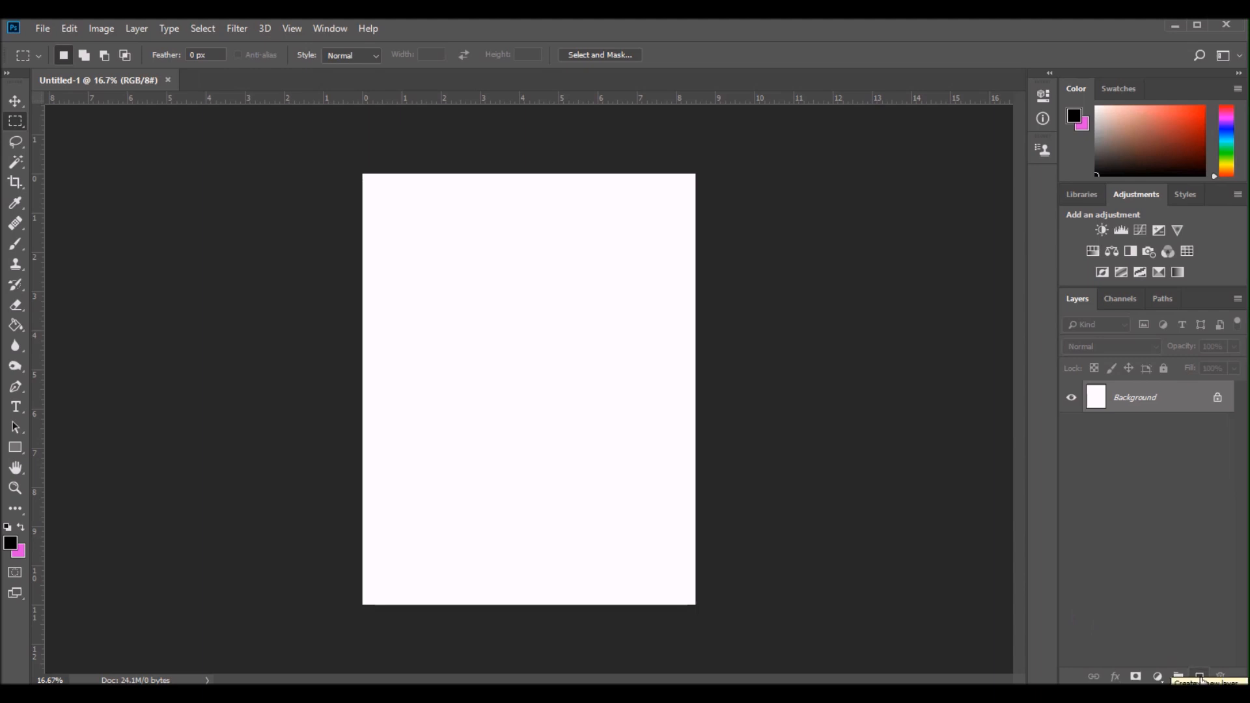
Add an empty layer above the background and rename it 1.
{"action": "left_click", "coordinate": [1197, 677]}
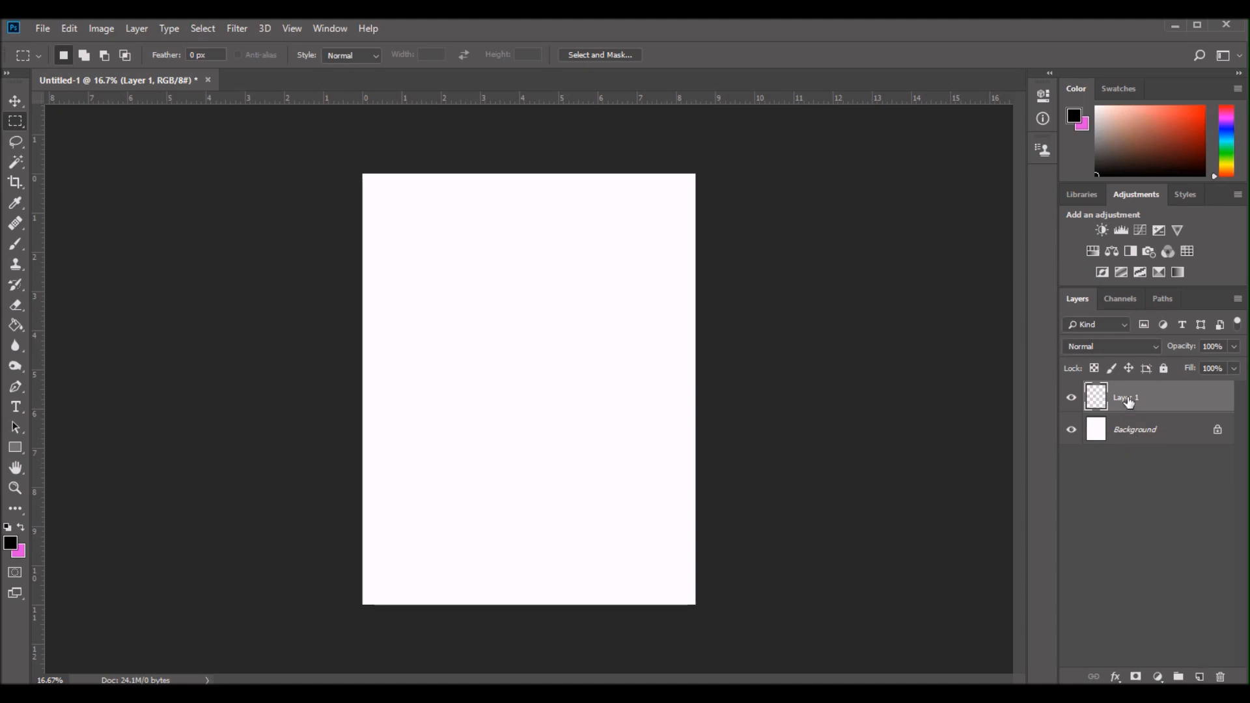
{"action": "double_click", "coordinate": [1127, 396]}
{"action": "type", "text": "1"}
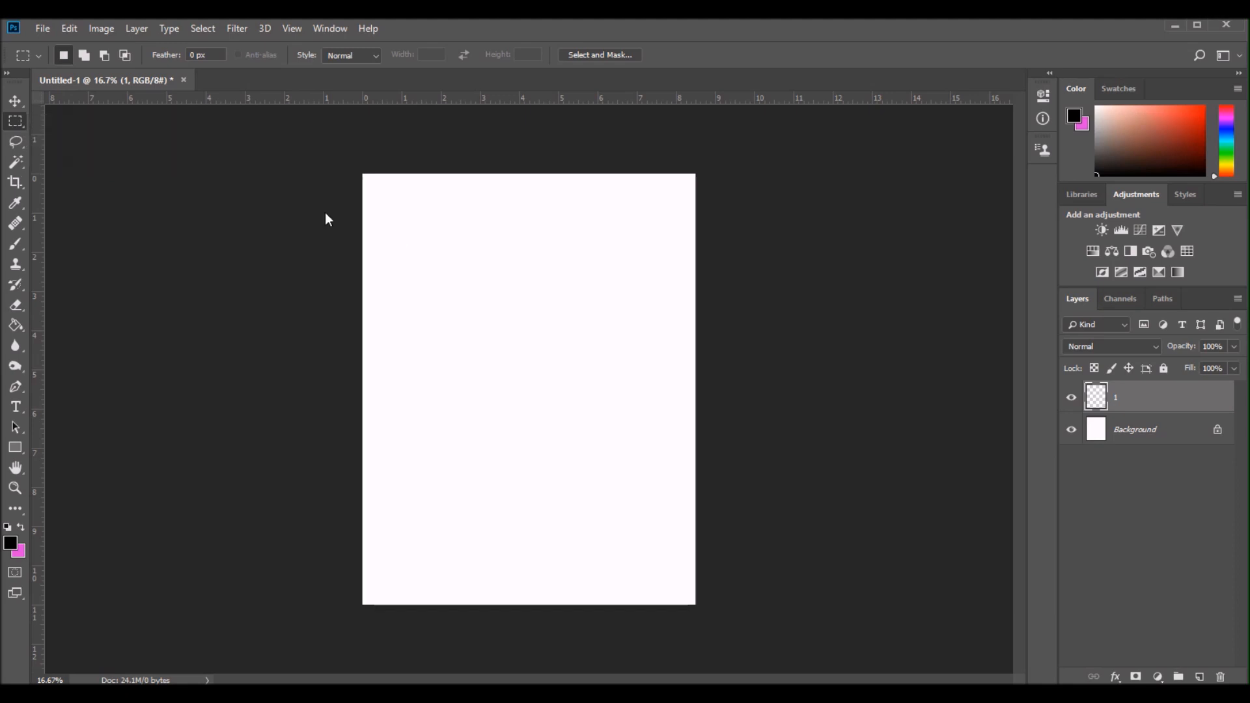
{"action": "mouse_move", "coordinate": [420, 196]}
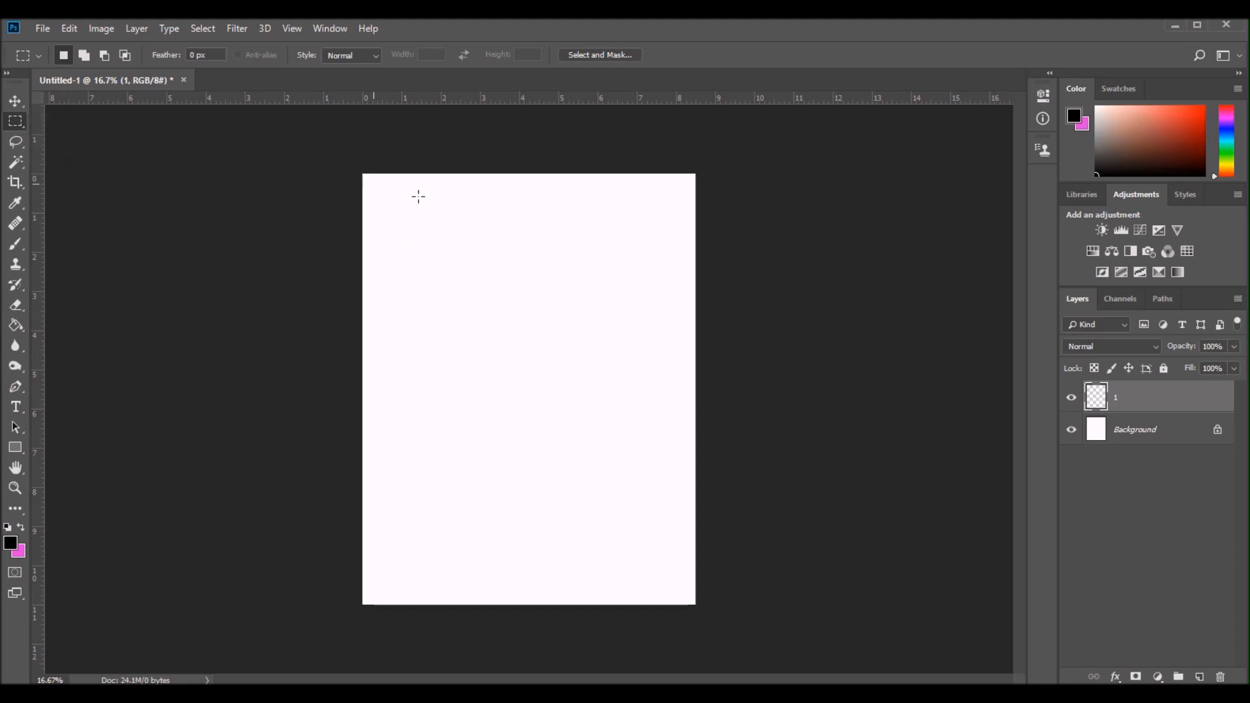
Select a tall rectangle in the page's top-left corner on layer 1, ready to fill.
{"action": "left_click_drag", "start_coordinate": [373, 184], "coordinate": [424, 203]}
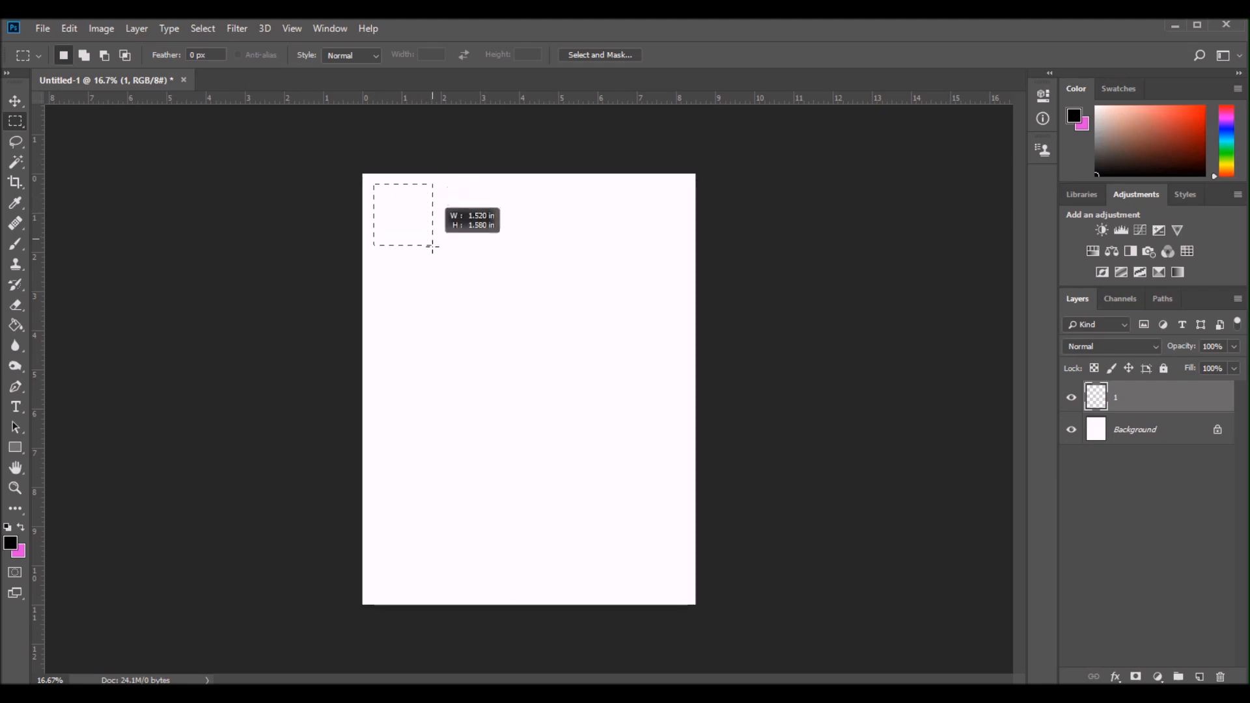
{"action": "left_click_drag", "start_coordinate": [434, 255], "coordinate": [435, 281]}
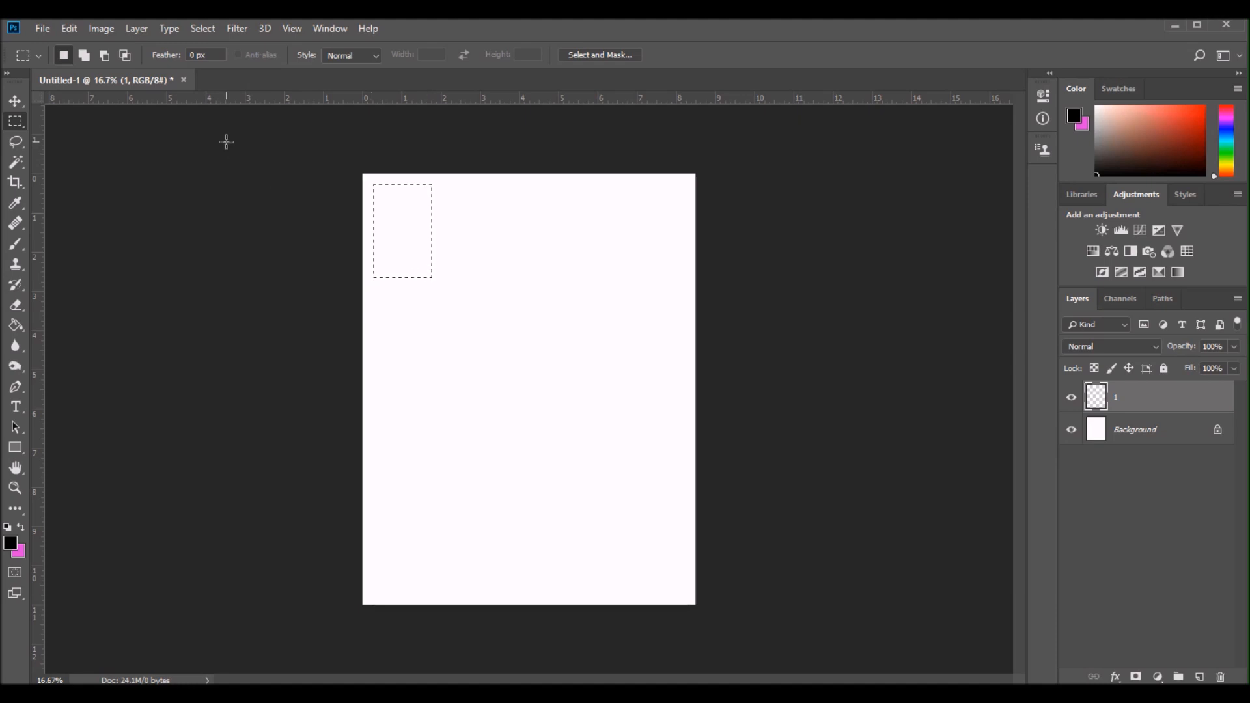
{"action": "left_click", "coordinate": [67, 29]}
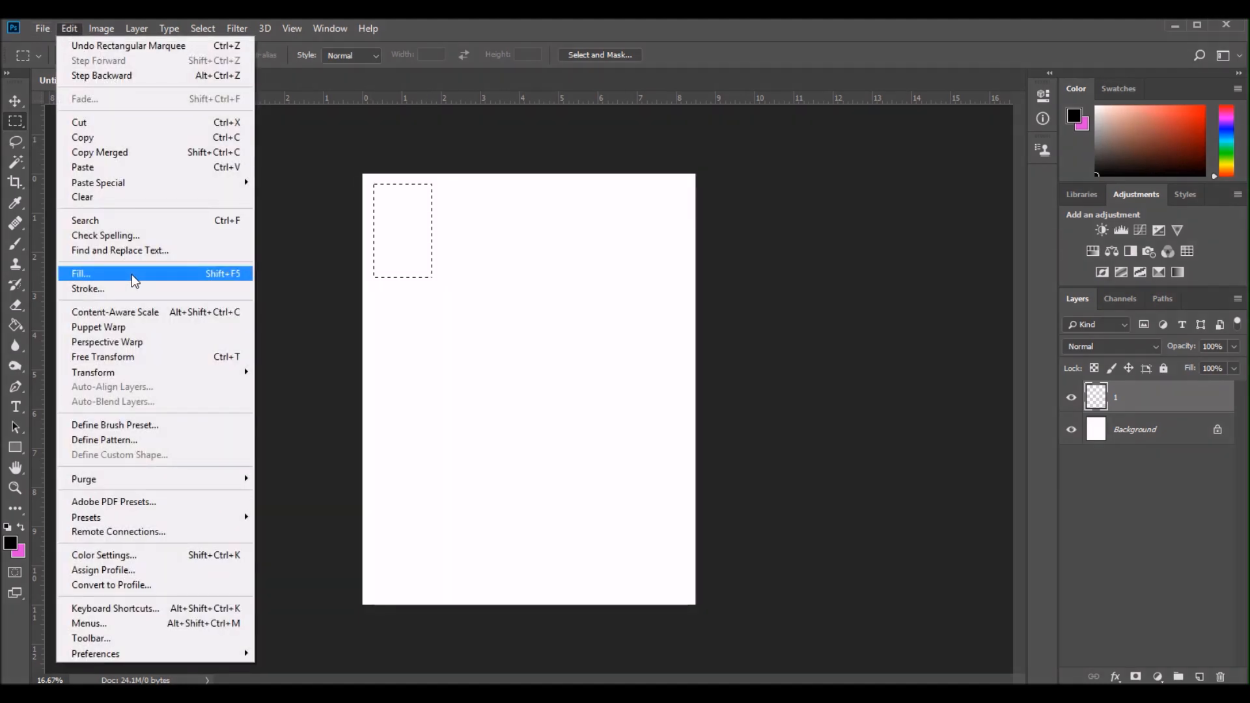
Fill the selection with custom colour #c112e7 via Edit > Fill.
{"action": "left_click", "coordinate": [81, 273]}
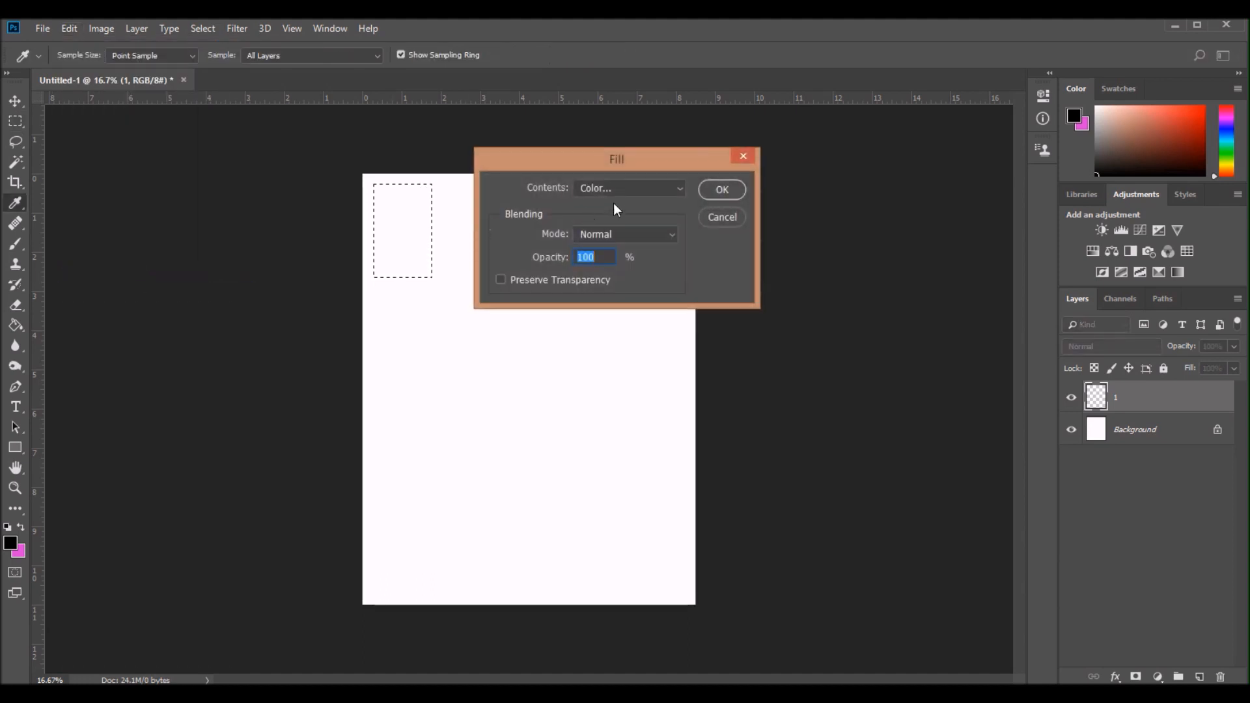
{"action": "mouse_move", "coordinate": [631, 207]}
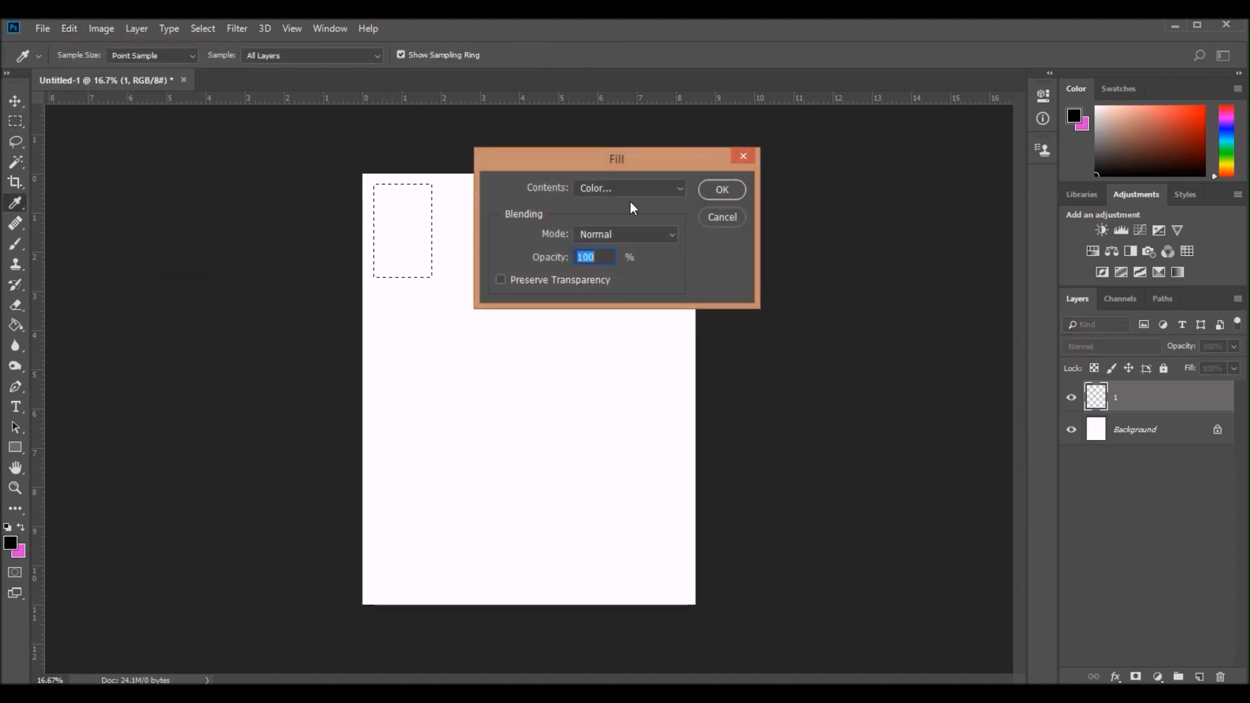
{"action": "left_click", "coordinate": [629, 188]}
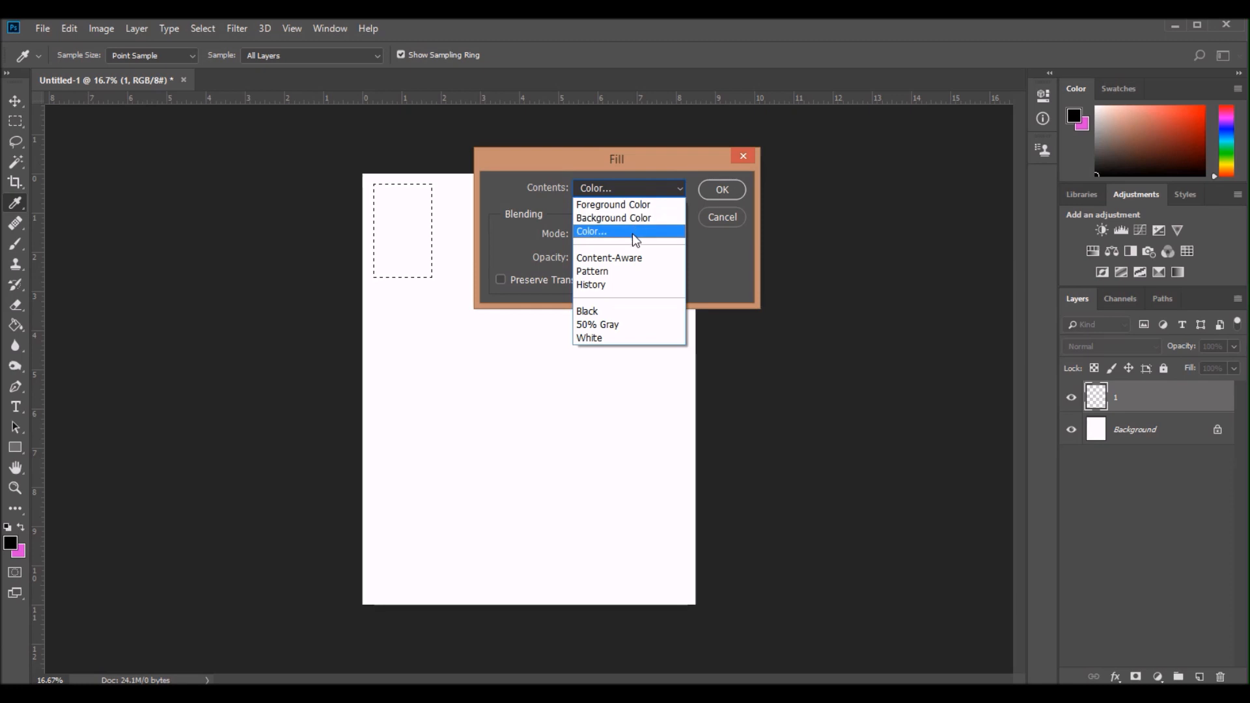
{"action": "left_click", "coordinate": [593, 232]}
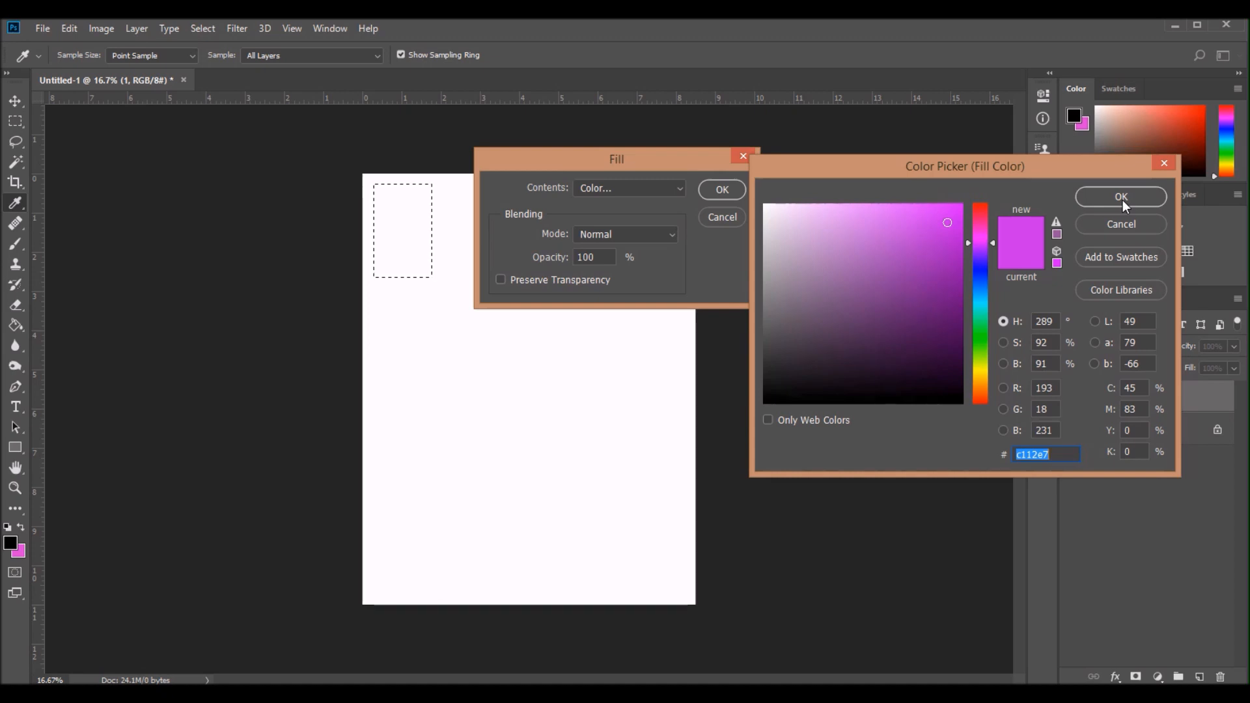
{"action": "left_click", "coordinate": [1119, 196]}
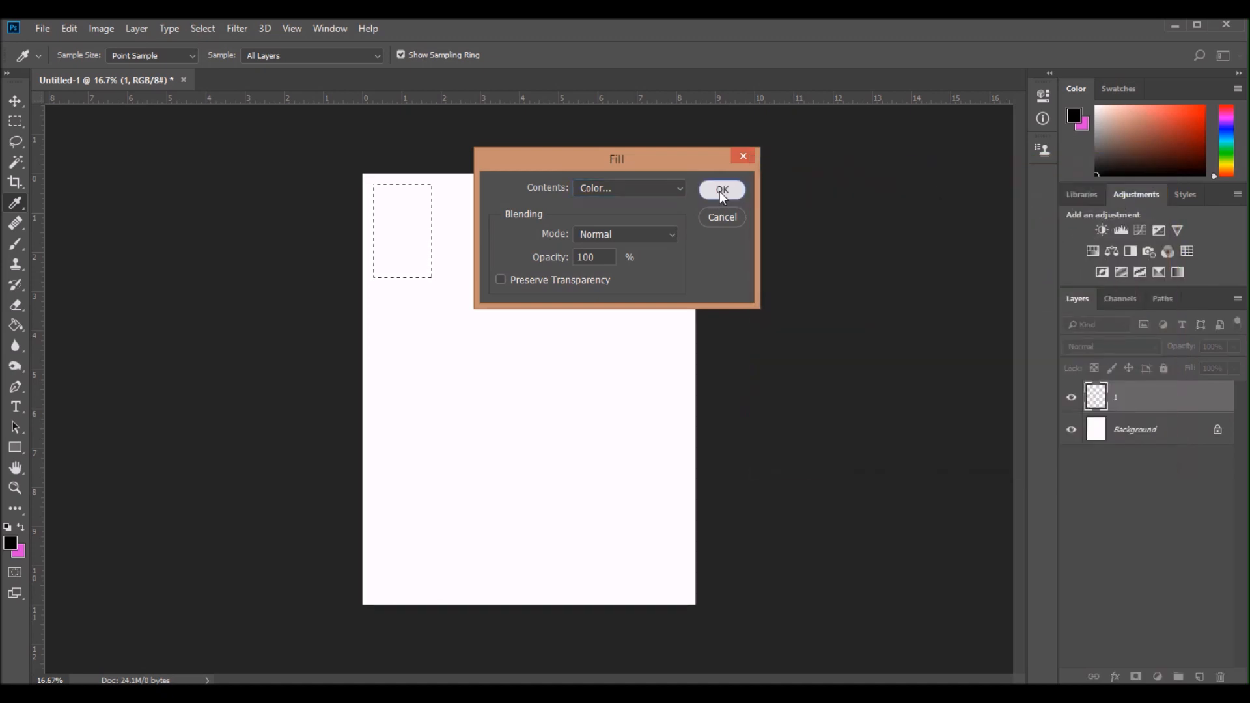
{"action": "left_click", "coordinate": [721, 190]}
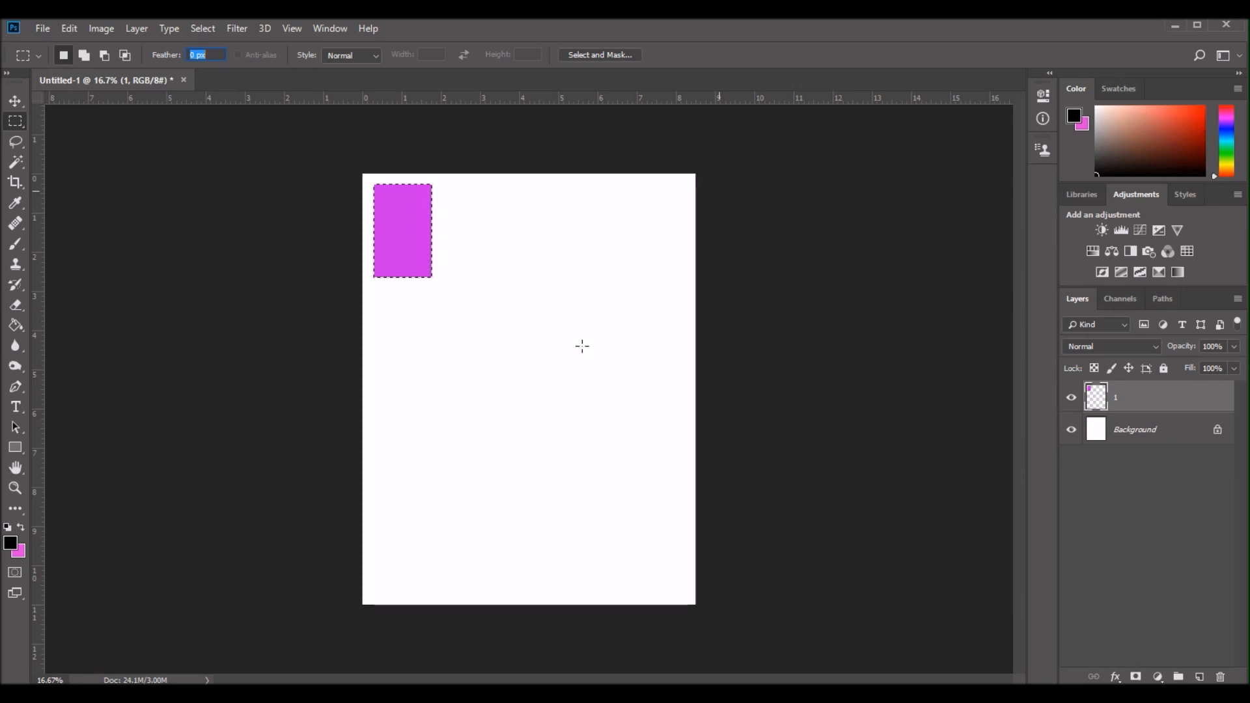
{"action": "mouse_move", "coordinate": [801, 416]}
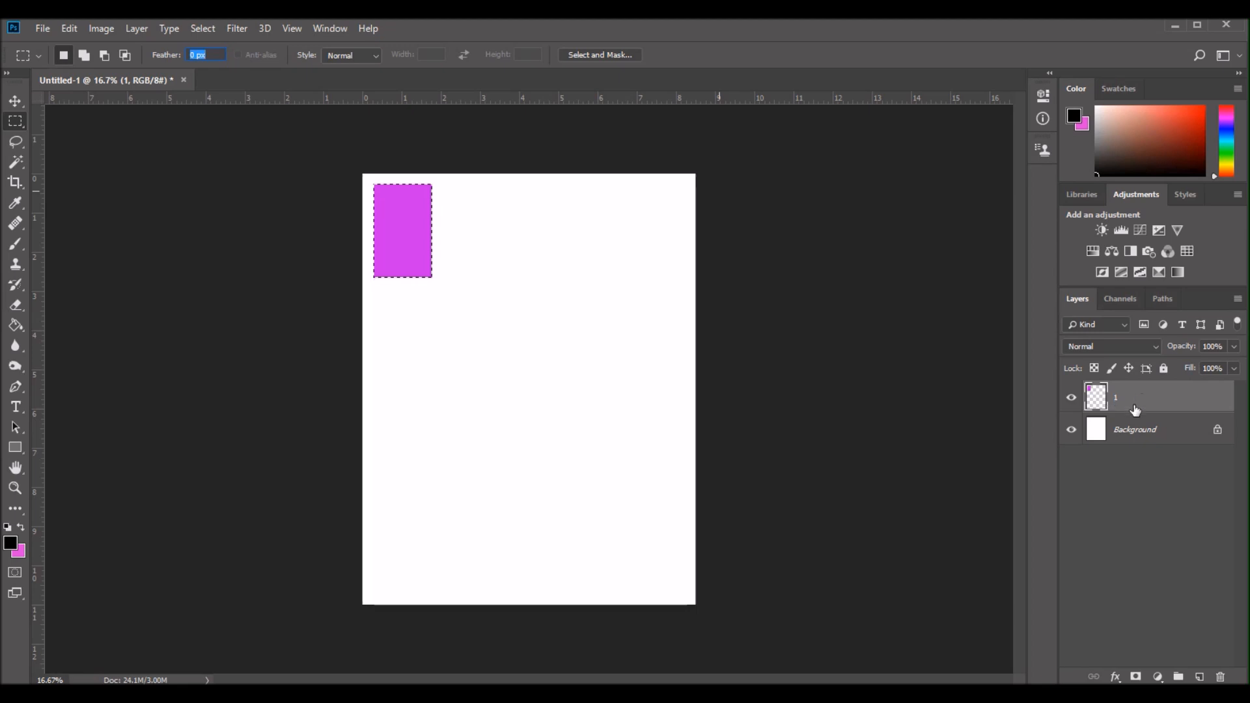
Duplicate layer 1 as layer 2 and move the copied box beside the first one.
{"action": "right_click", "coordinate": [1135, 396]}
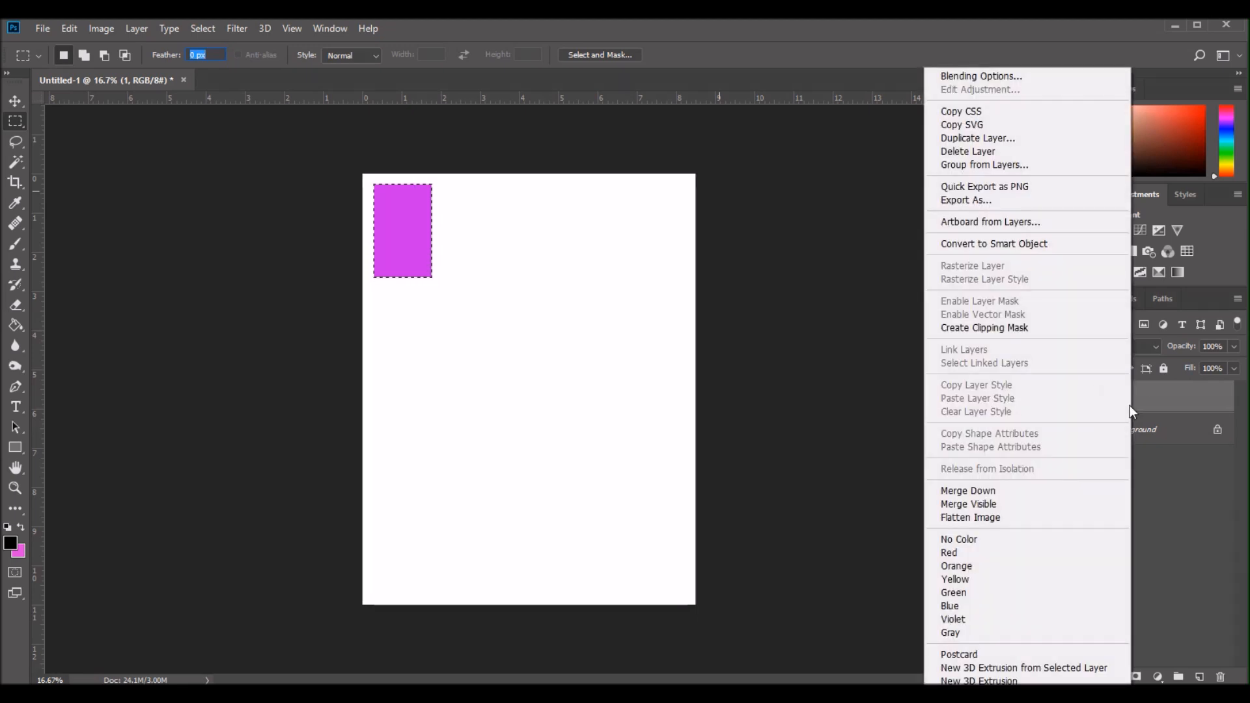
{"action": "left_click", "coordinate": [978, 138]}
{"action": "type", "text": "2"}
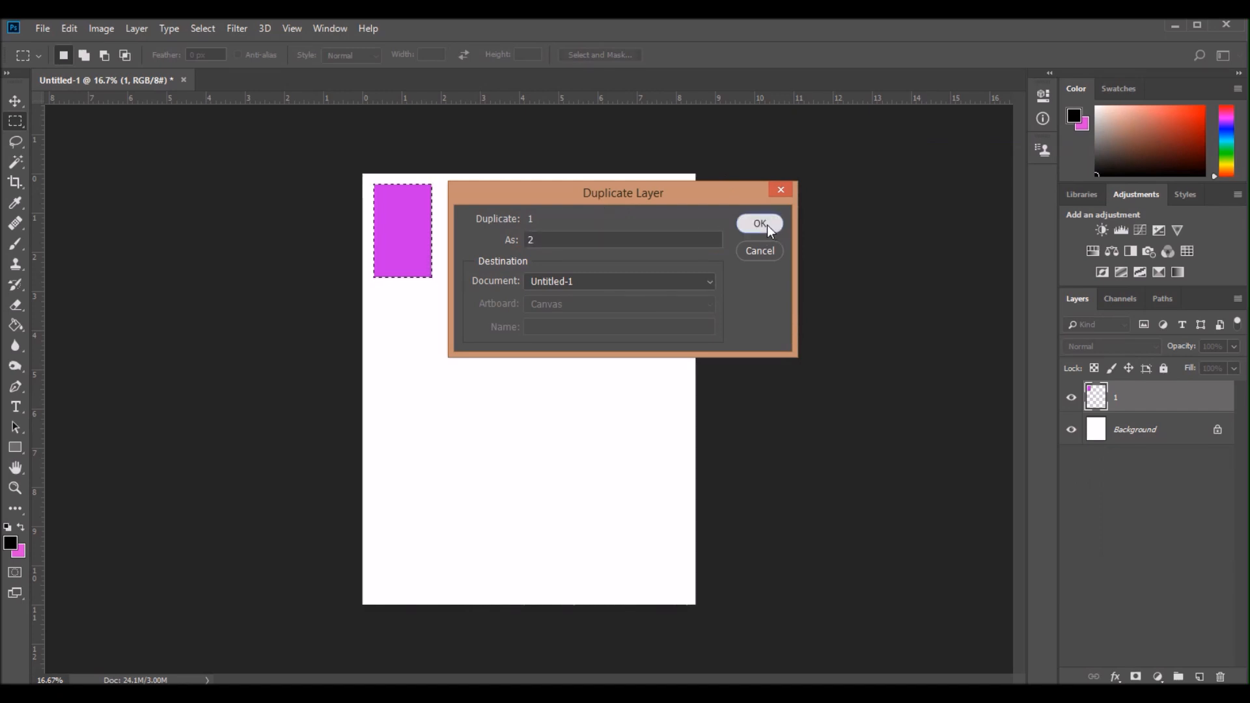
{"action": "left_click", "coordinate": [758, 224]}
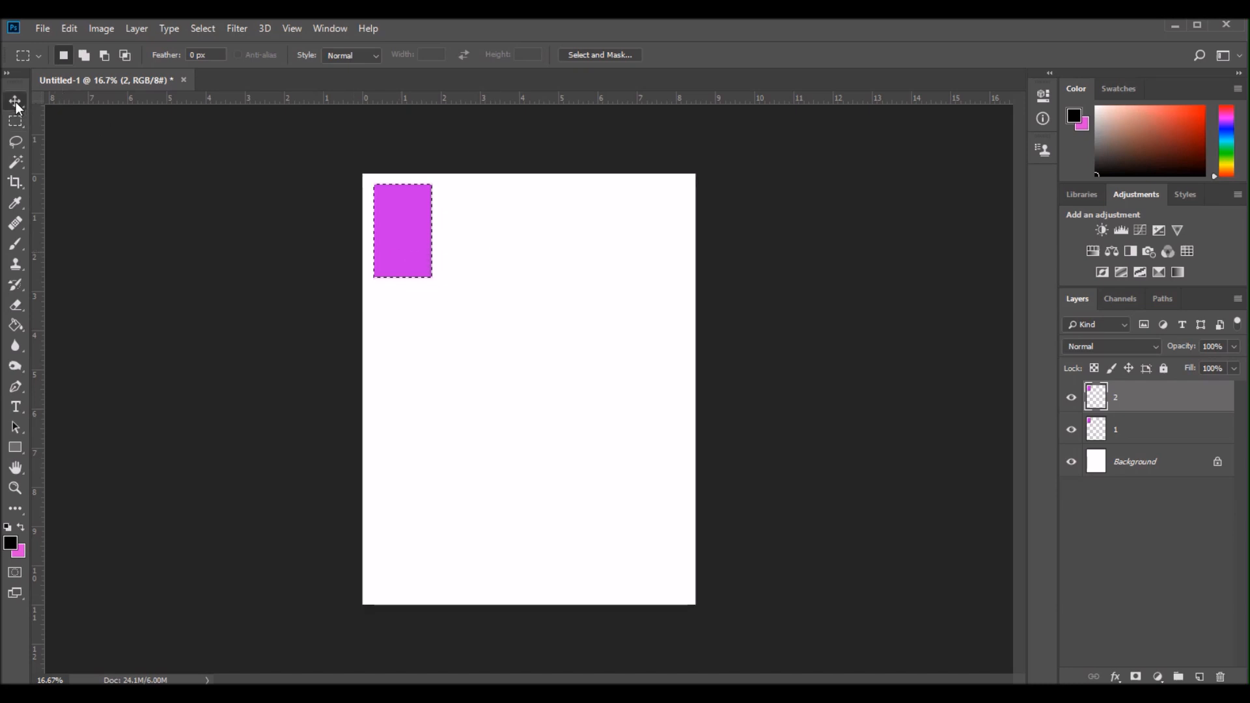
{"action": "left_click_drag", "start_coordinate": [402, 232], "coordinate": [466, 232]}
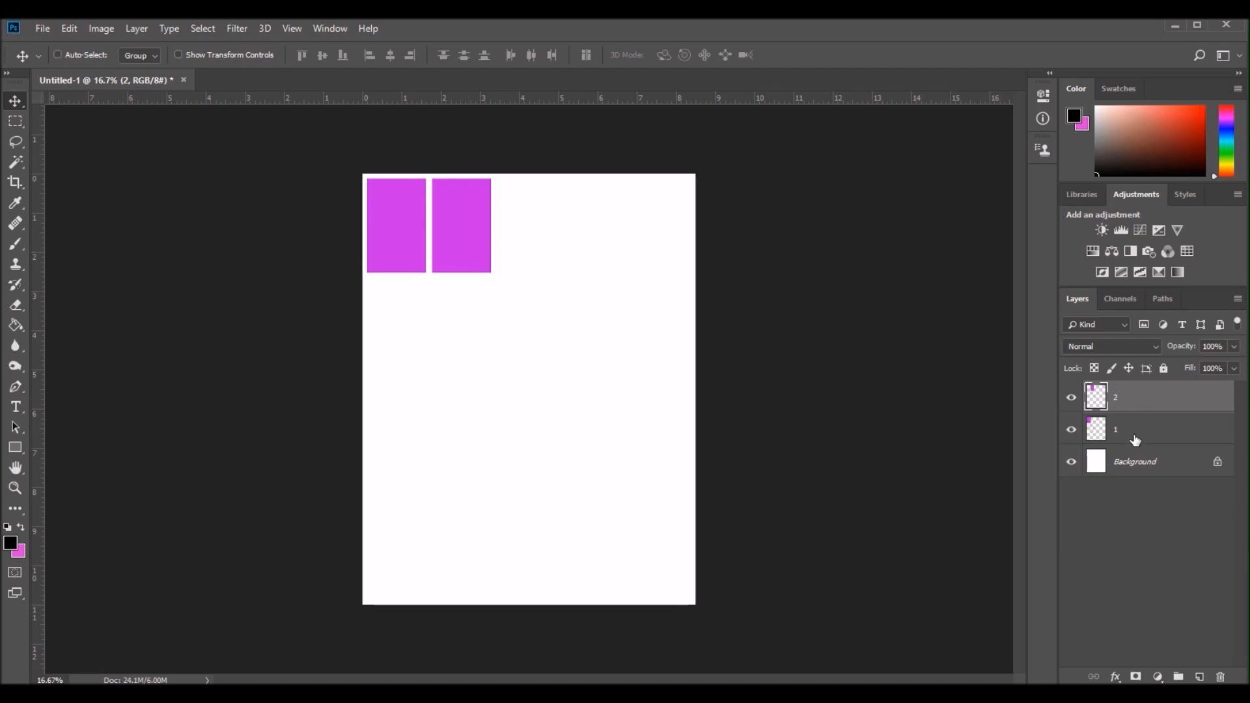
{"action": "left_click", "coordinate": [1149, 428]}
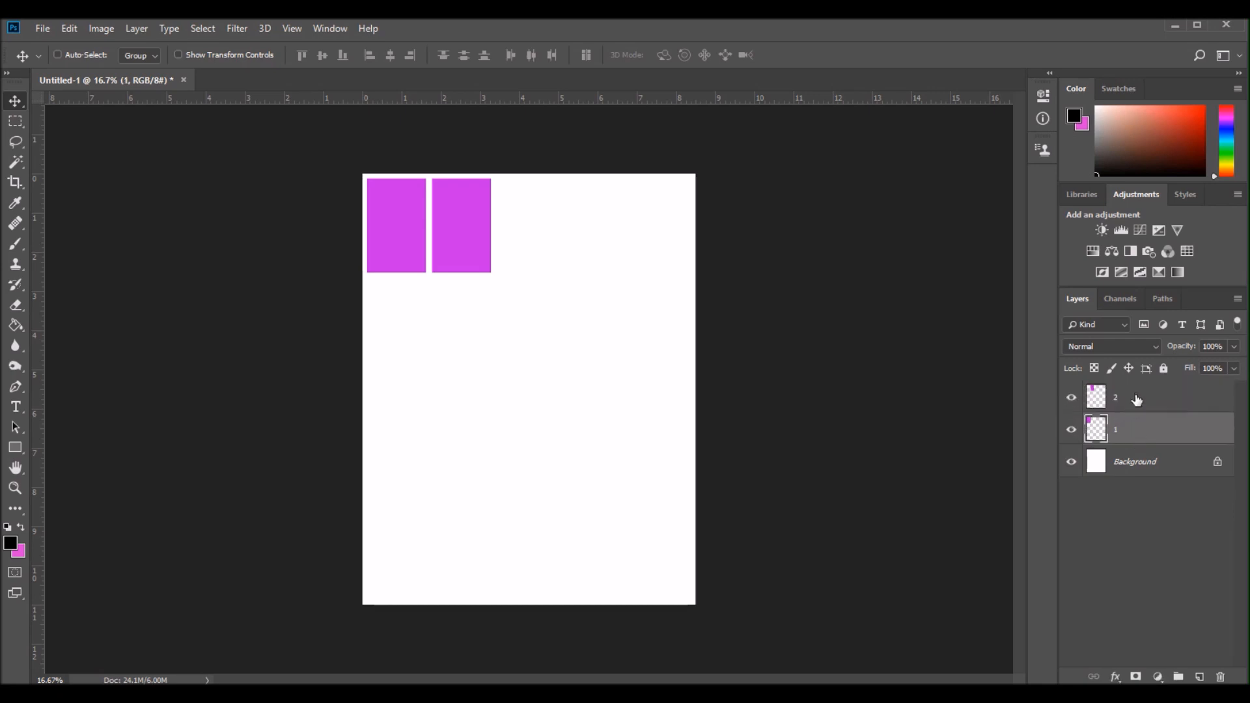
Reorder layer 2, then duplicate it as layer 3 and place layer 3 below it.
{"action": "left_click_drag", "start_coordinate": [1116, 397], "coordinate": [1115, 435]}
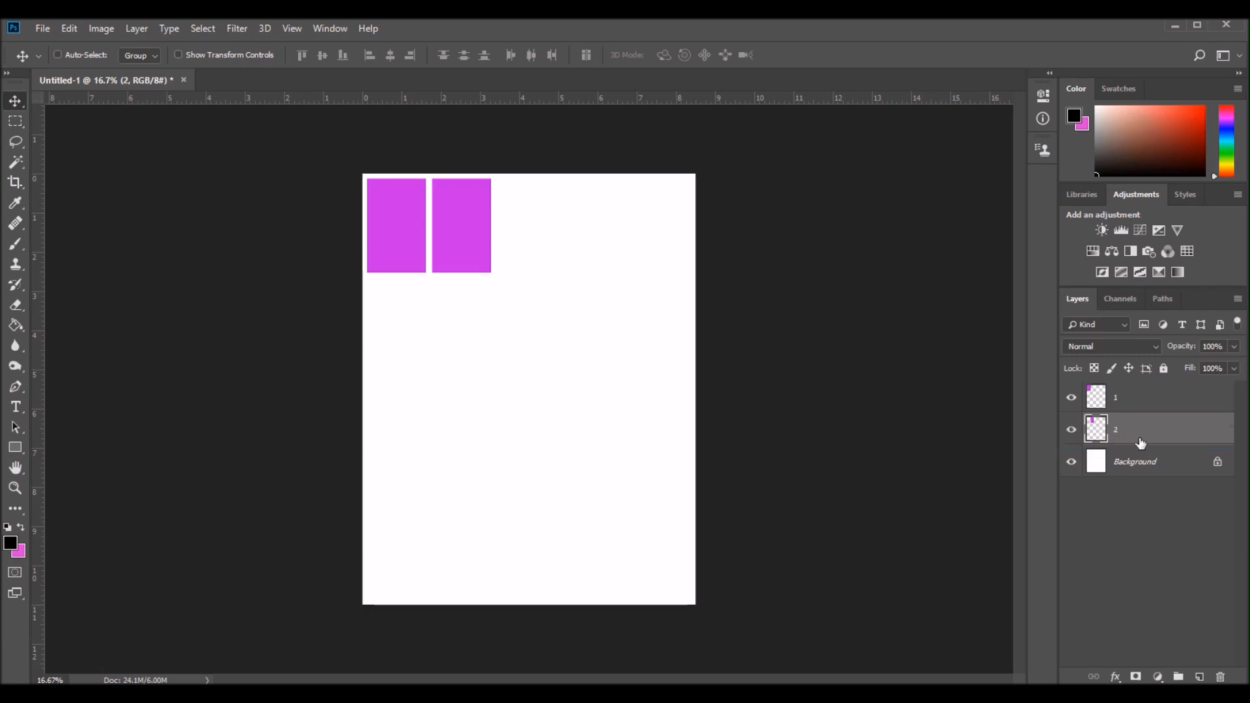
{"action": "right_click", "coordinate": [1140, 428]}
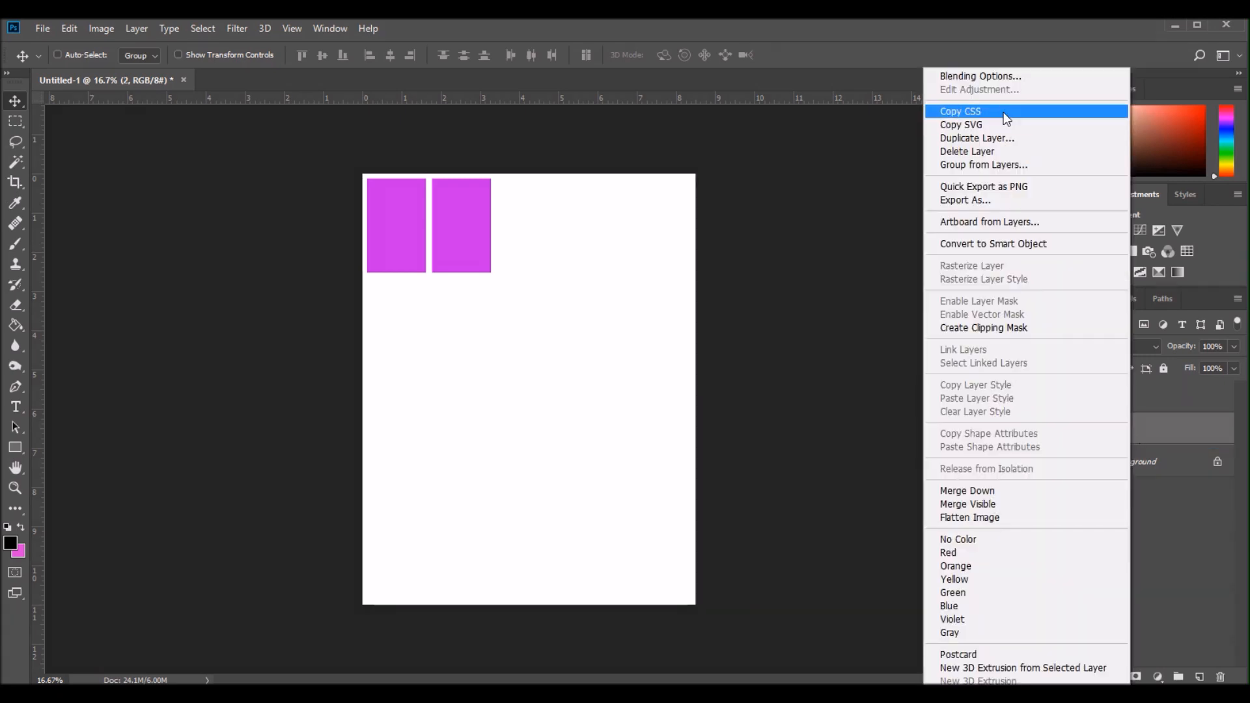
{"action": "left_click", "coordinate": [976, 138]}
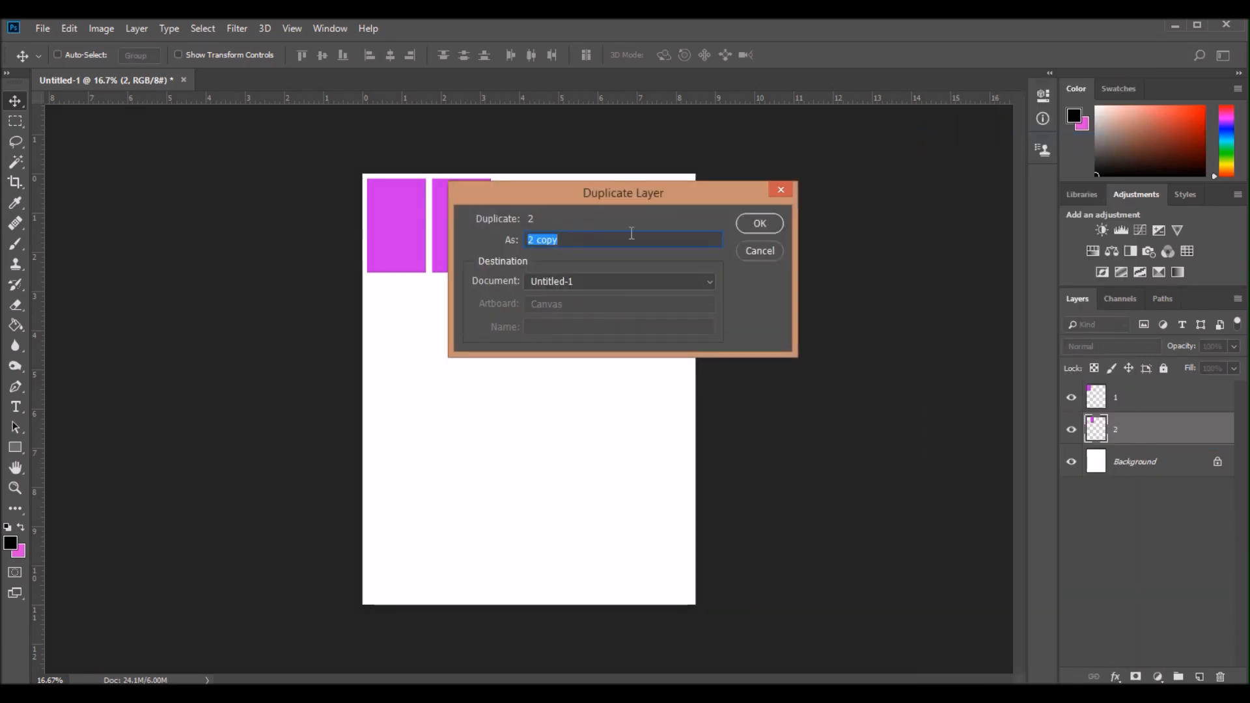
{"action": "type", "text": "3"}
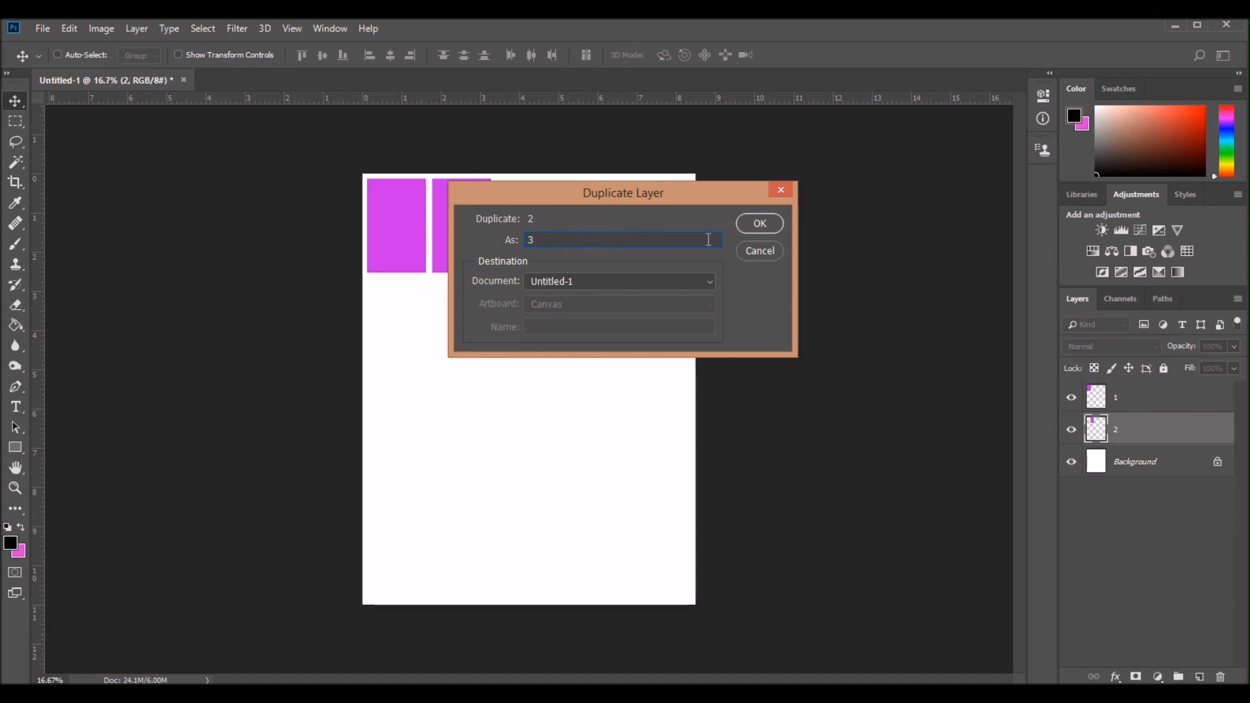
{"action": "left_click", "coordinate": [759, 222]}
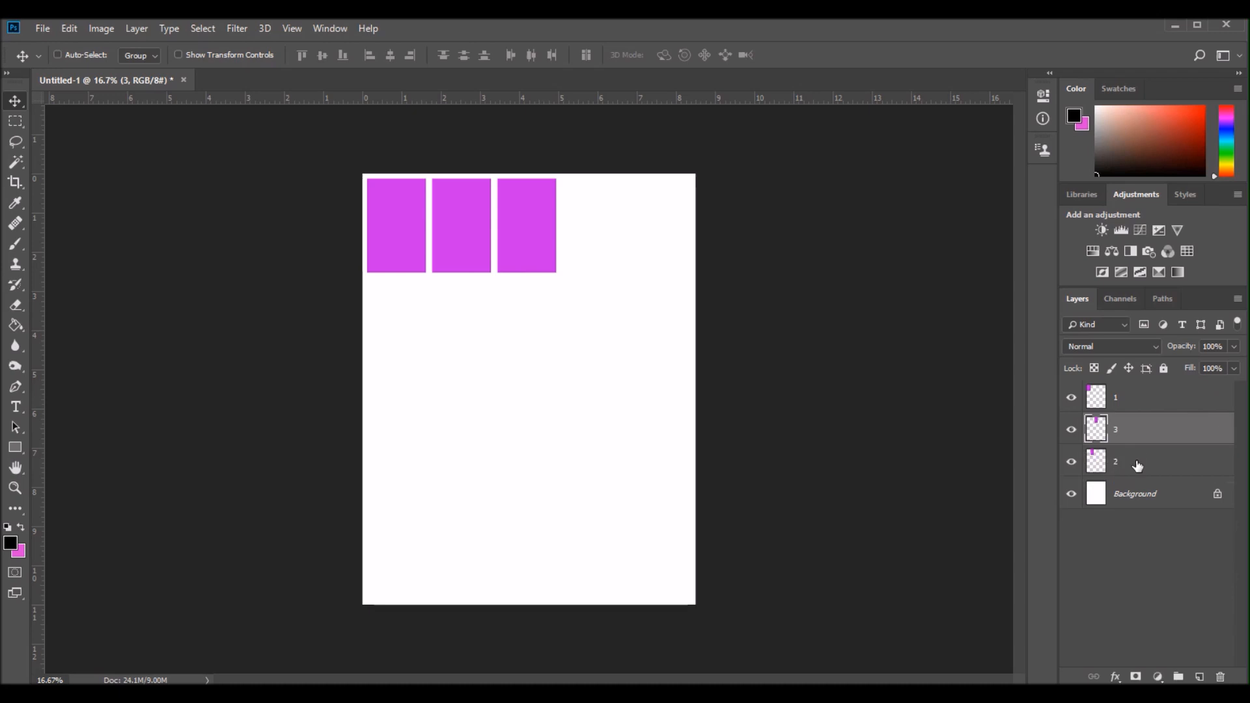
{"action": "left_click_drag", "start_coordinate": [1114, 428], "coordinate": [1114, 462]}
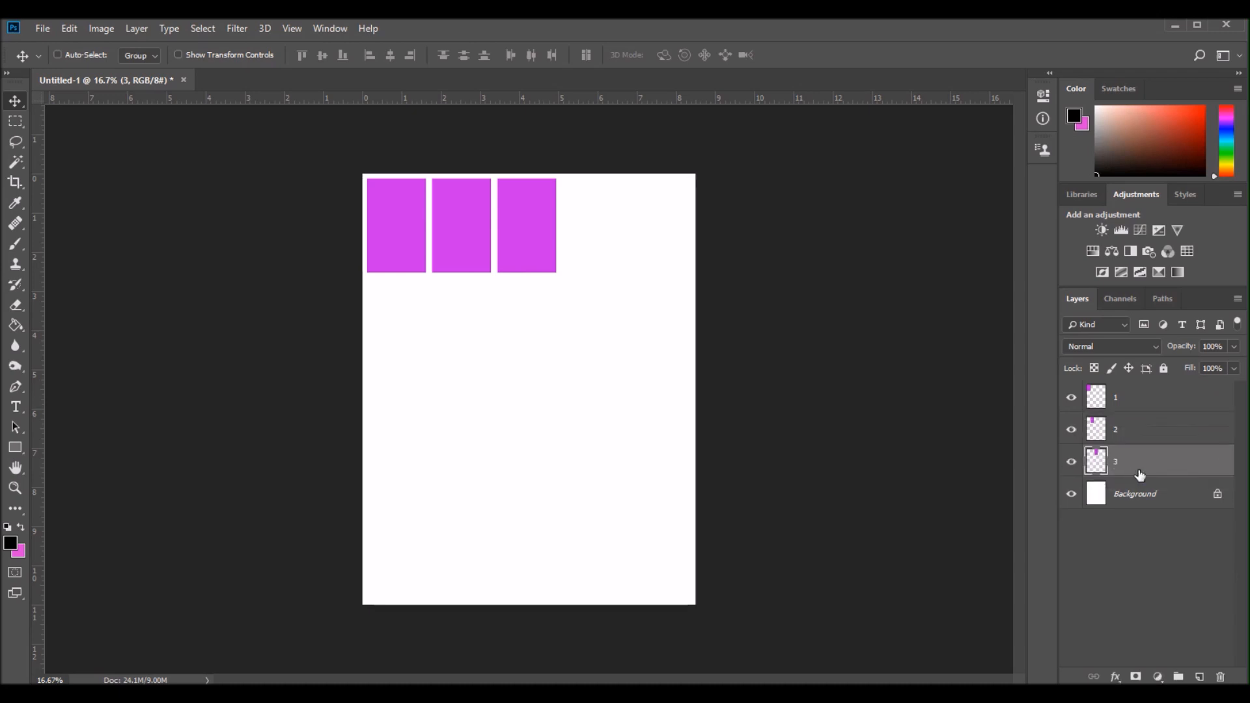
Duplicate layer 3 as 4 and layer 4 as 5, moving the fifth box to the row's end.
{"action": "right_click", "coordinate": [1140, 474]}
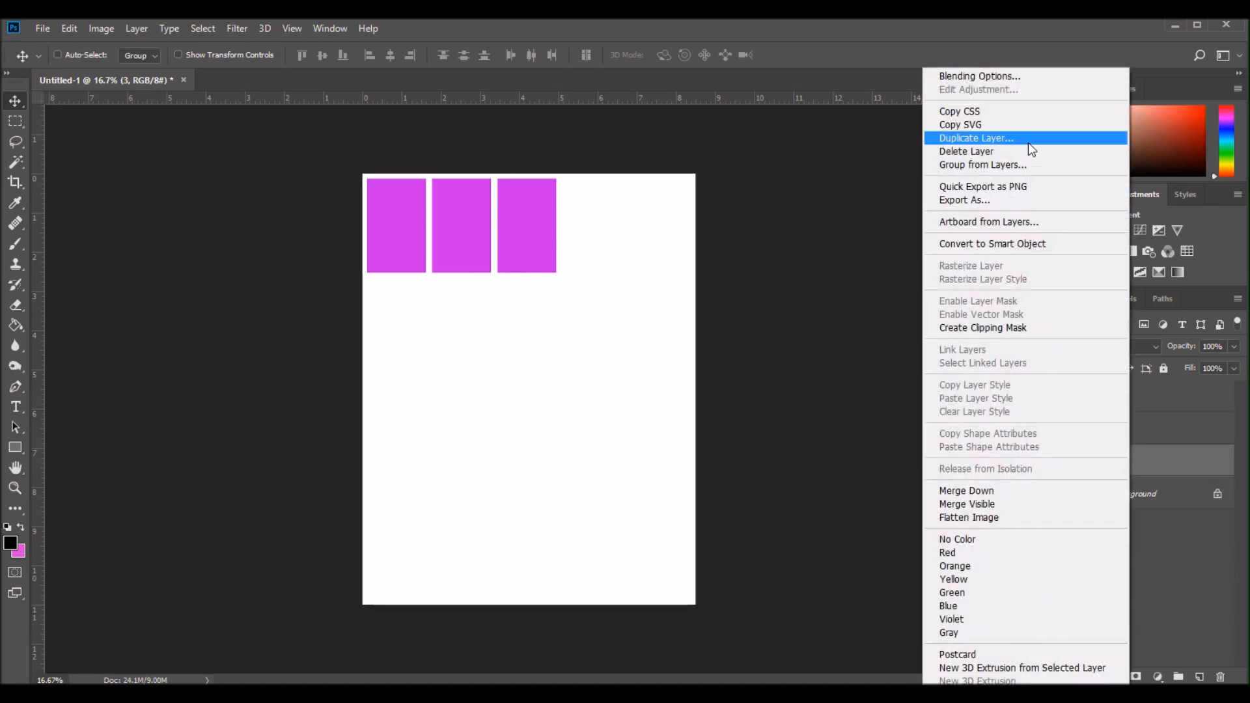
{"action": "left_click", "coordinate": [975, 138]}
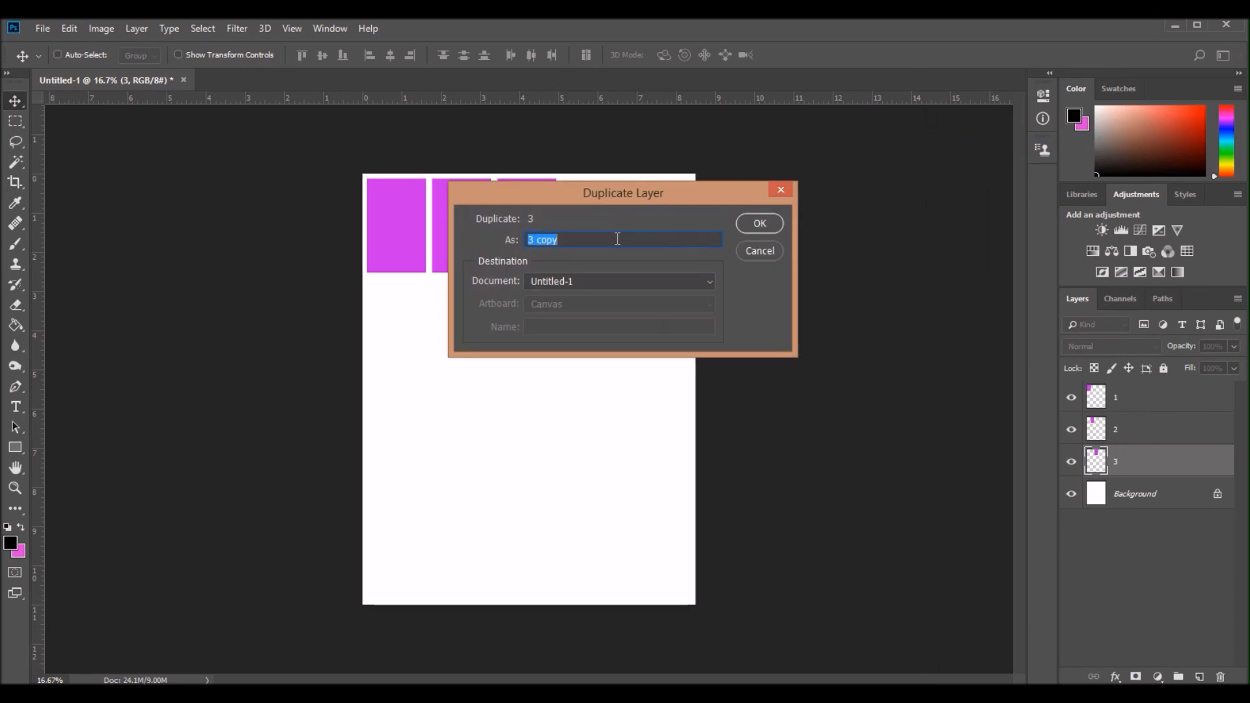
{"action": "type", "text": "4"}
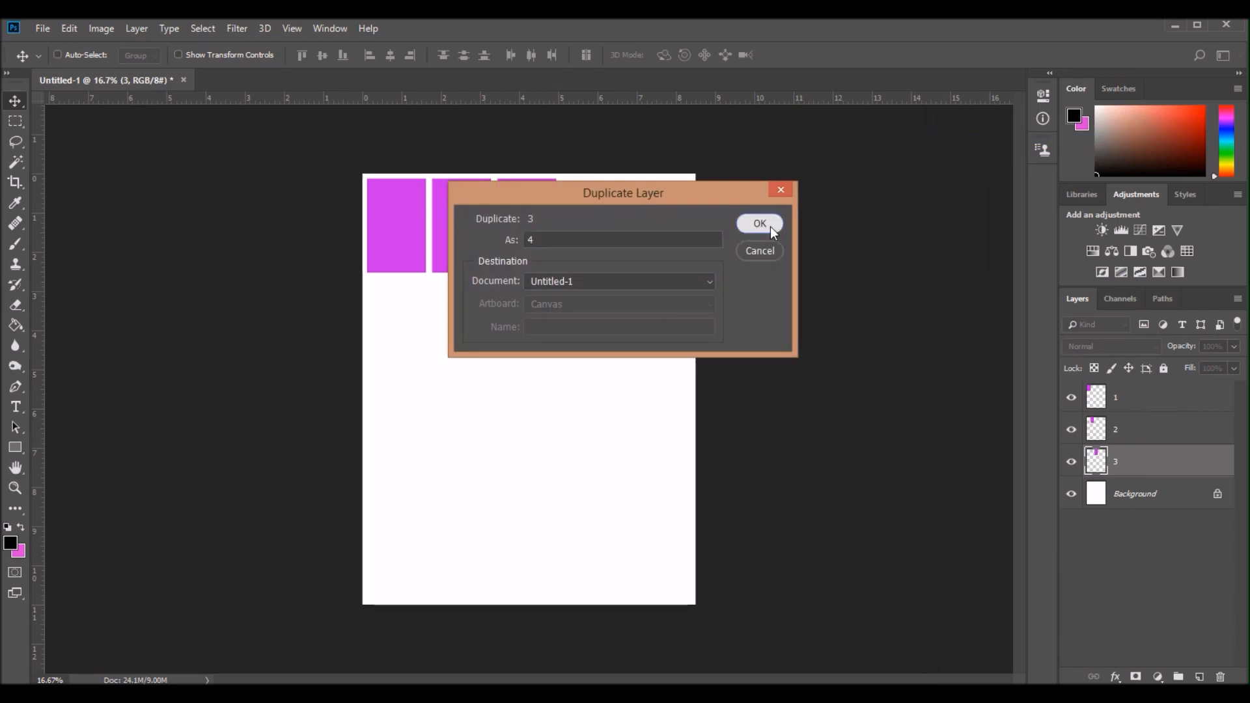
{"action": "left_click", "coordinate": [759, 223]}
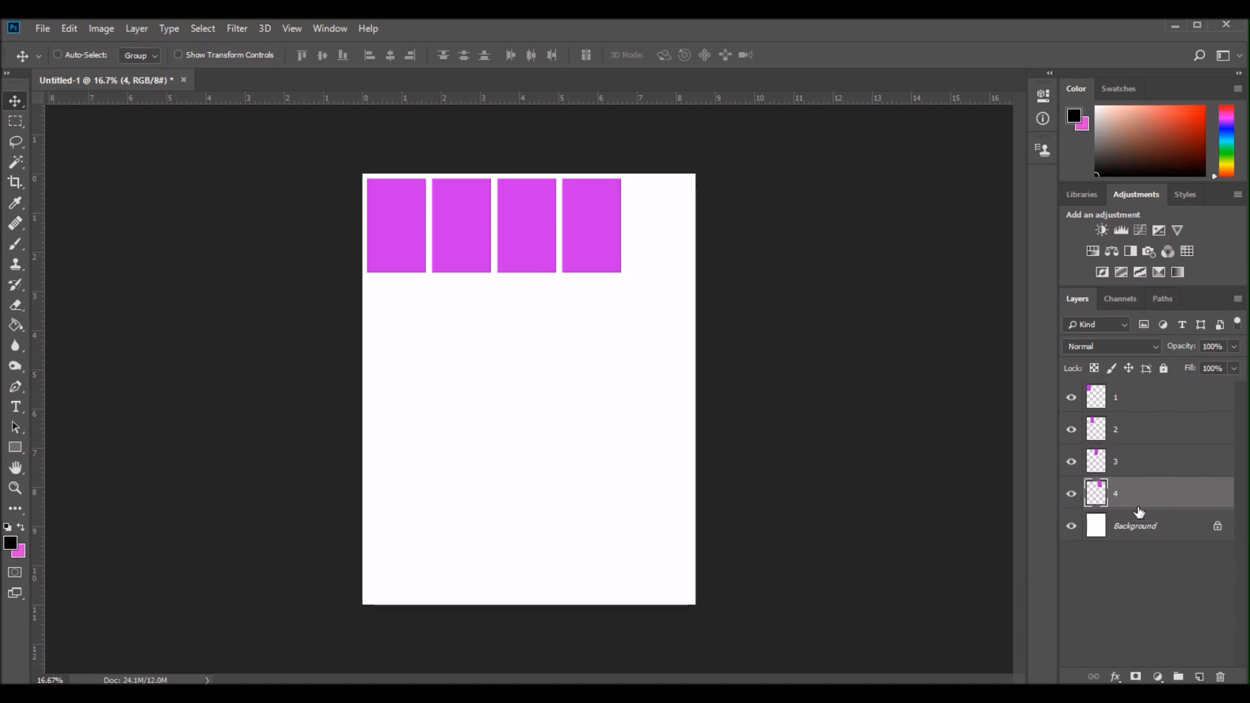
{"action": "right_click", "coordinate": [1140, 513]}
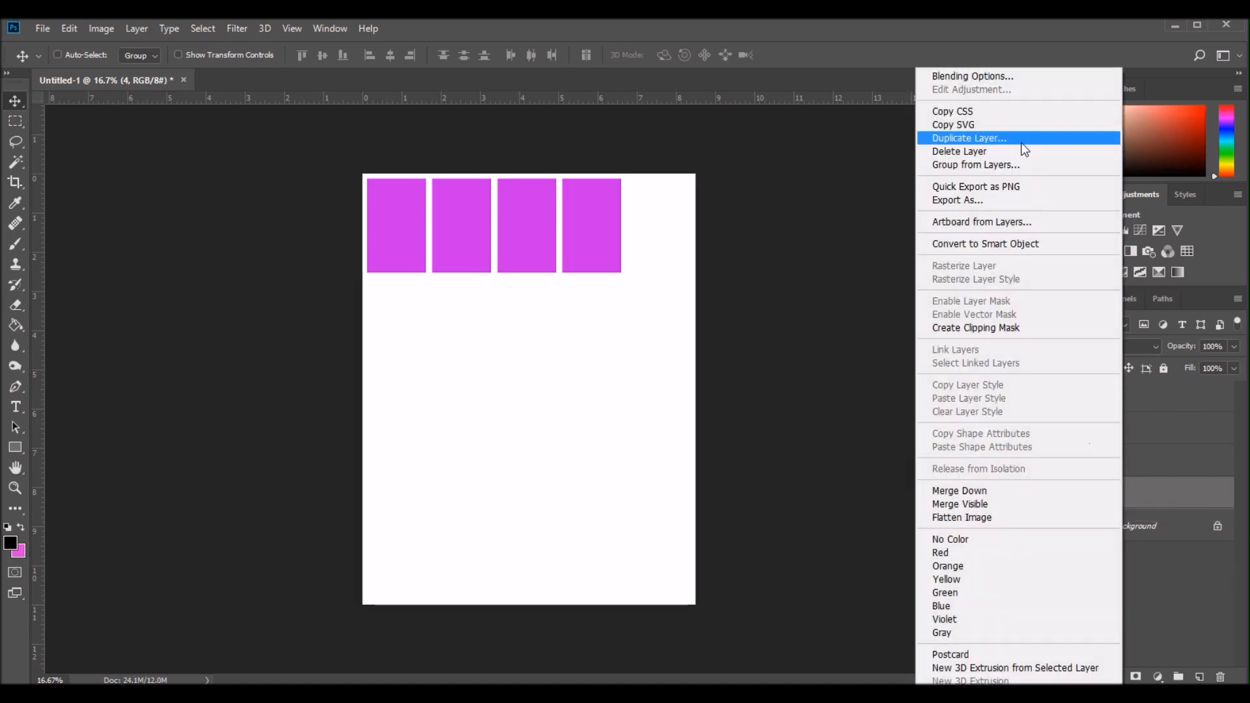
{"action": "left_click", "coordinate": [968, 138]}
{"action": "type", "text": "5"}
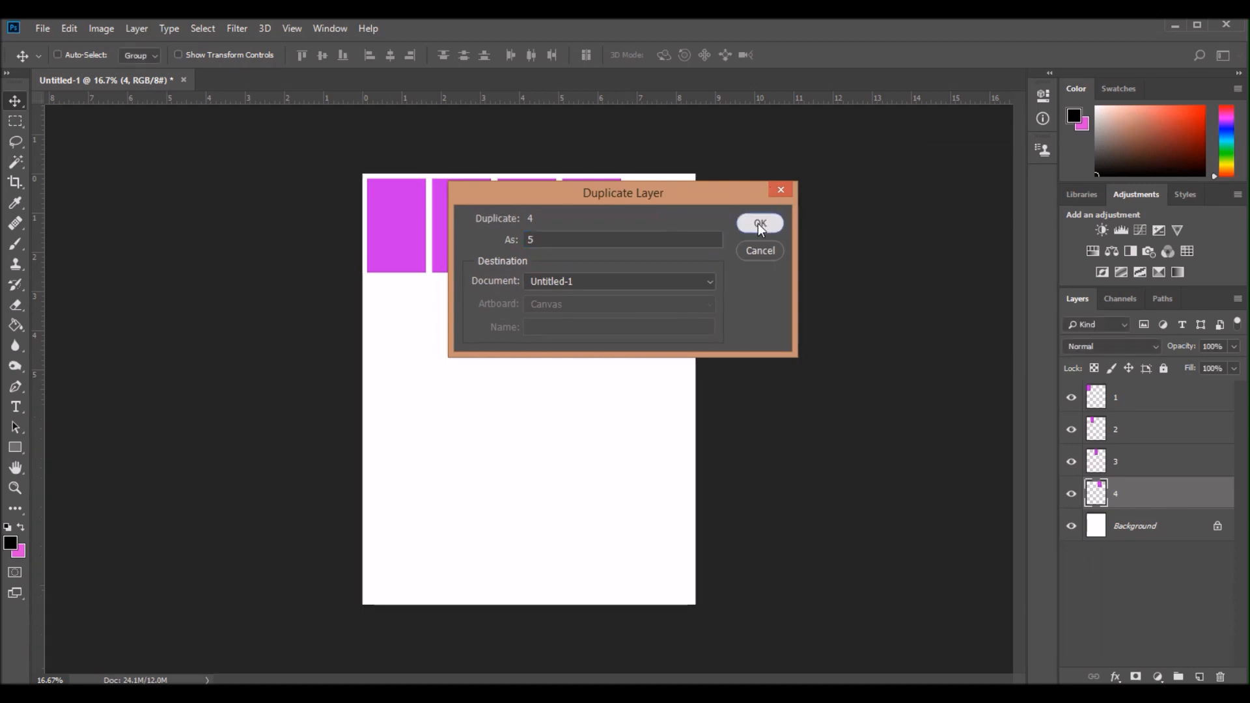
{"action": "left_click", "coordinate": [758, 222]}
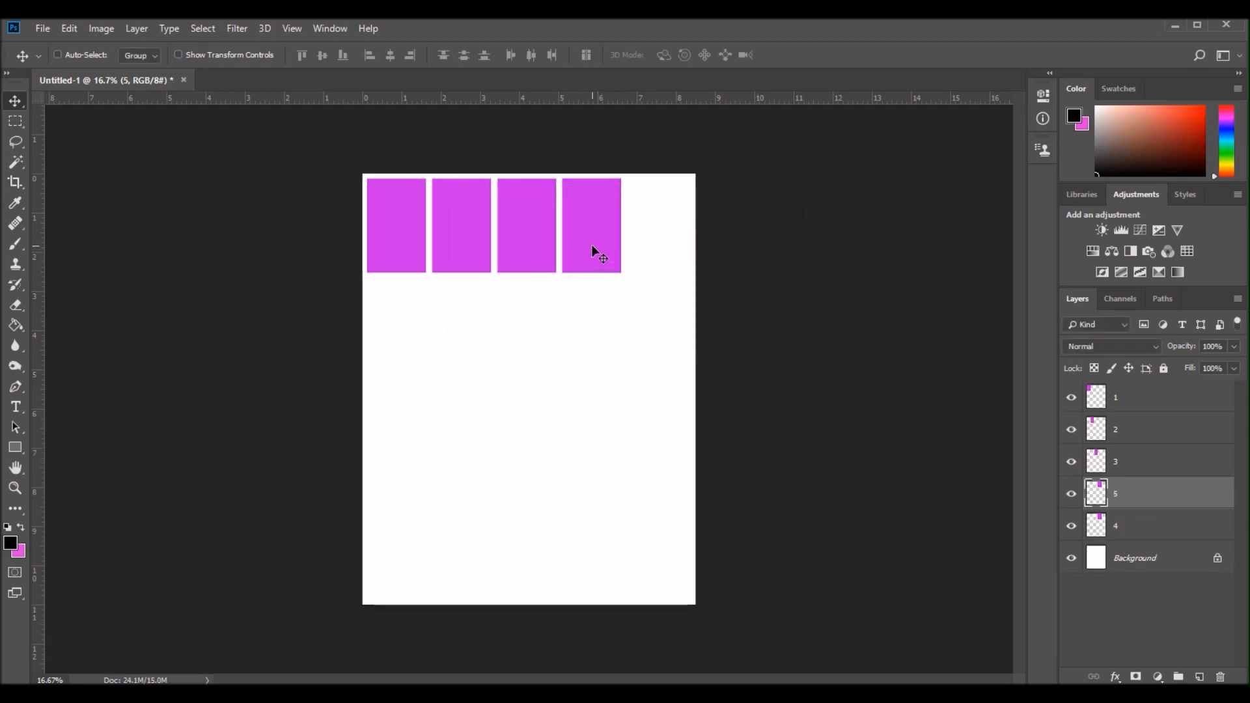
{"action": "left_click_drag", "start_coordinate": [594, 251], "coordinate": [657, 254]}
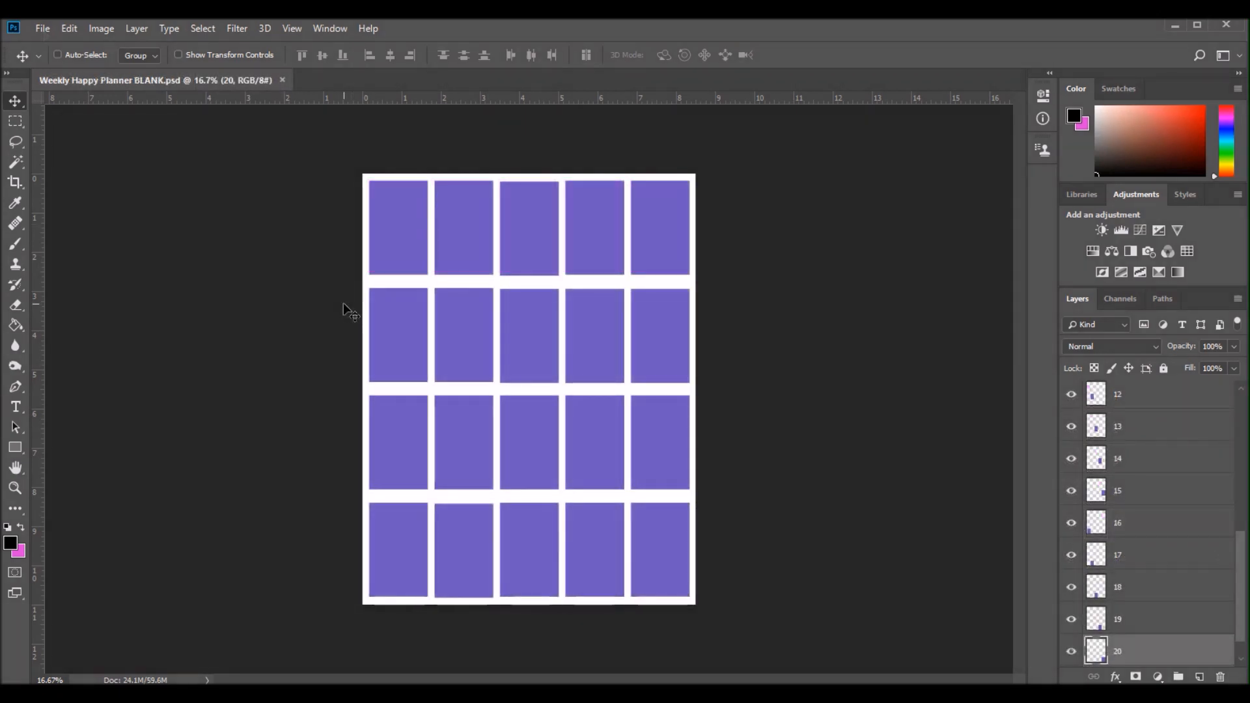
Save As 'Weekly Happy Planner' in Photoshop format, accepting the compatibility option.
{"action": "left_click", "coordinate": [44, 28]}
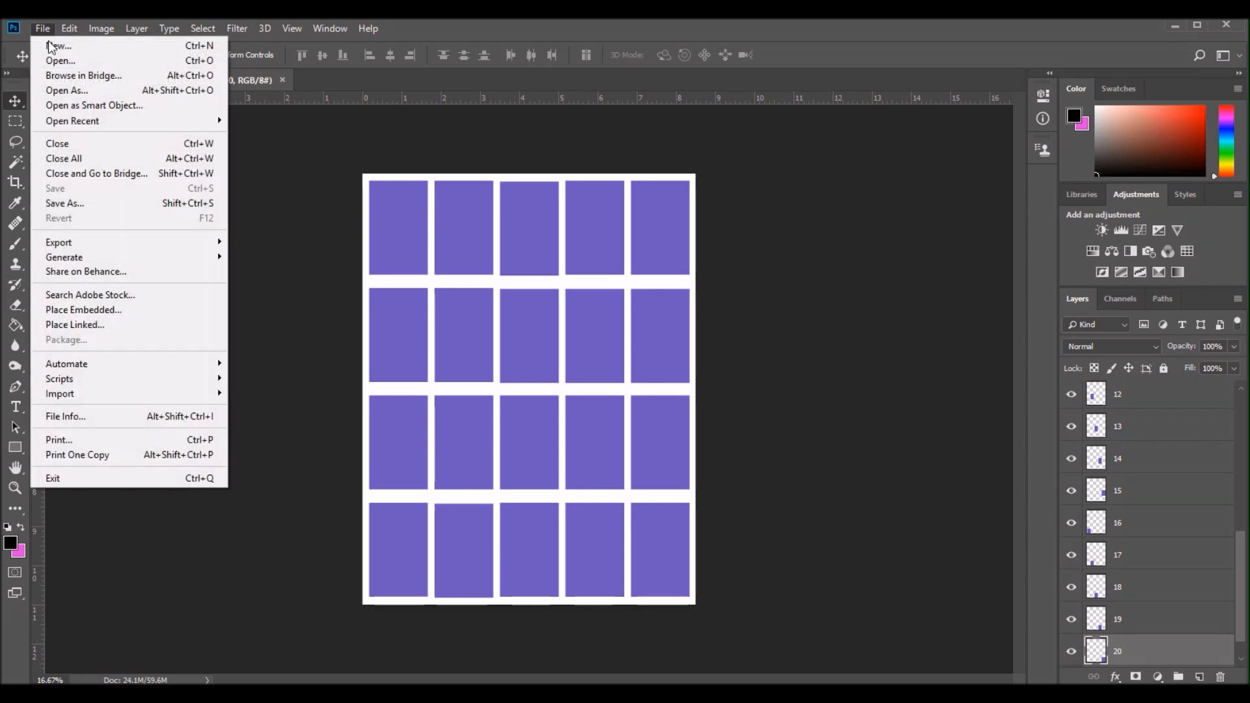
{"action": "mouse_move", "coordinate": [63, 203]}
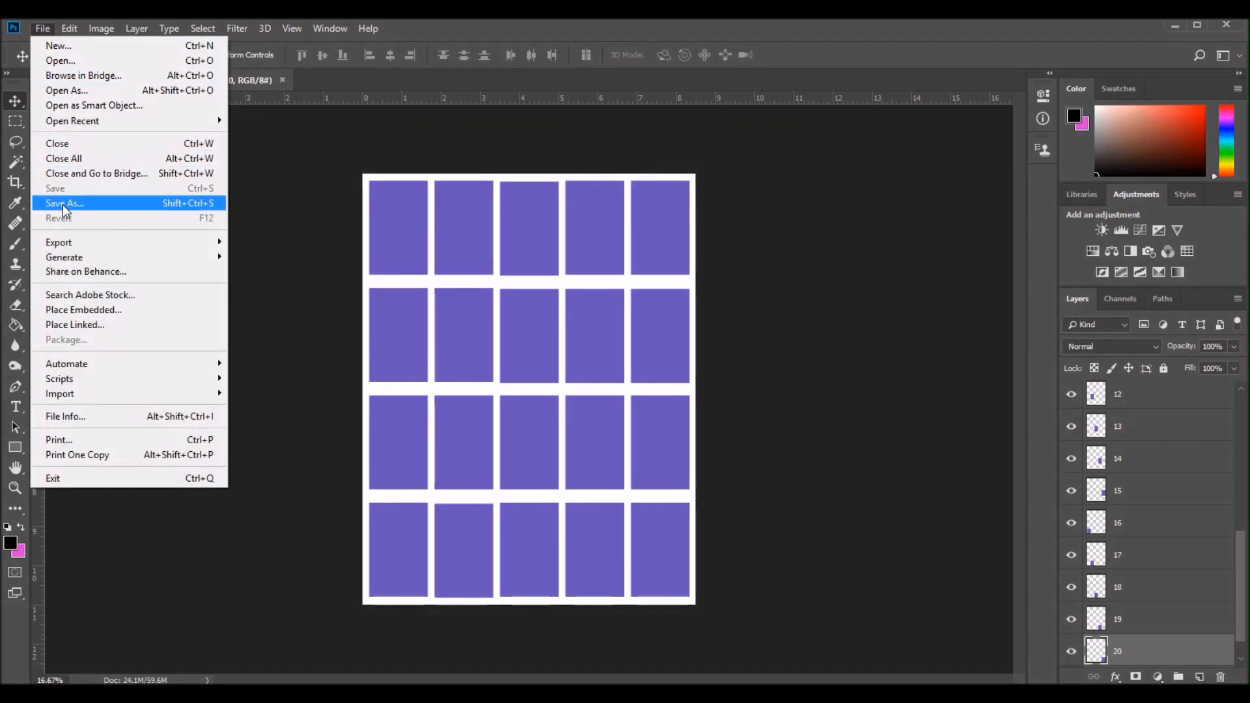
{"action": "left_click", "coordinate": [63, 203]}
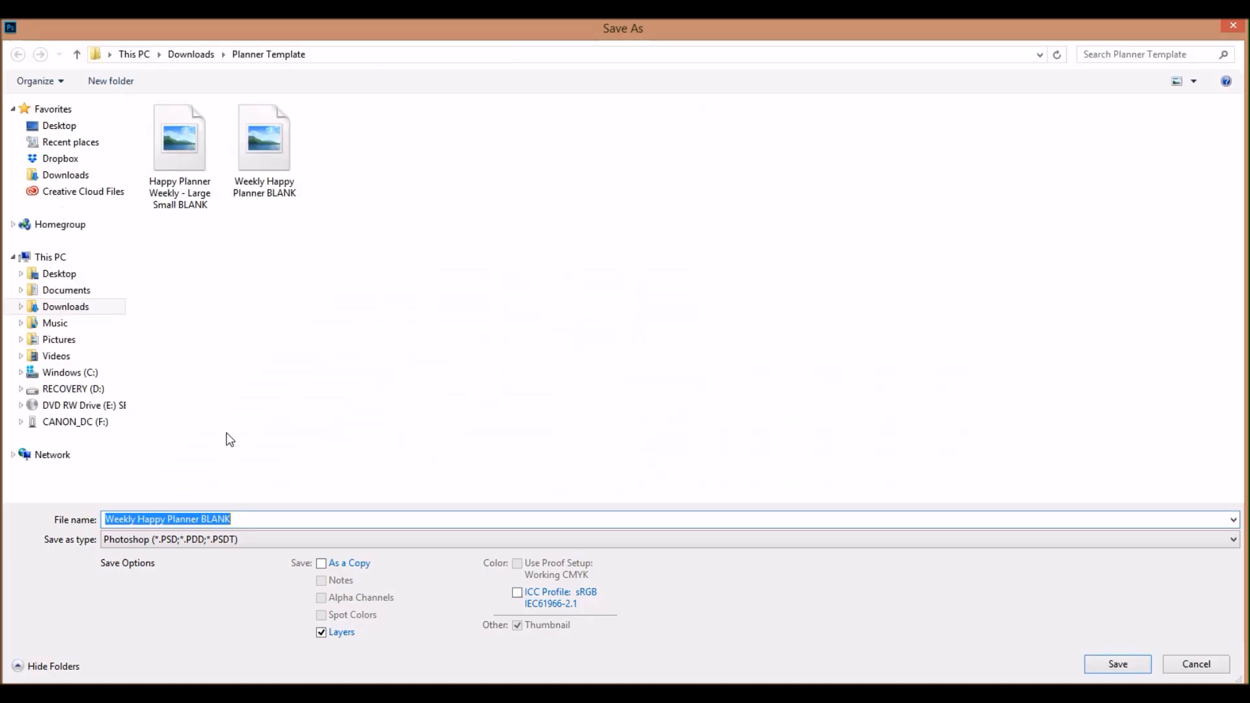
{"action": "left_click", "coordinate": [1230, 539]}
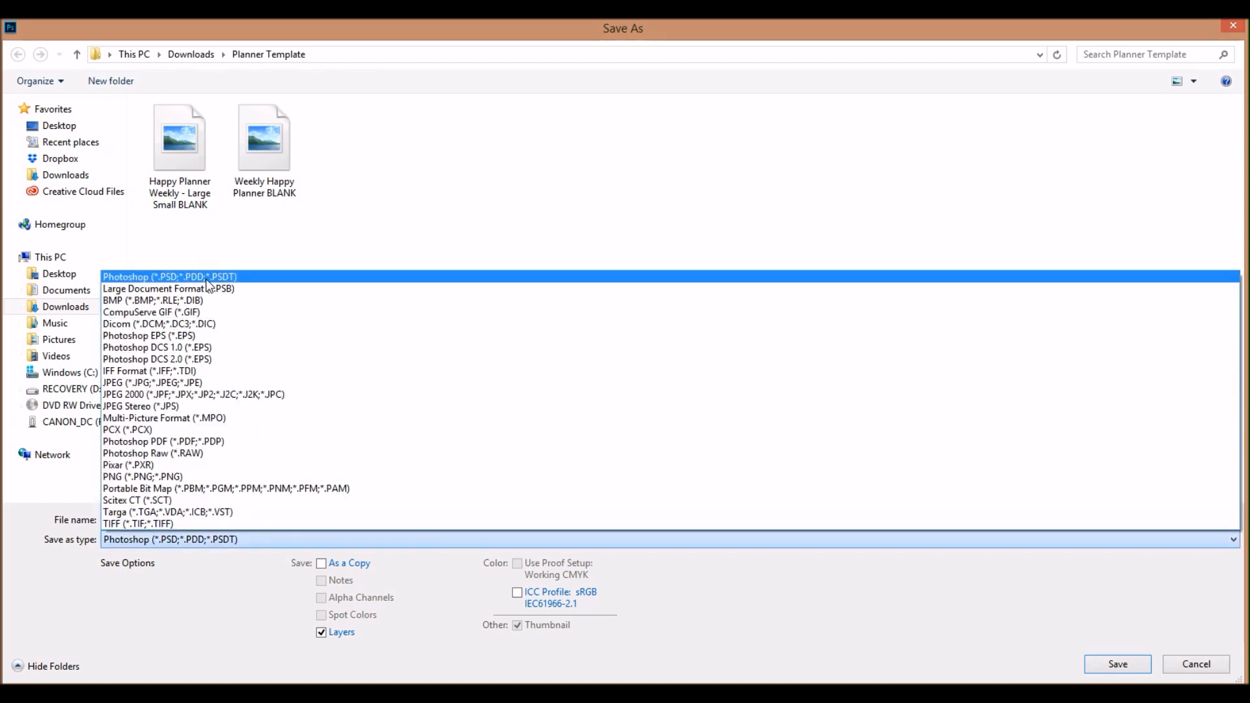
{"action": "left_click", "coordinate": [169, 276]}
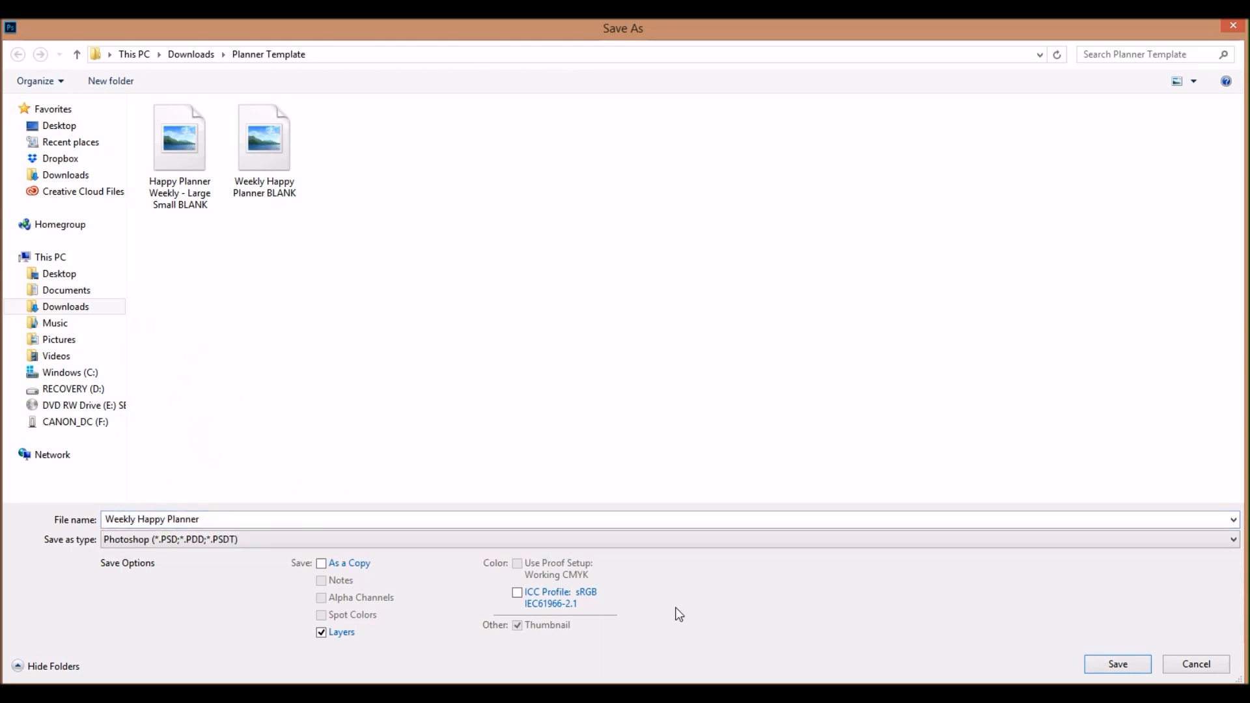
{"action": "mouse_move", "coordinate": [1124, 663]}
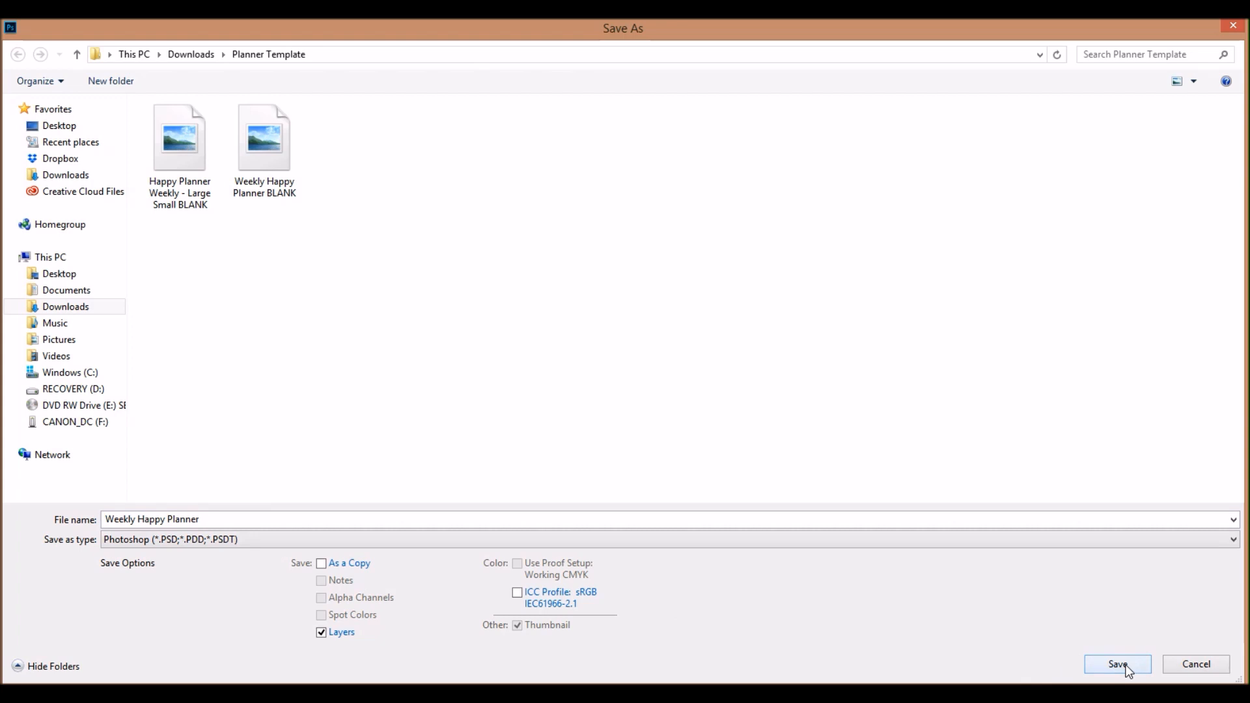
{"action": "left_click", "coordinate": [1119, 664]}
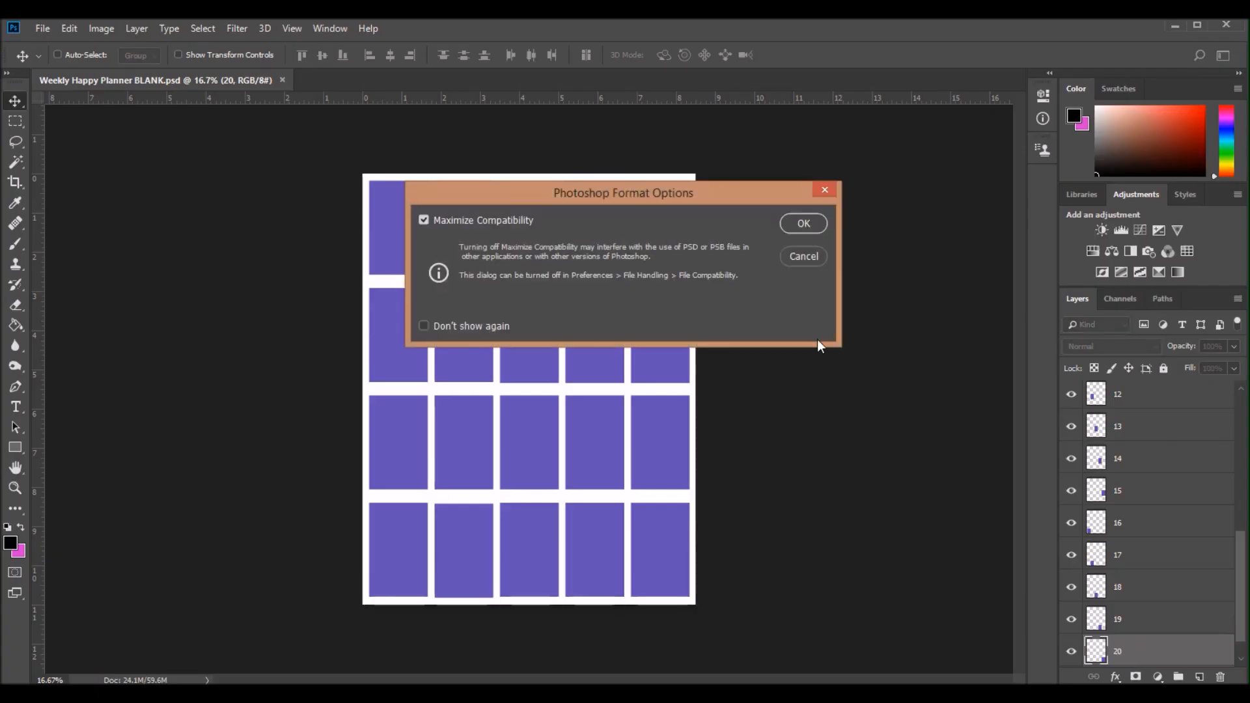
{"action": "left_click", "coordinate": [802, 224]}
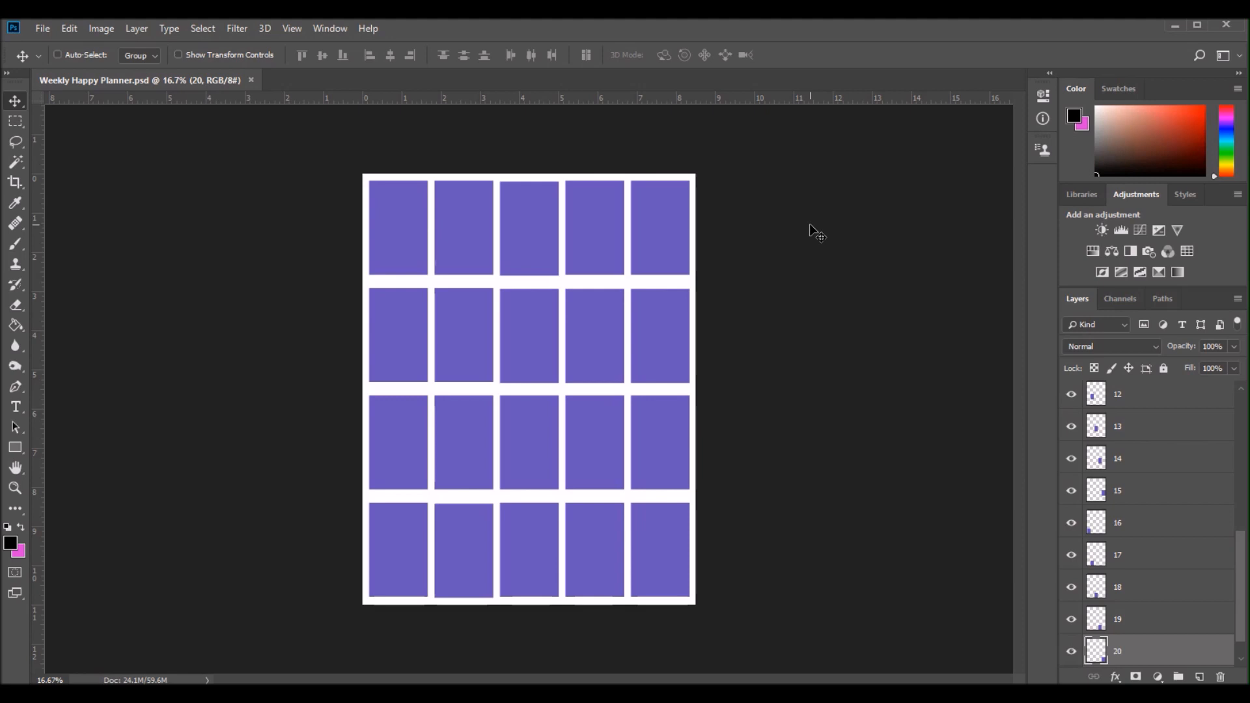
{"action": "mouse_move", "coordinate": [41, 26]}
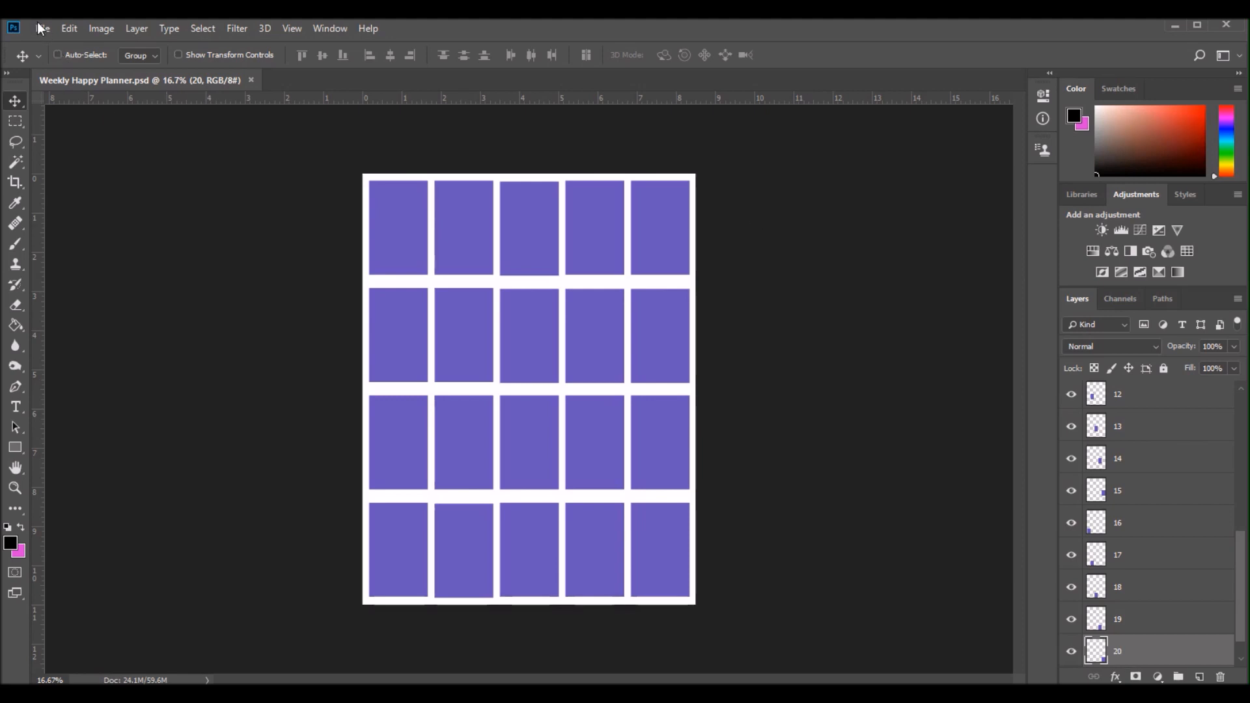
Place Embedded the File Dec 26, 9 13 24 PM selfie from the 19-12 folder.
{"action": "left_click", "coordinate": [40, 28]}
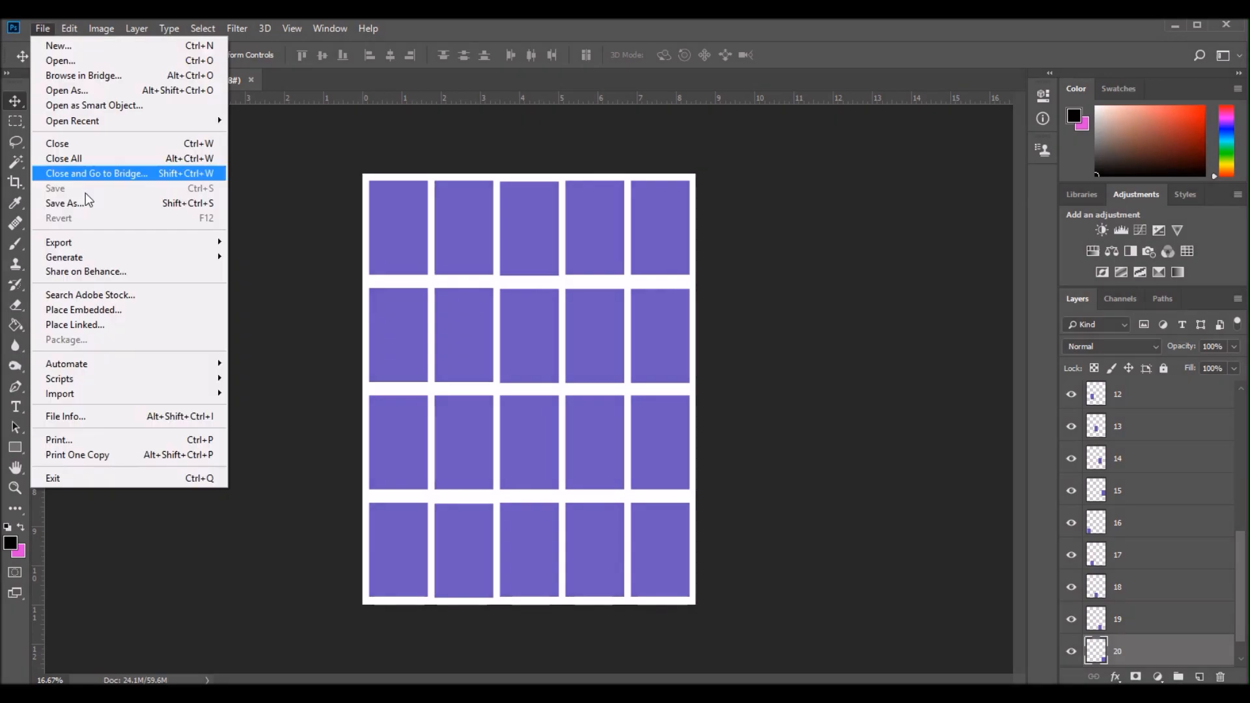
{"action": "mouse_move", "coordinate": [81, 285]}
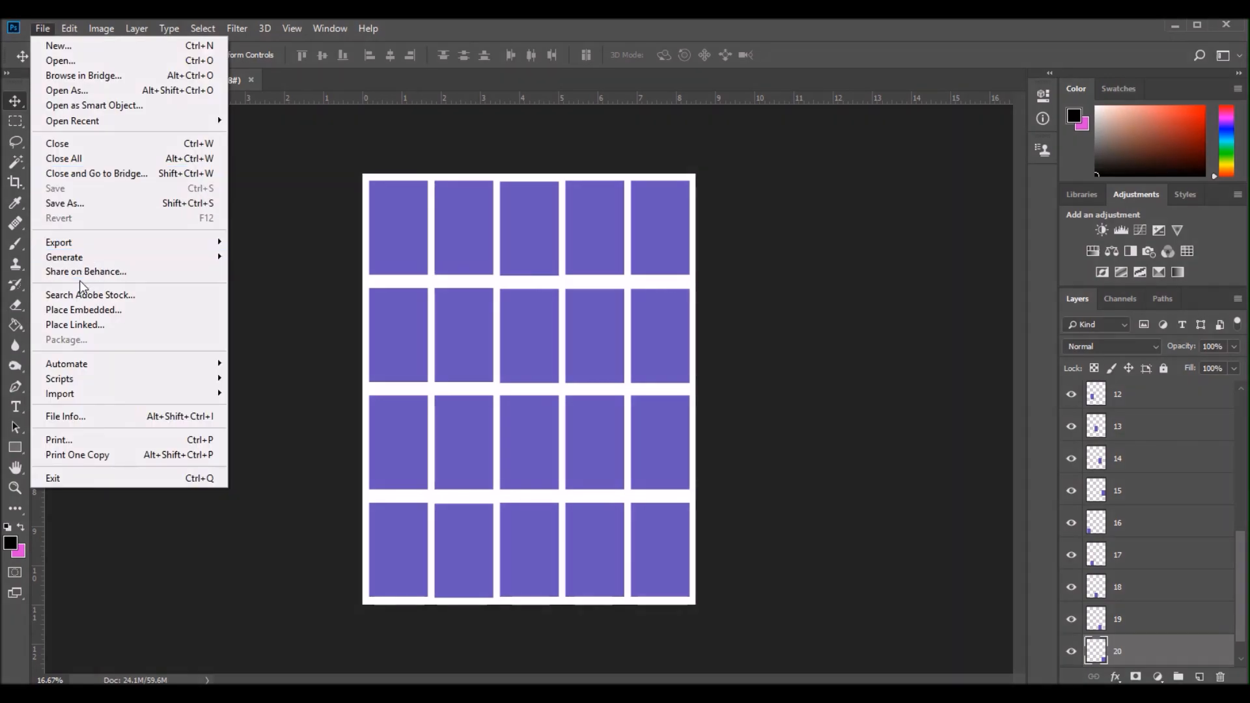
{"action": "left_click", "coordinate": [84, 309]}
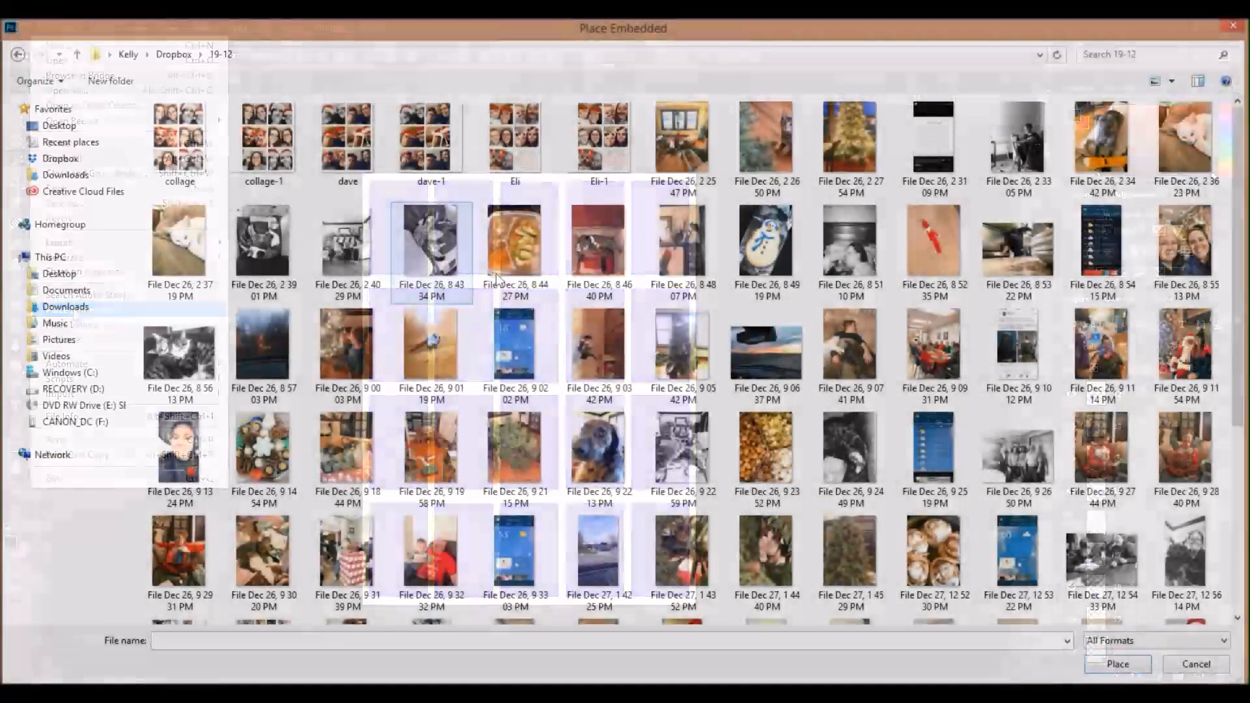
{"action": "left_click", "coordinate": [599, 456]}
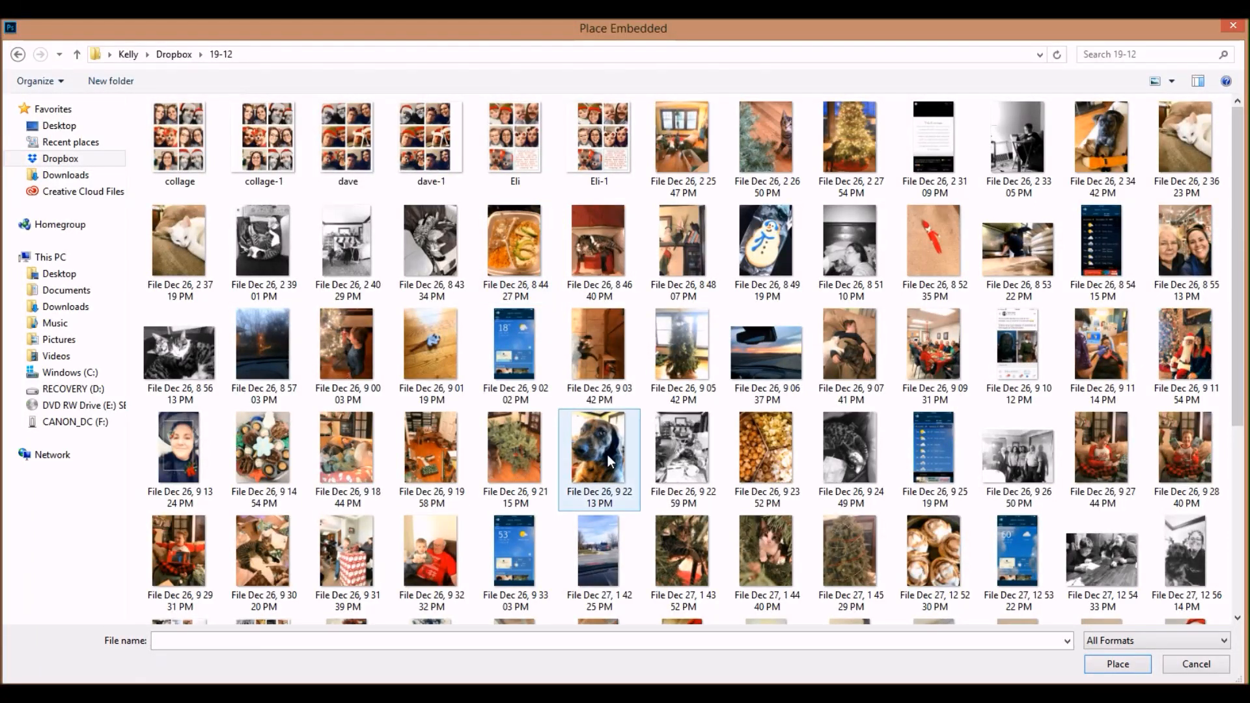
{"action": "left_click", "coordinate": [180, 445]}
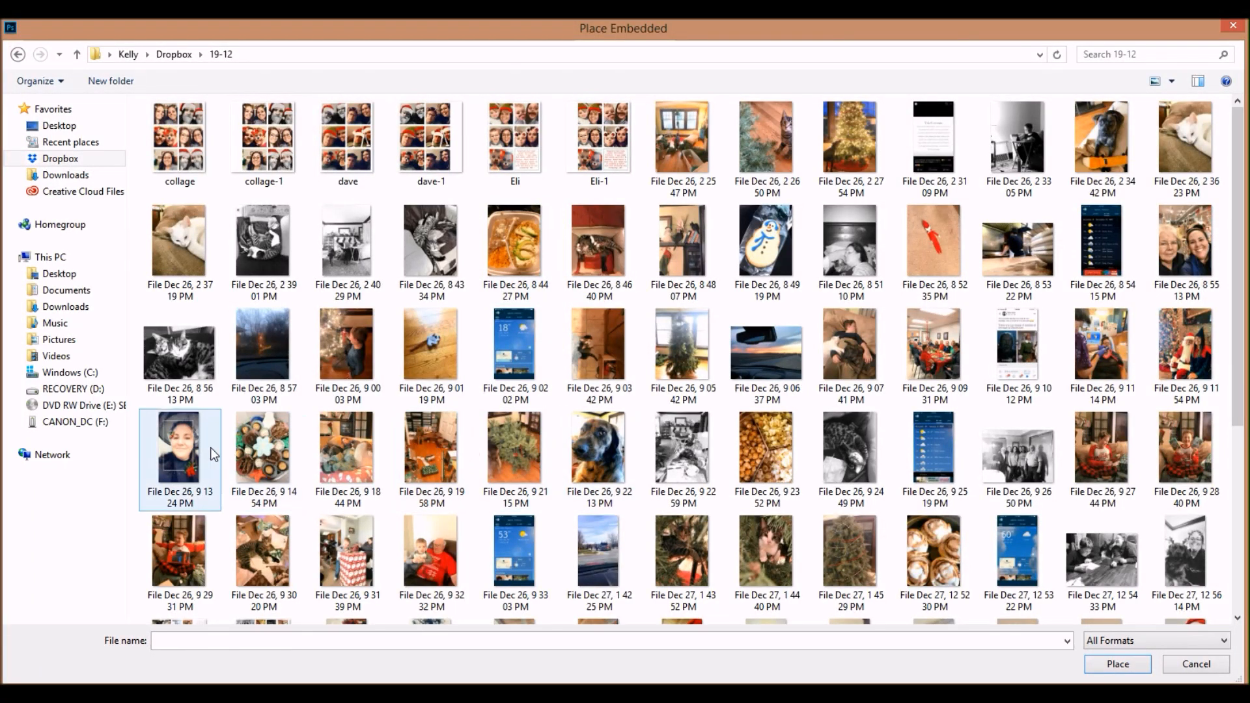
{"action": "left_click", "coordinate": [176, 453]}
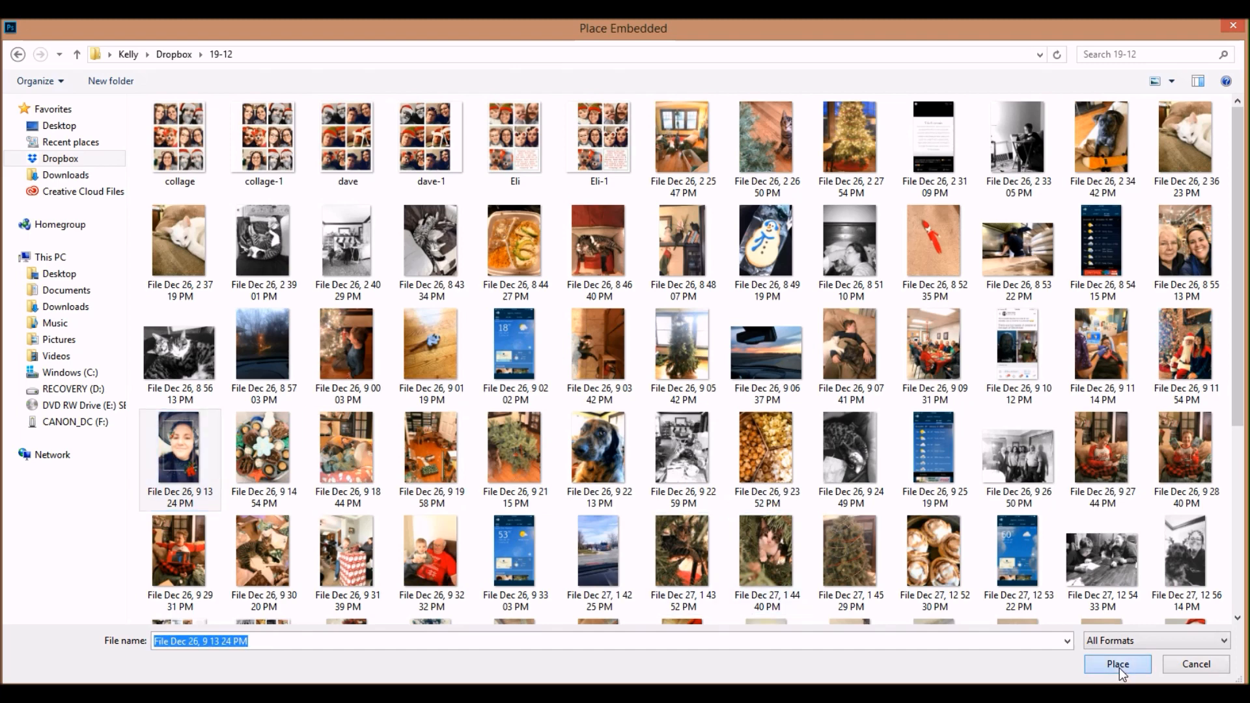
{"action": "left_click", "coordinate": [1117, 664]}
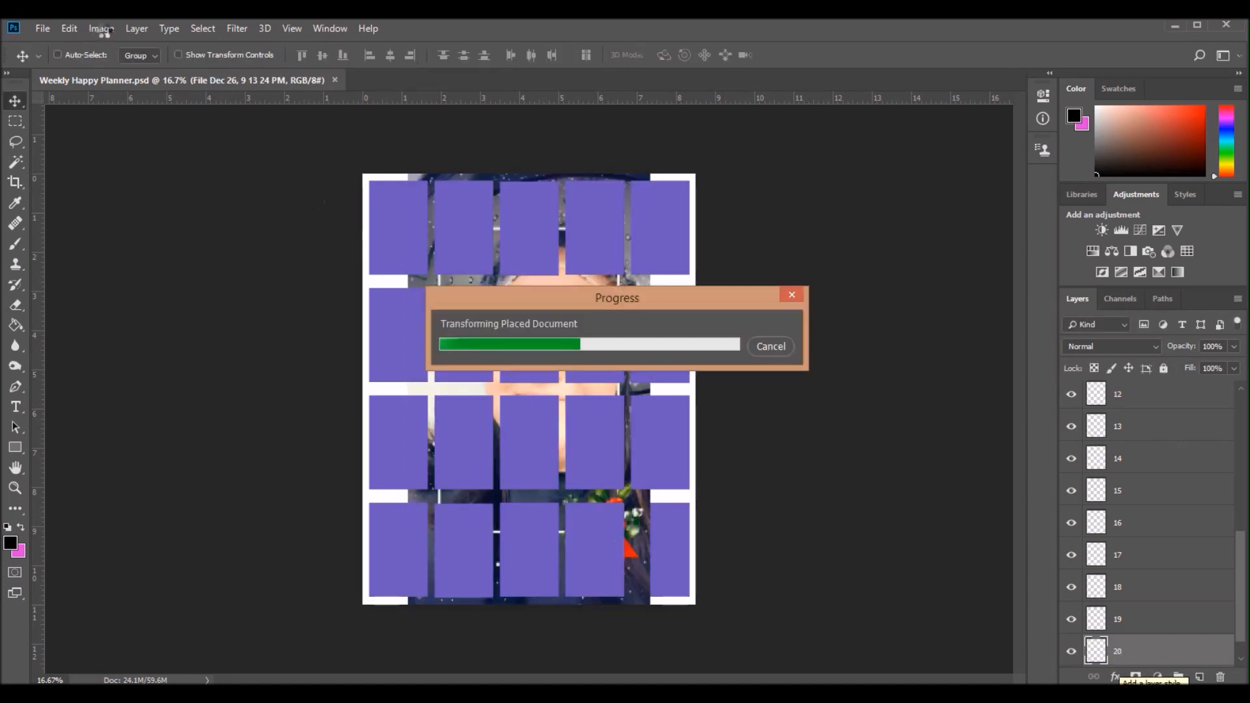
Create a clipping mask so the selfie shows only inside layer 20's box.
{"action": "left_click", "coordinate": [100, 29]}
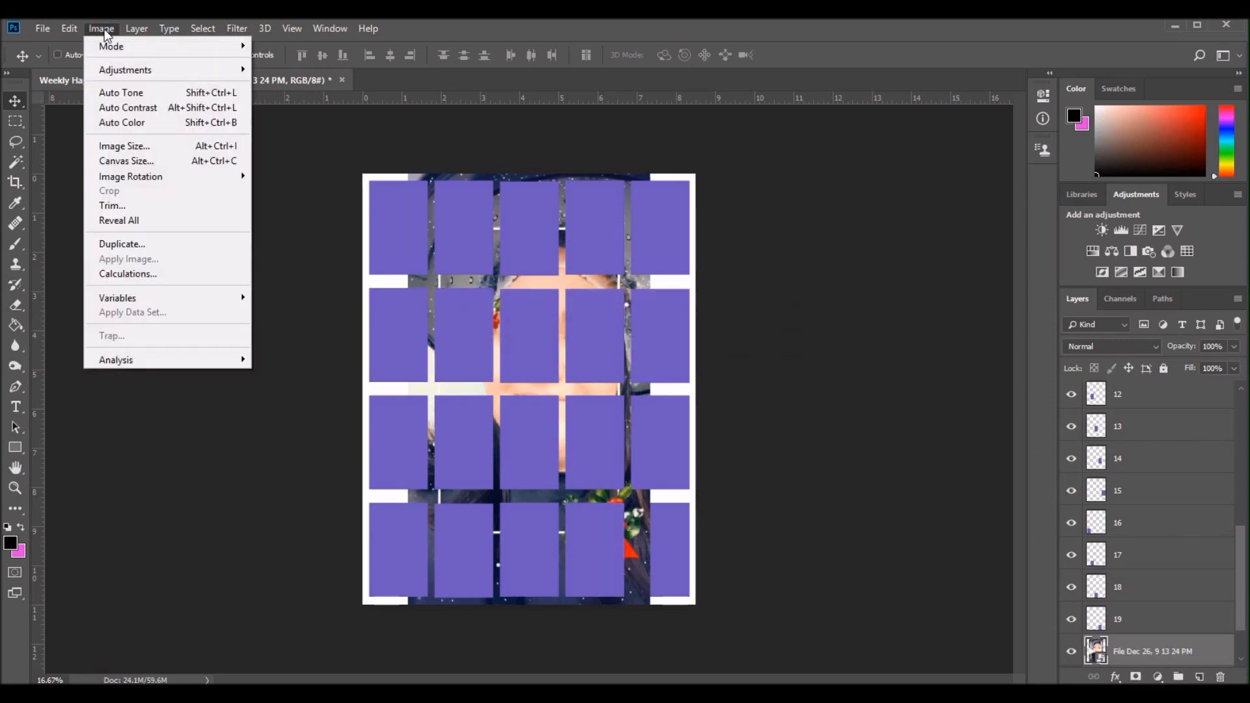
{"action": "left_click", "coordinate": [65, 28]}
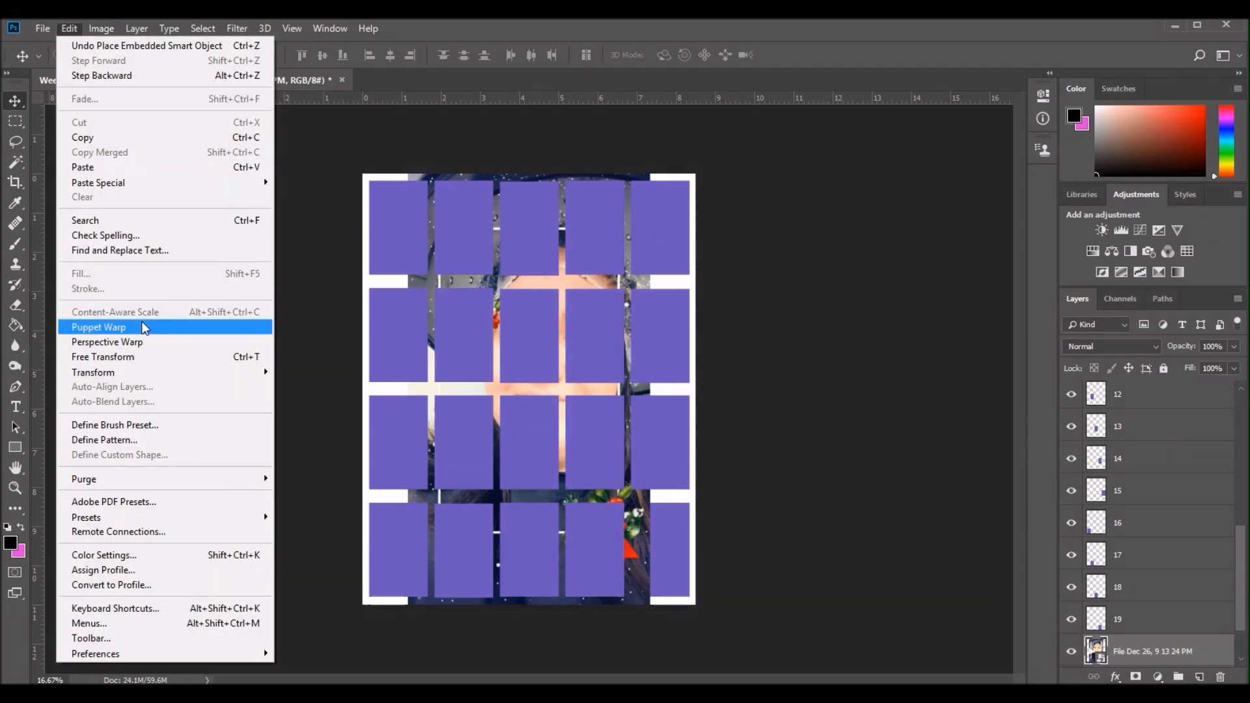
{"action": "left_click", "coordinate": [135, 29]}
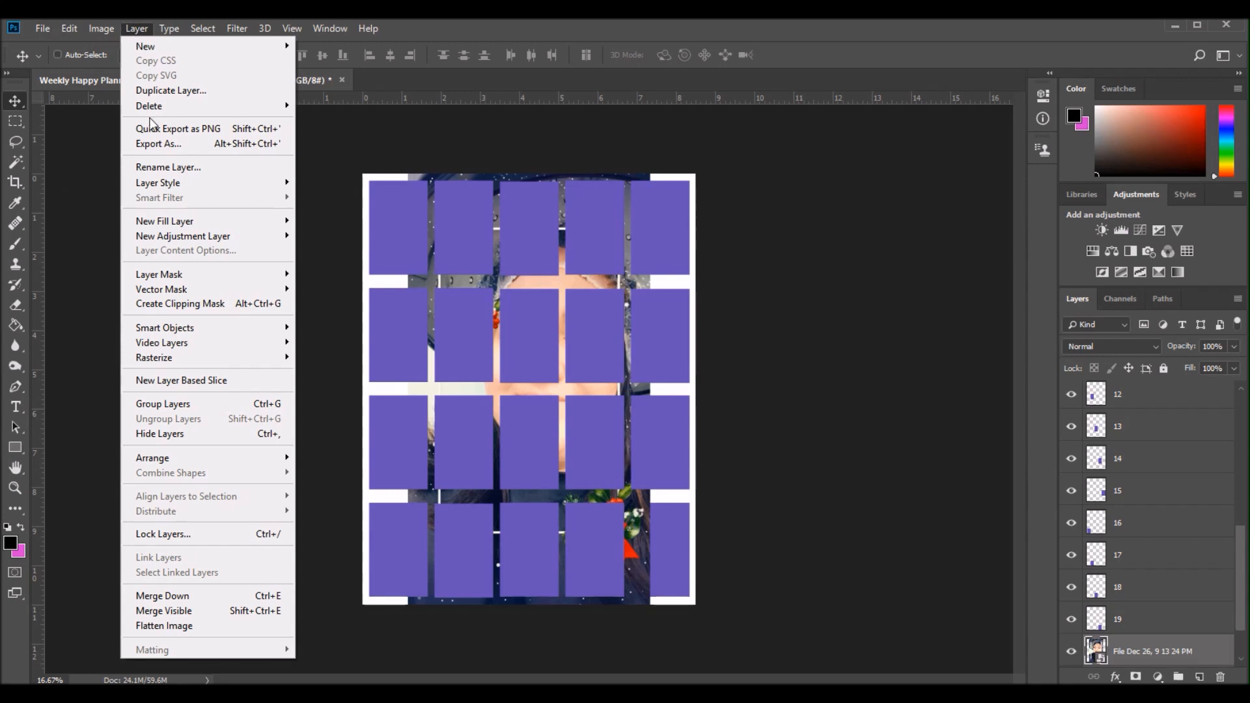
{"action": "mouse_move", "coordinate": [198, 303]}
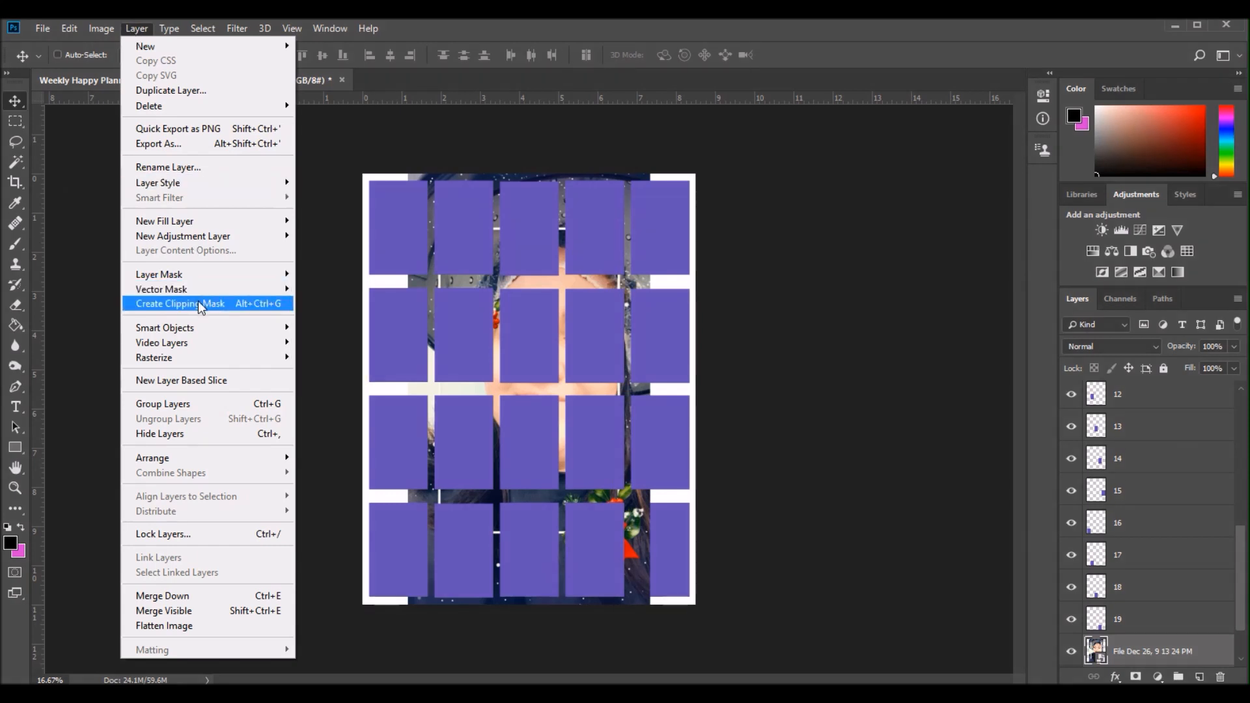
{"action": "left_click", "coordinate": [179, 303]}
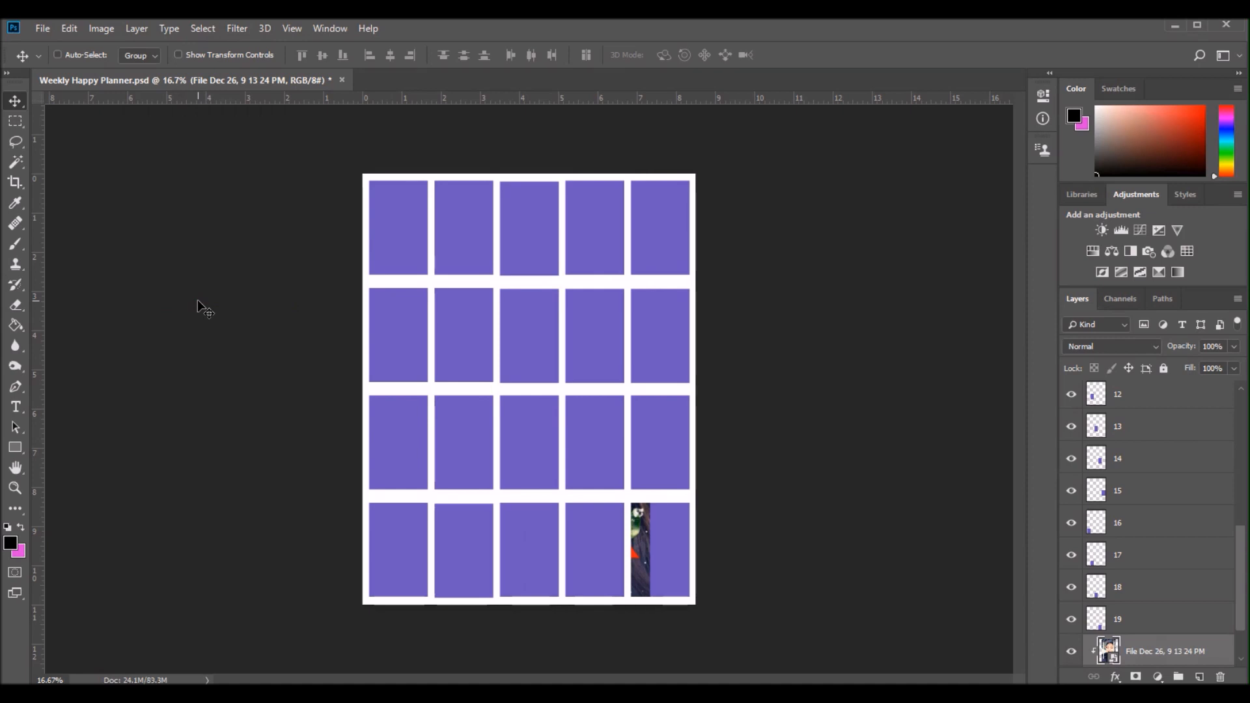
{"action": "mouse_move", "coordinate": [237, 364]}
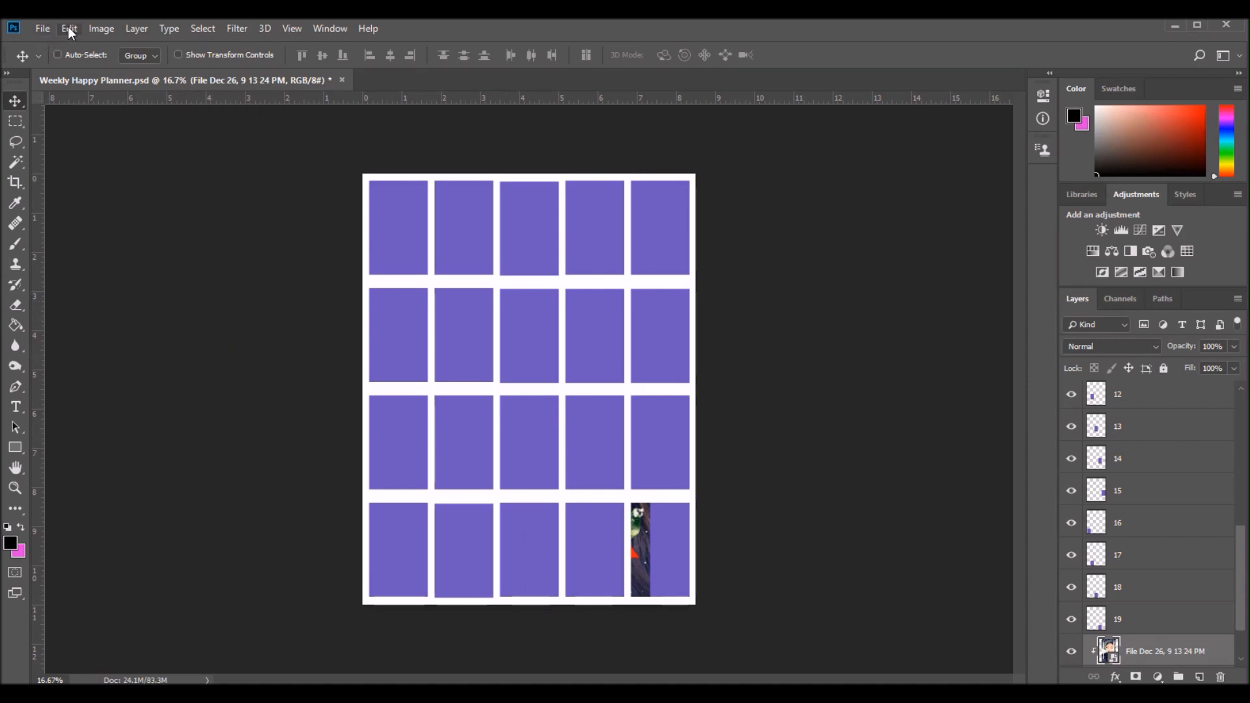
Free Transform the clipped selfie down to roughly the box size.
{"action": "left_click", "coordinate": [68, 28]}
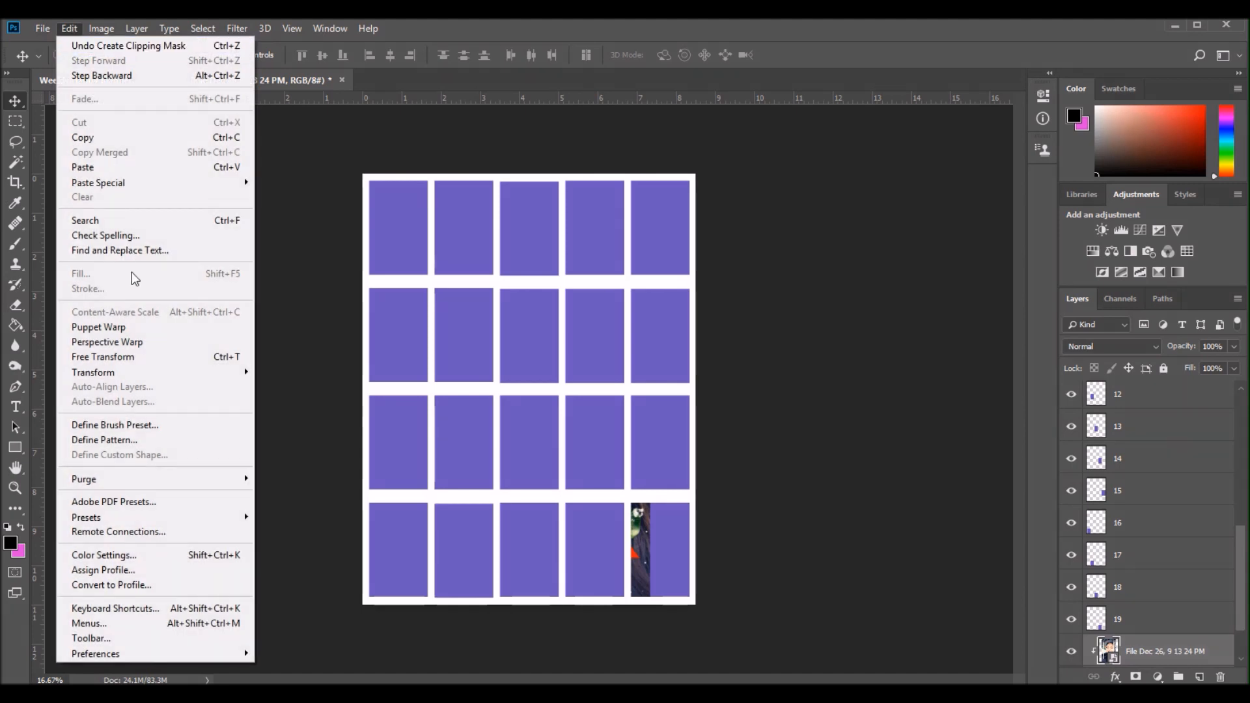
{"action": "mouse_move", "coordinate": [137, 361]}
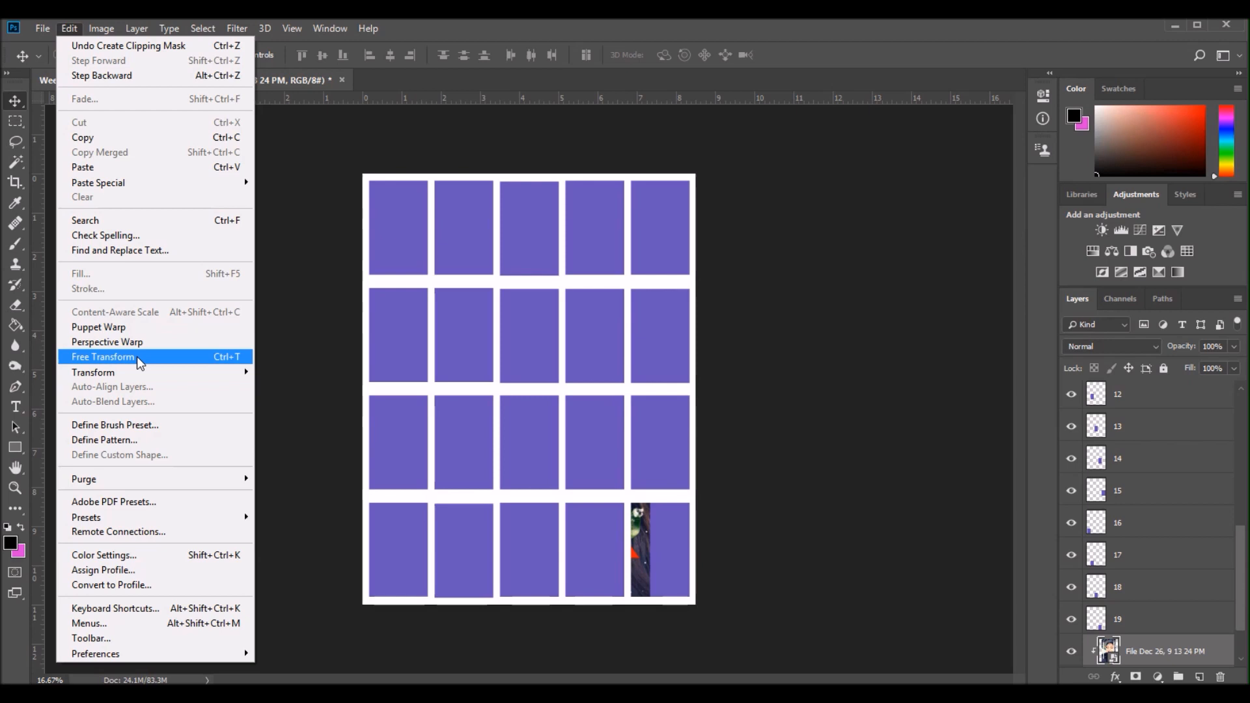
{"action": "left_click", "coordinate": [101, 357]}
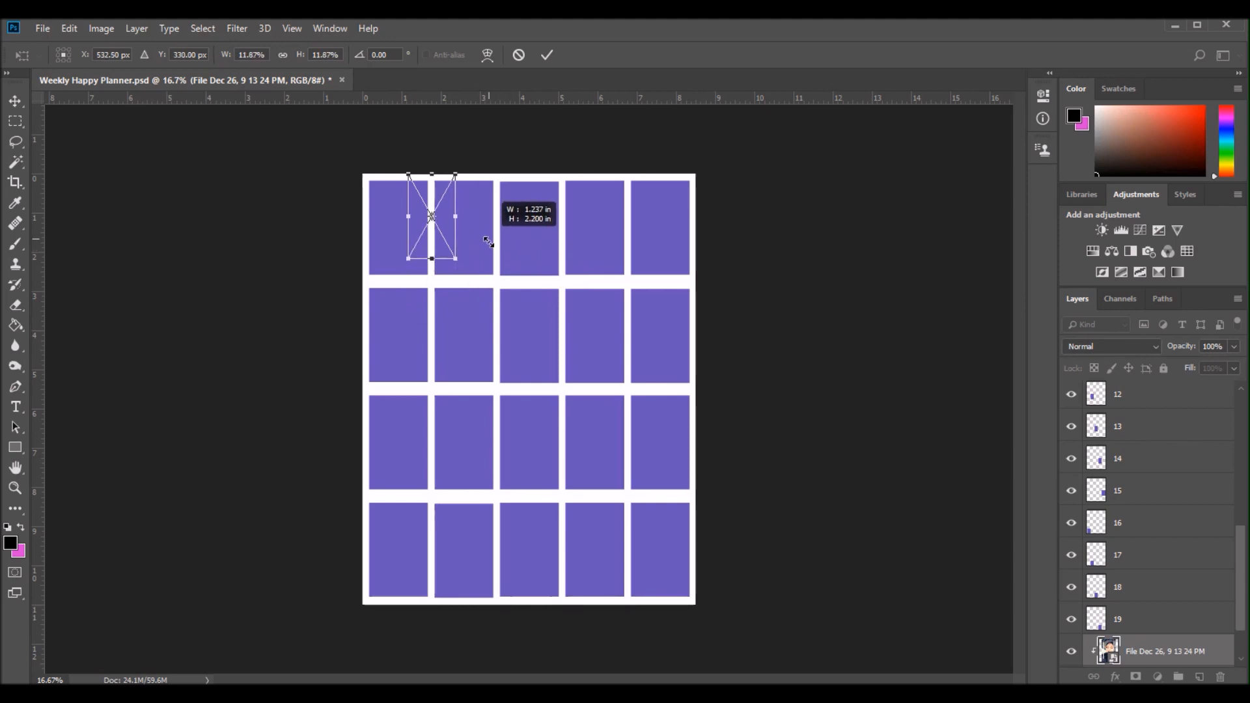
{"action": "left_click_drag", "start_coordinate": [487, 262], "coordinate": [465, 273]}
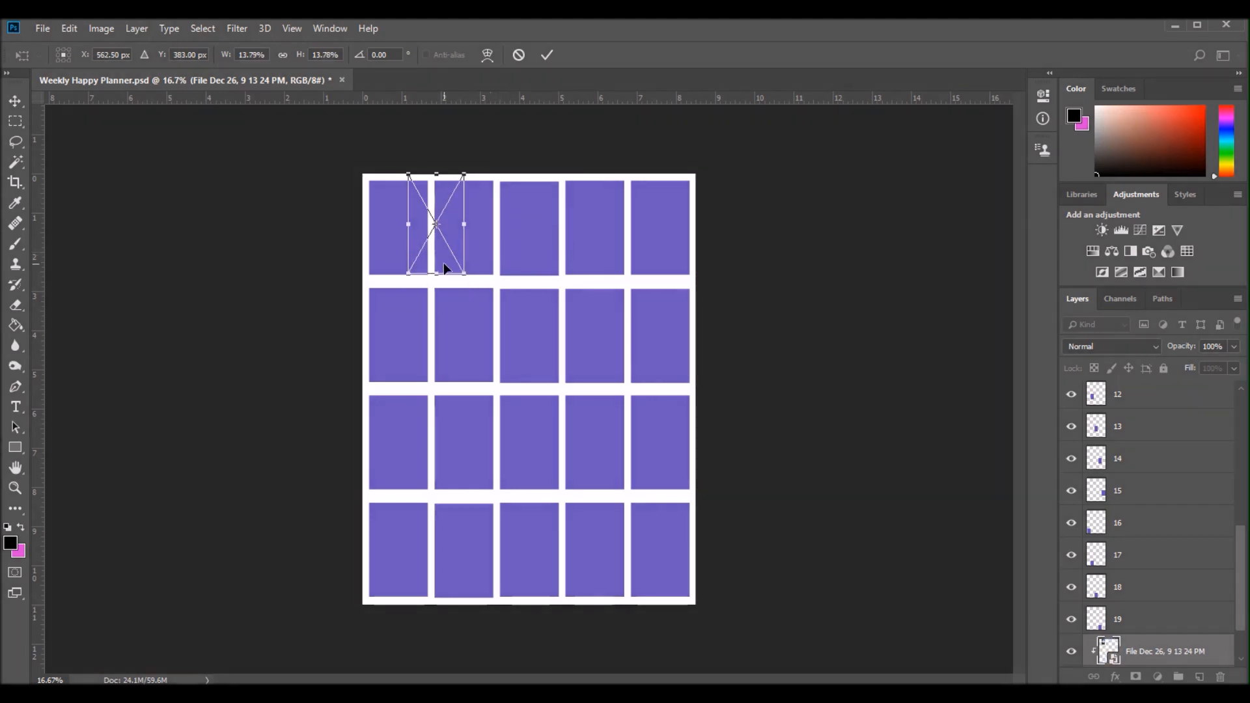
{"action": "left_click_drag", "start_coordinate": [436, 225], "coordinate": [638, 492]}
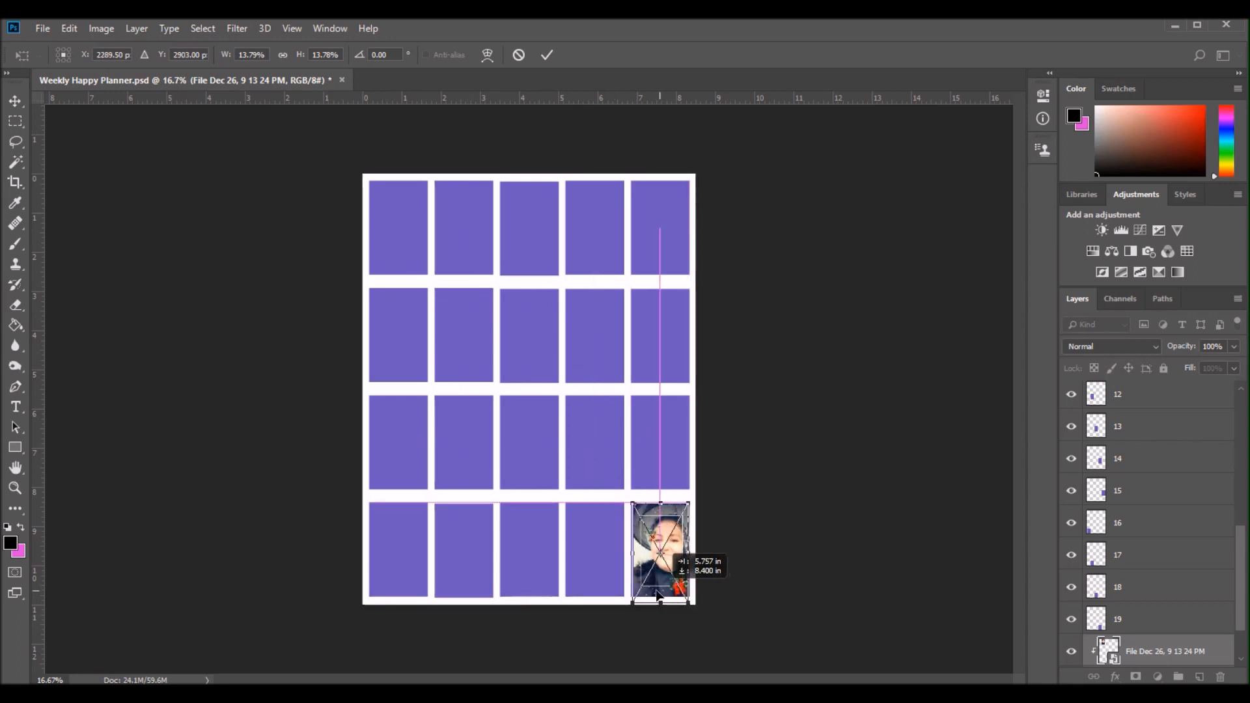
Move and nudge the selfie so the face fills the bottom-right box, then select layer 19.
{"action": "left_click_drag", "start_coordinate": [660, 551], "coordinate": [645, 552]}
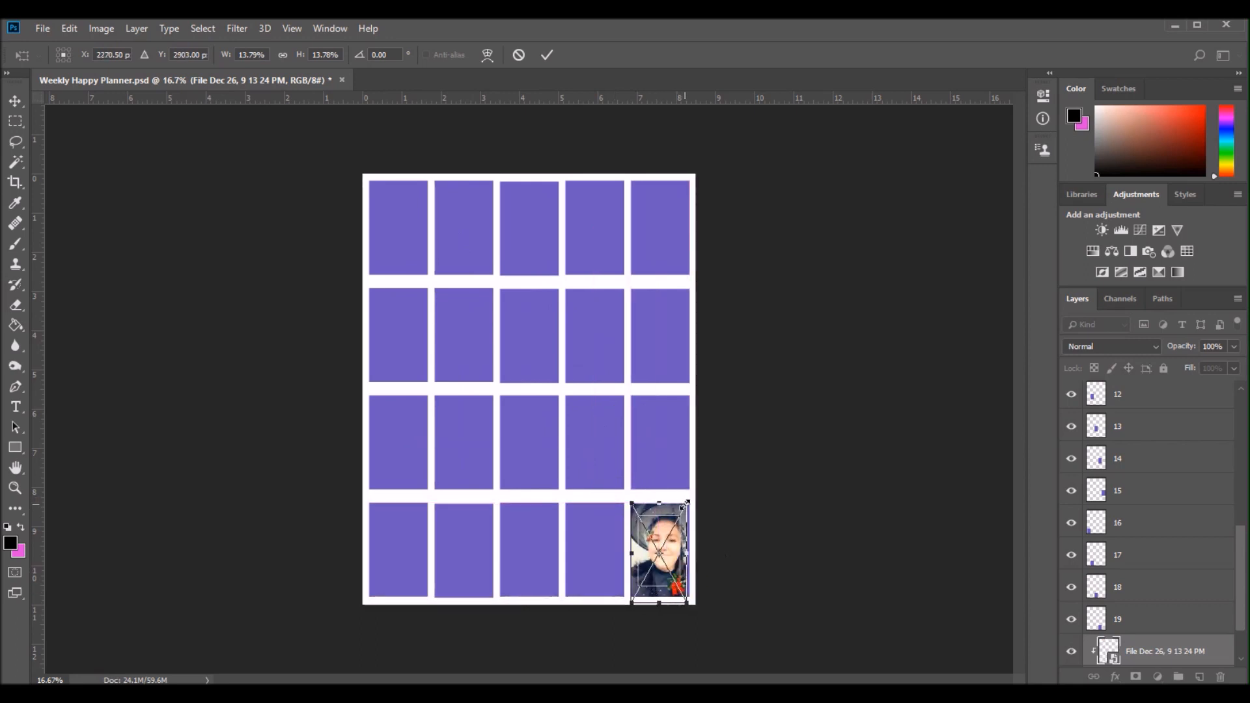
{"action": "left_click_drag", "start_coordinate": [683, 501], "coordinate": [691, 496]}
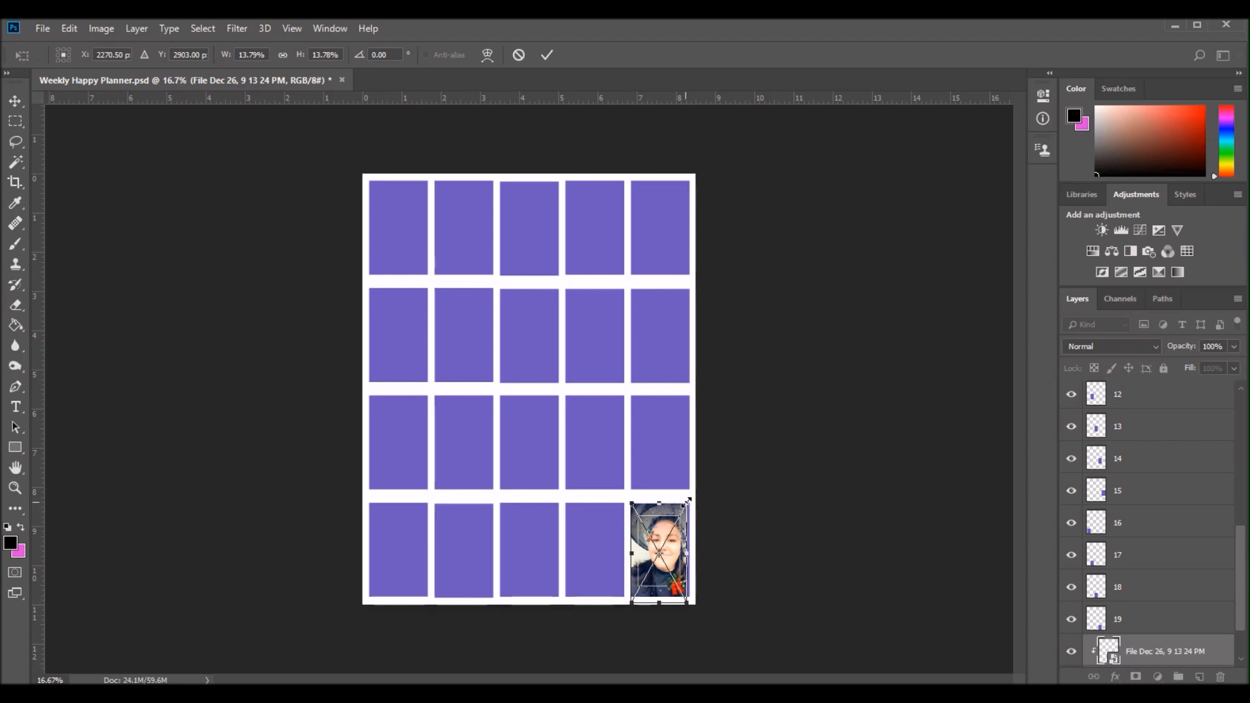
{"action": "left_click_drag", "start_coordinate": [689, 500], "coordinate": [689, 498]}
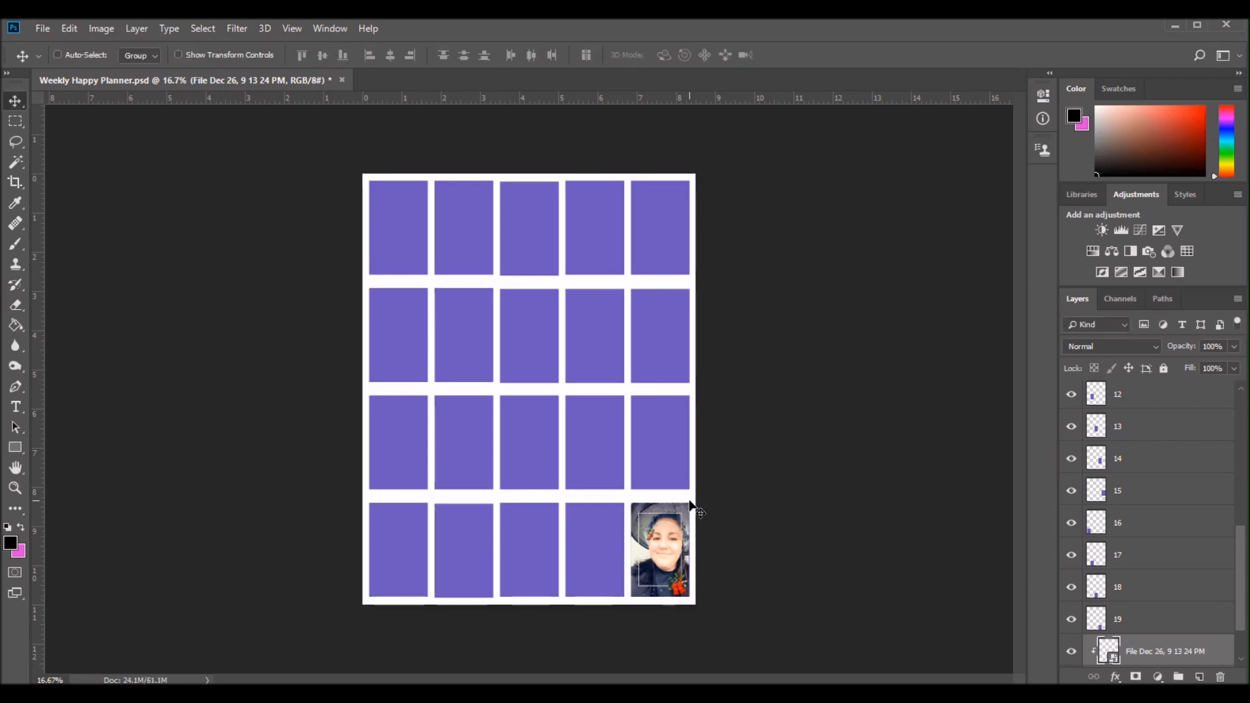
{"action": "left_click", "coordinate": [1117, 618]}
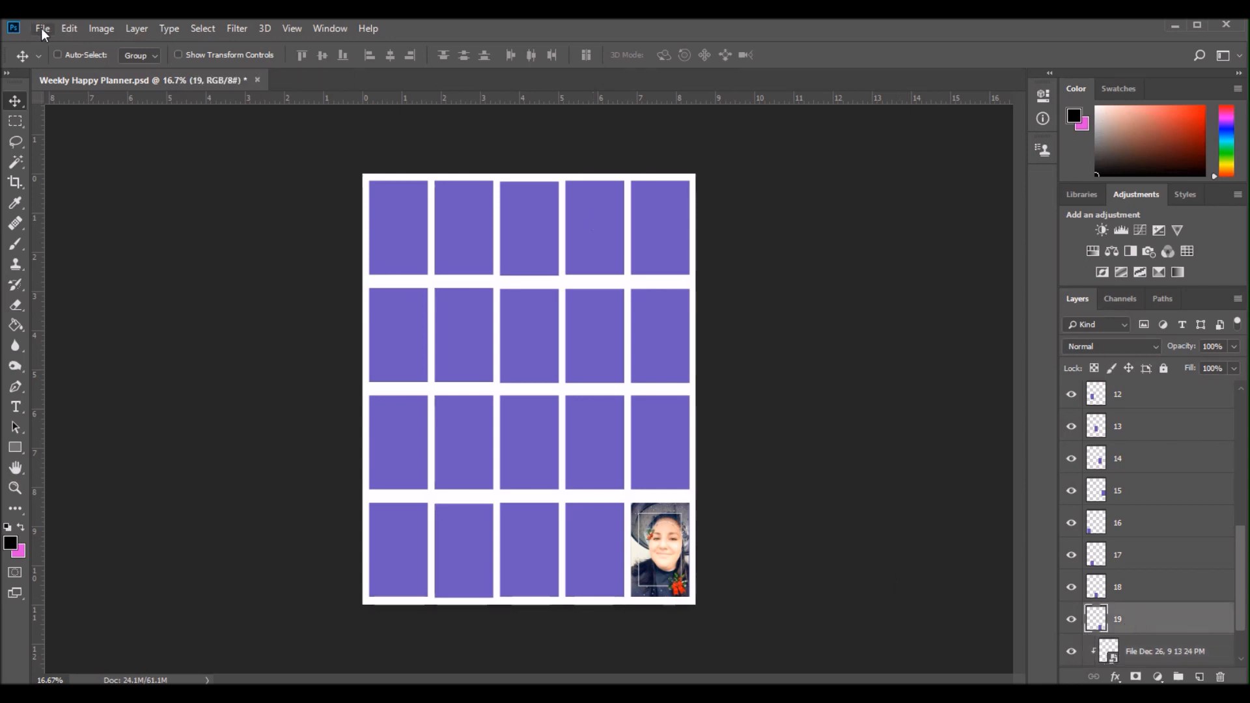
Place the Dec 26, 9 14 54 PM cookie photo as an embedded layer and clip it to the box layer.
{"action": "left_click", "coordinate": [45, 28]}
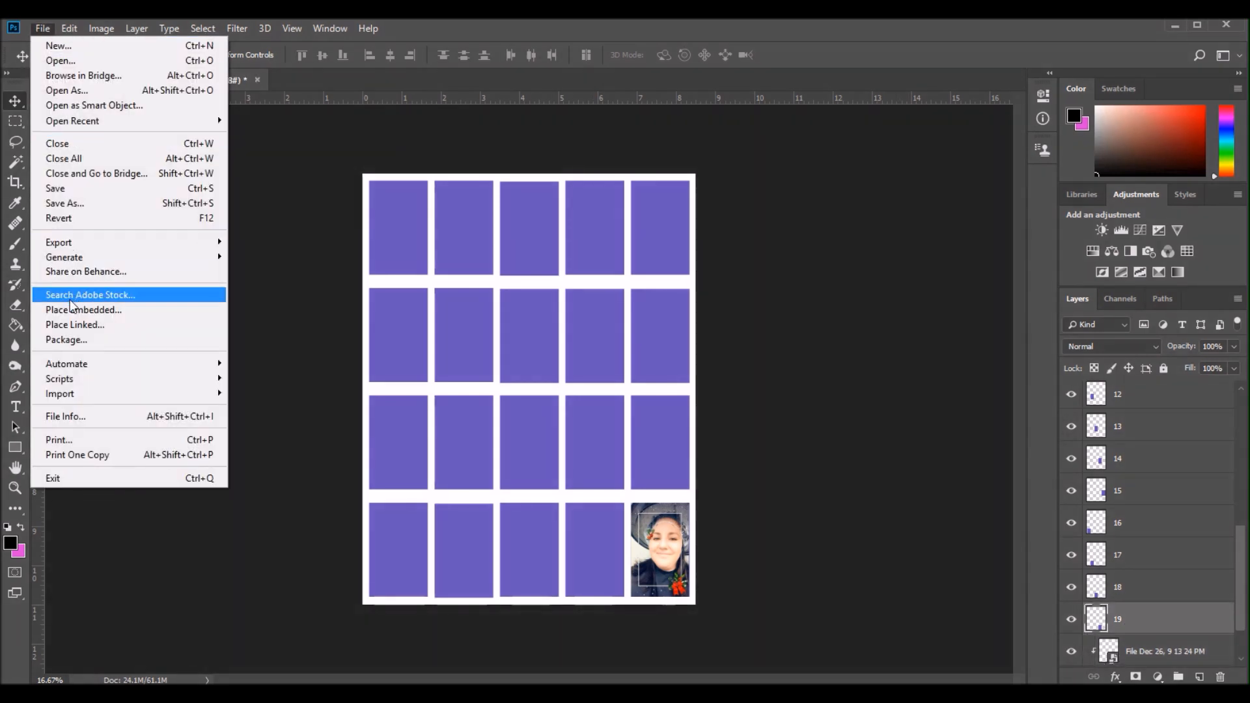
{"action": "left_click", "coordinate": [84, 309]}
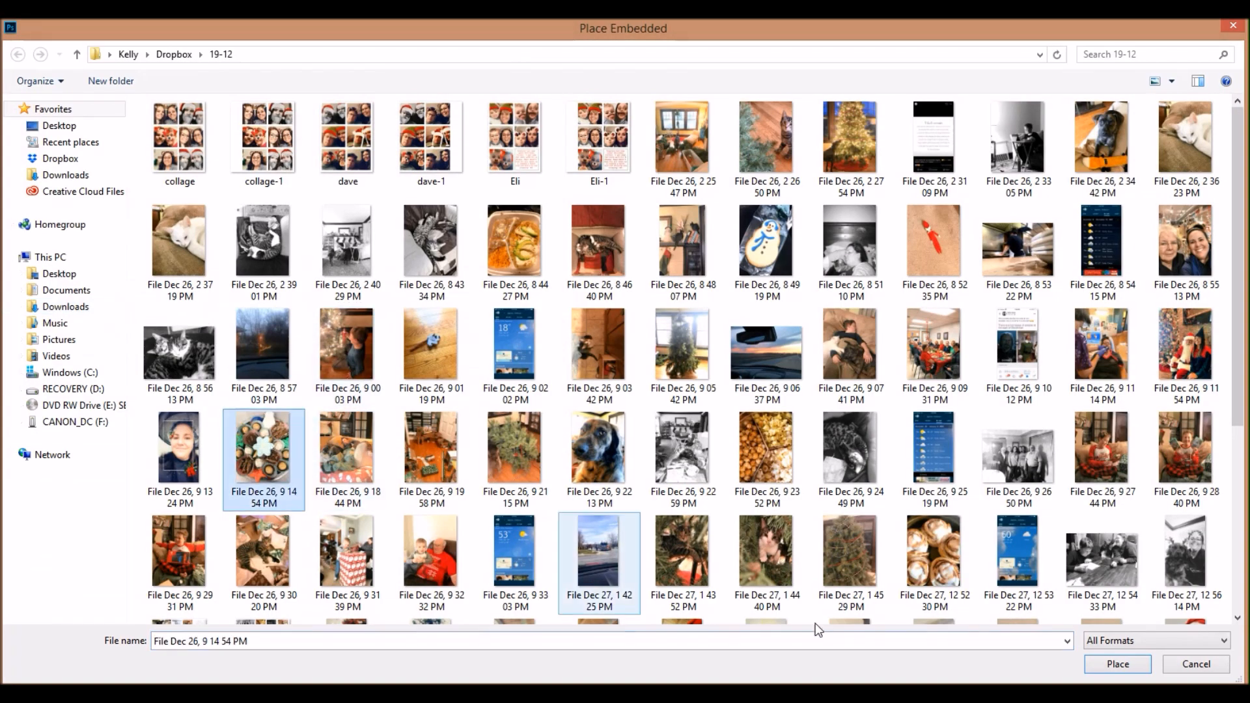
{"action": "left_click", "coordinate": [1116, 664]}
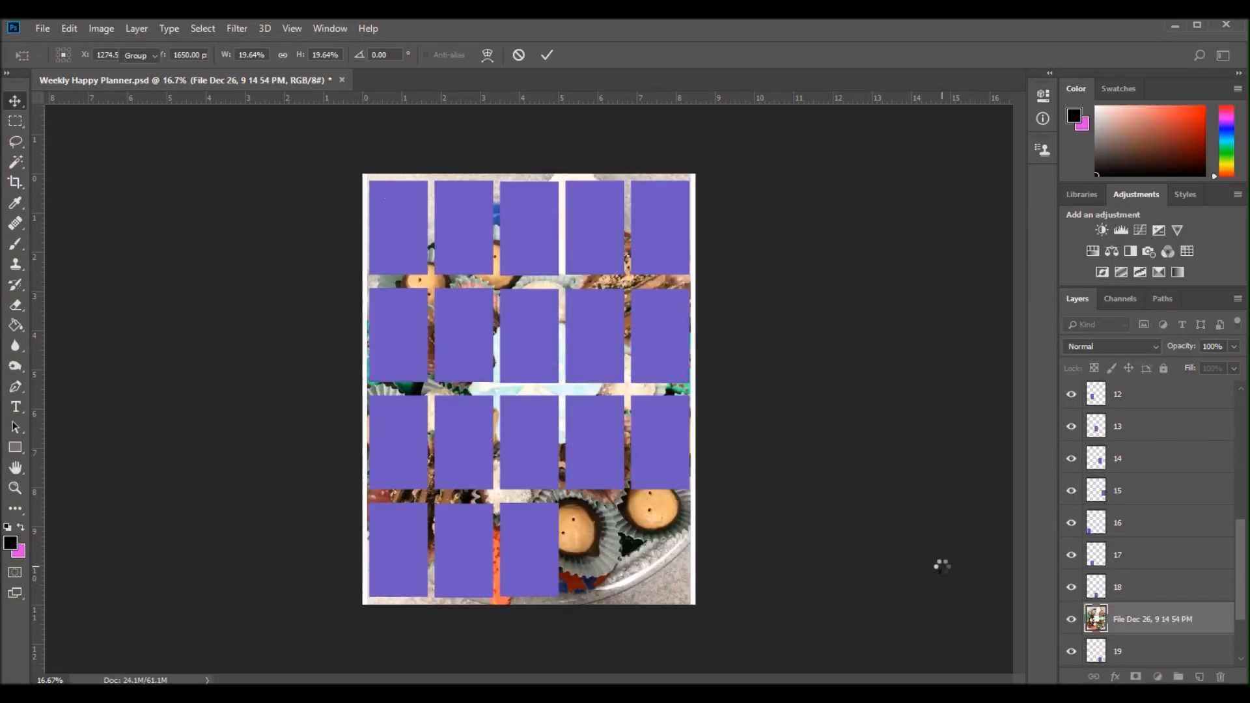
{"action": "left_click", "coordinate": [547, 55]}
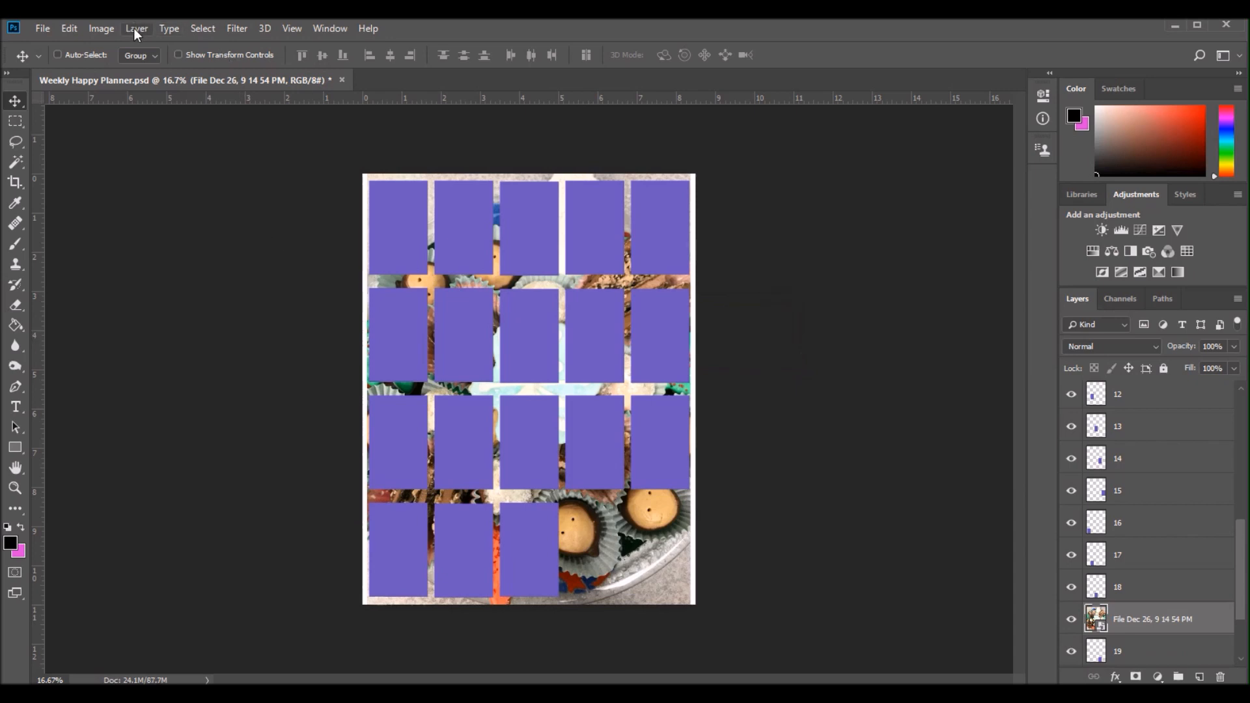
{"action": "left_click", "coordinate": [136, 29]}
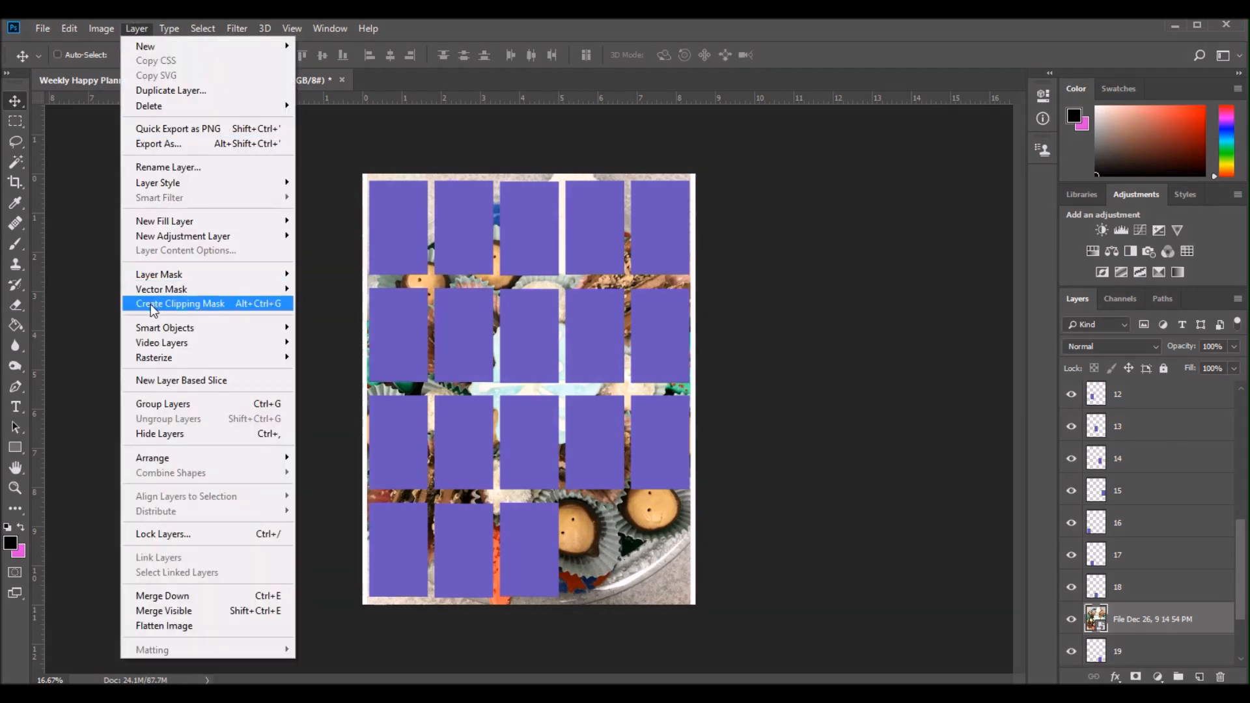
{"action": "left_click", "coordinate": [180, 304]}
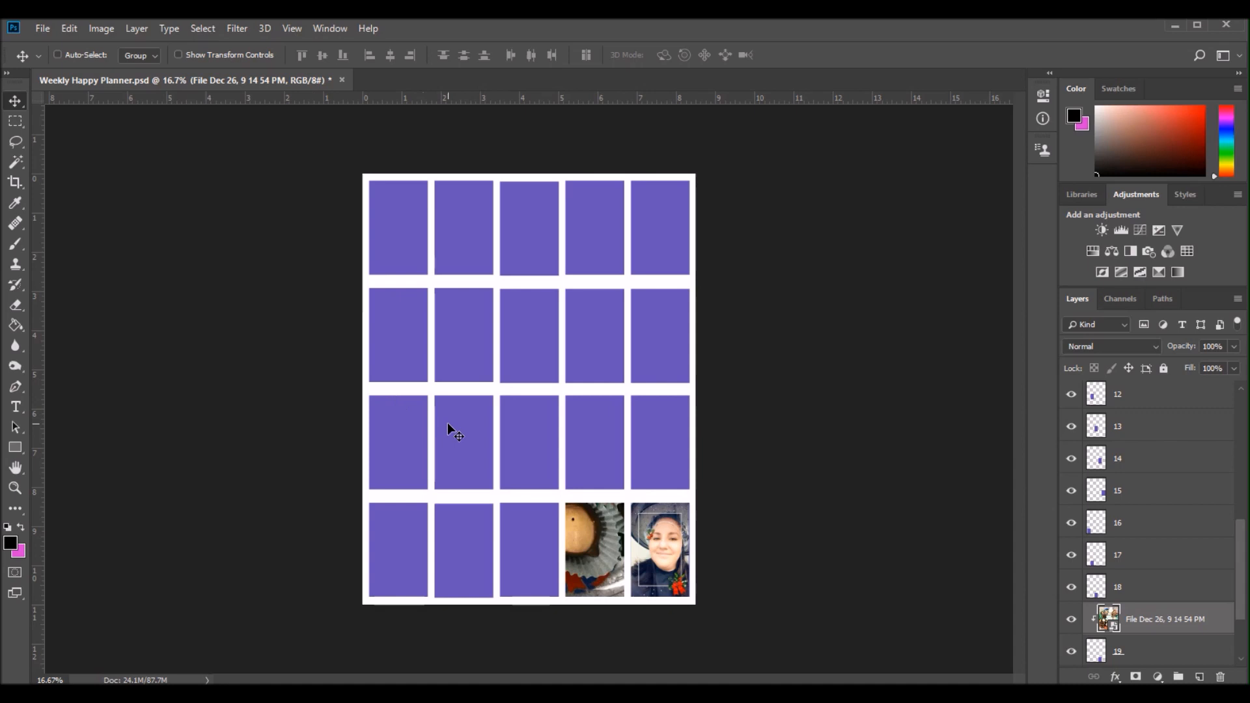
{"action": "mouse_move", "coordinate": [123, 117]}
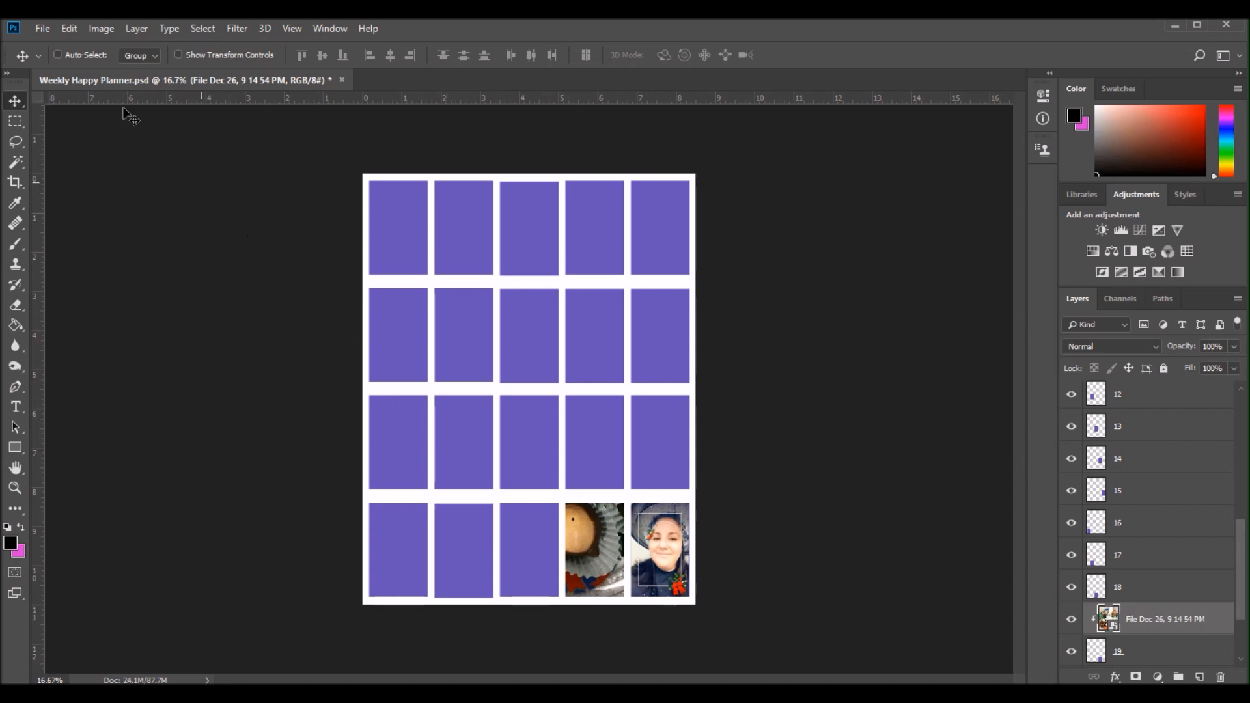
Scale the photo down and position it to fill the fourth bottom-row box.
{"action": "left_click", "coordinate": [66, 29]}
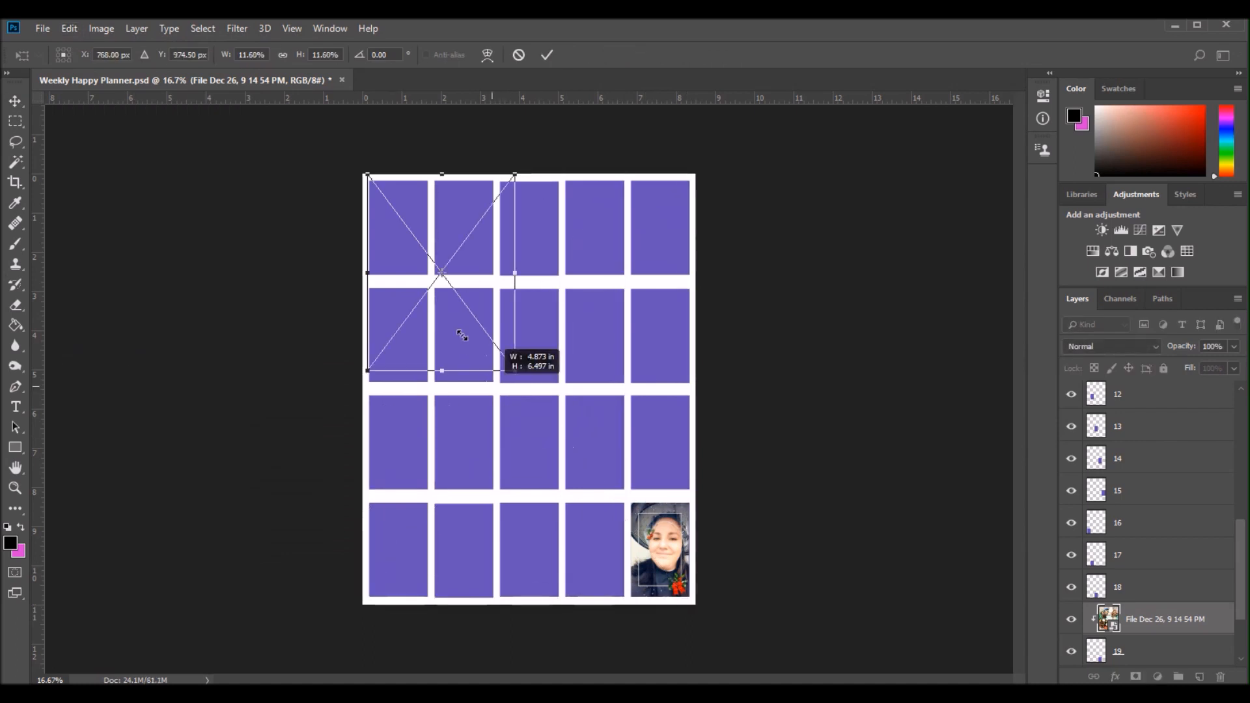
{"action": "left_click_drag", "start_coordinate": [514, 274], "coordinate": [422, 281]}
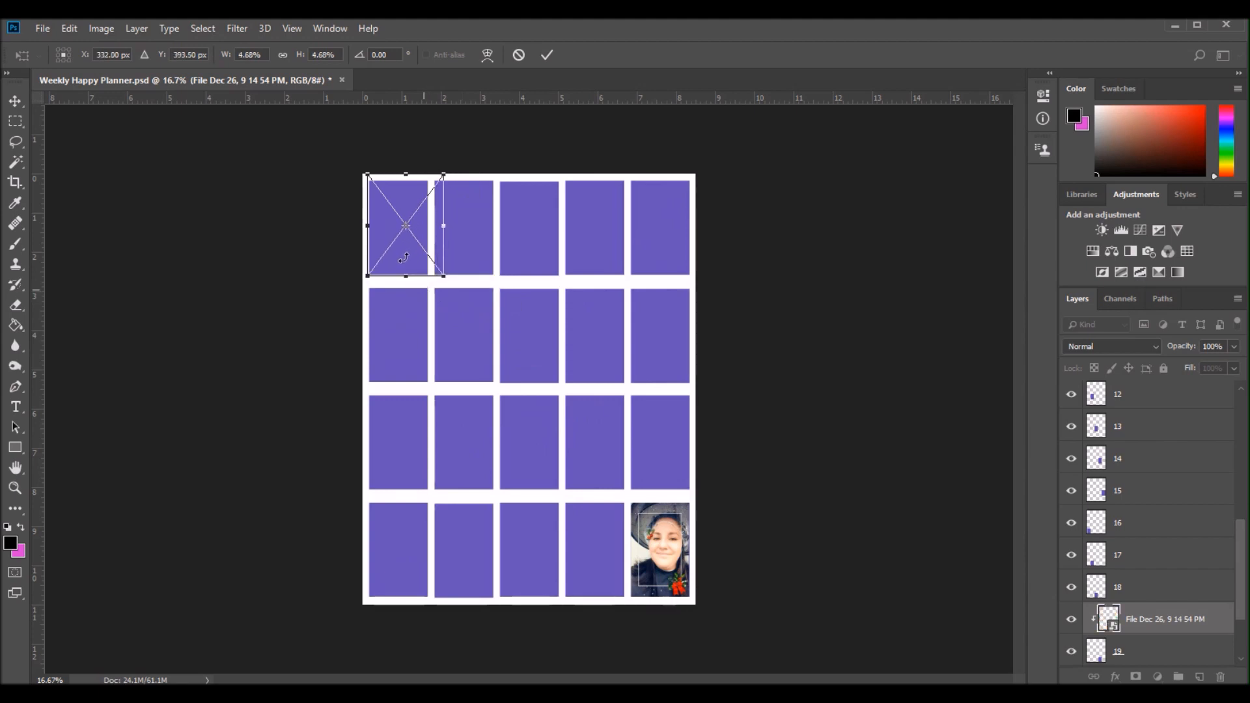
{"action": "left_click_drag", "start_coordinate": [404, 225], "coordinate": [558, 478]}
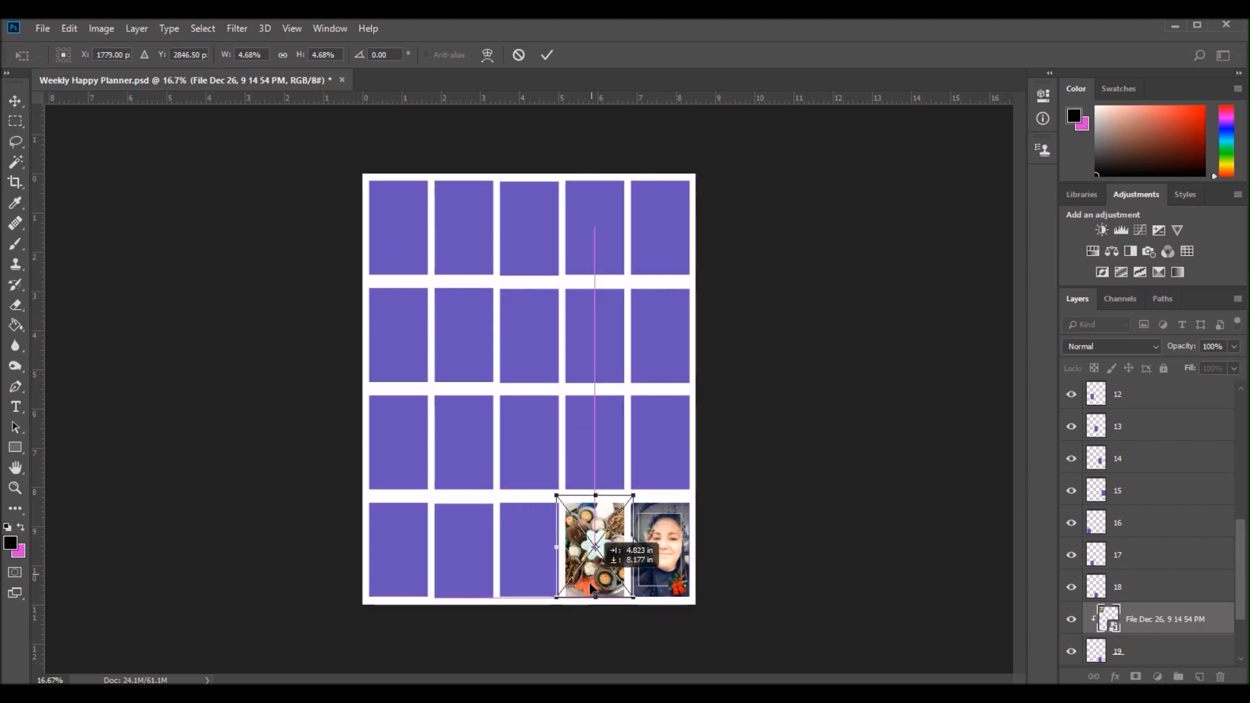
{"action": "left_click_drag", "start_coordinate": [596, 549], "coordinate": [591, 541]}
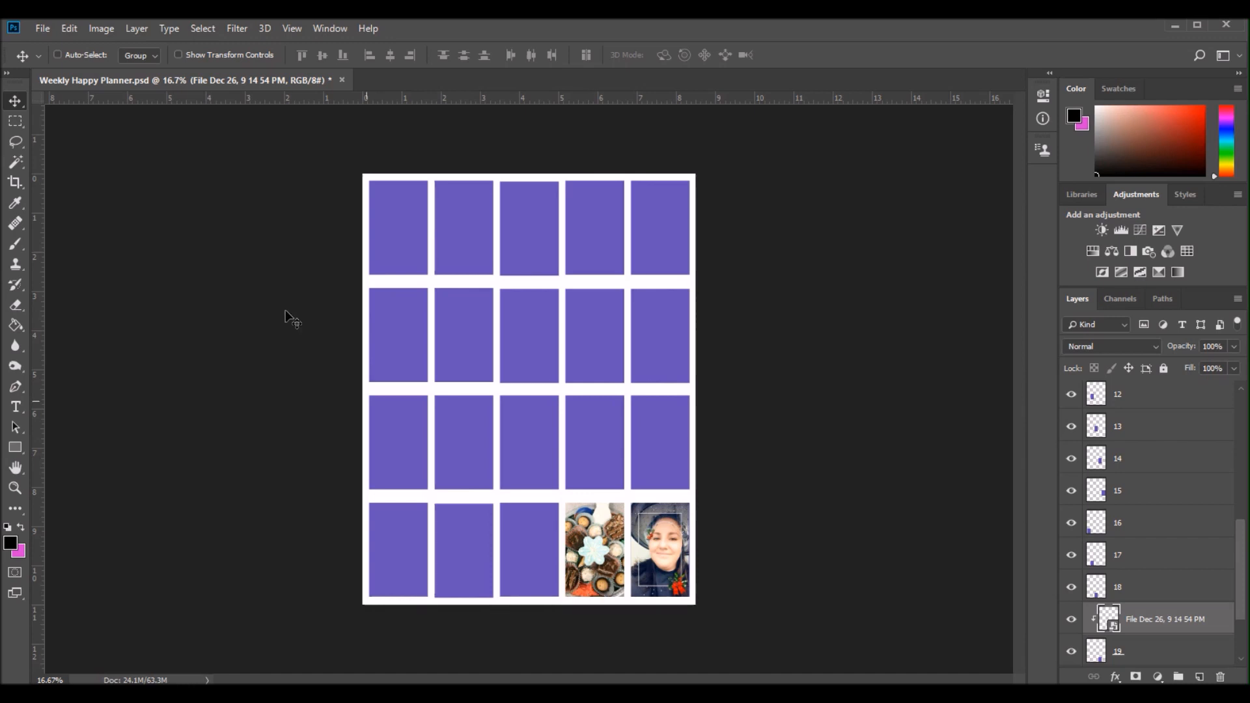
Save a JPEG copy of the planner sheet at maximum quality into the 19-12 photo folder.
{"action": "left_click", "coordinate": [42, 28]}
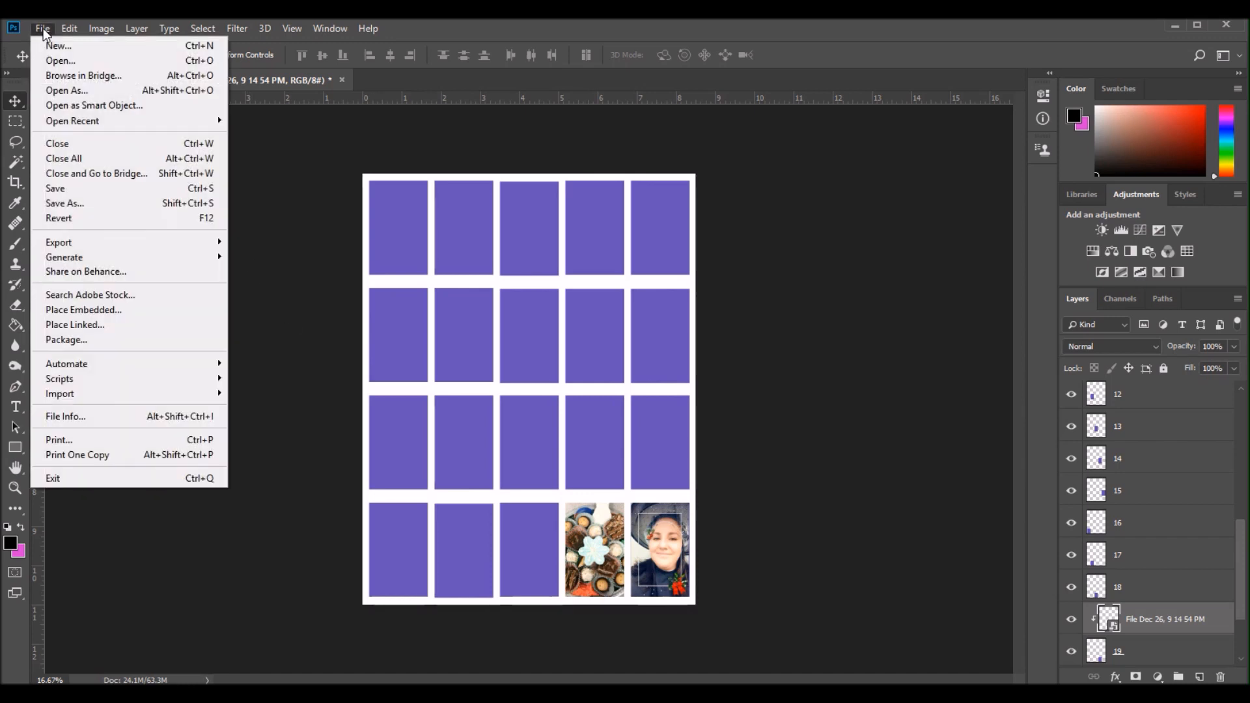
{"action": "mouse_move", "coordinate": [64, 203]}
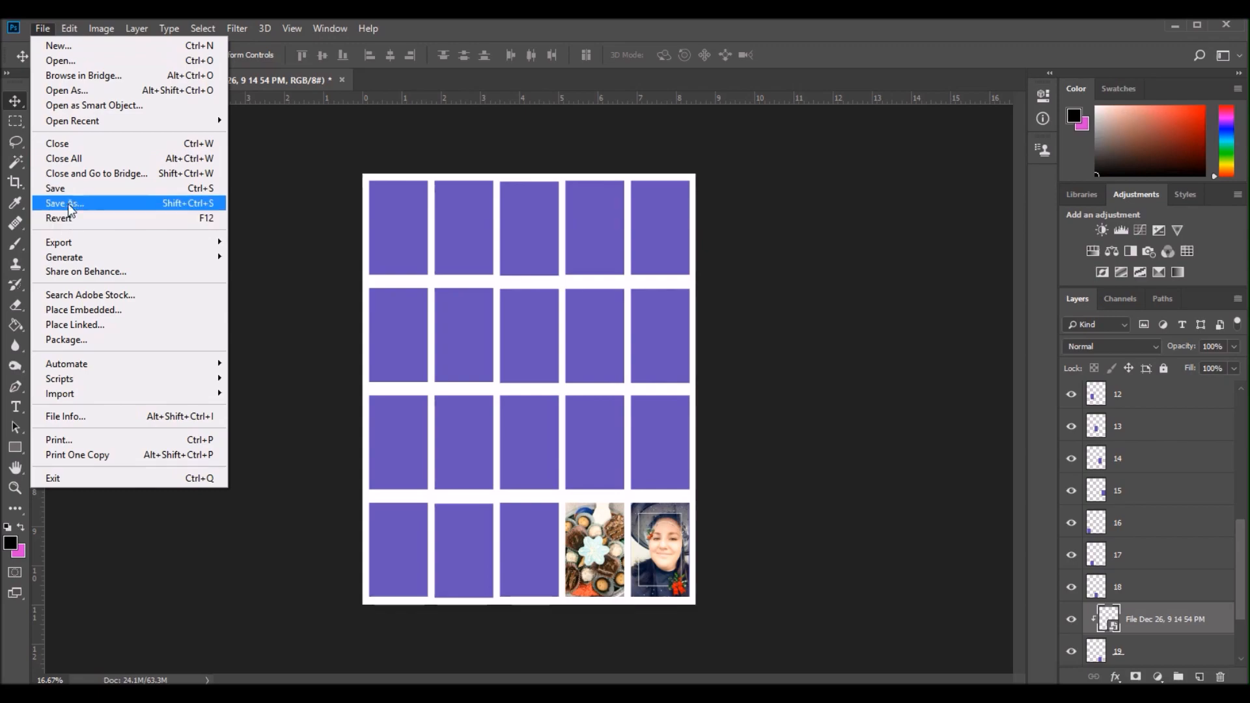
{"action": "left_click", "coordinate": [63, 201]}
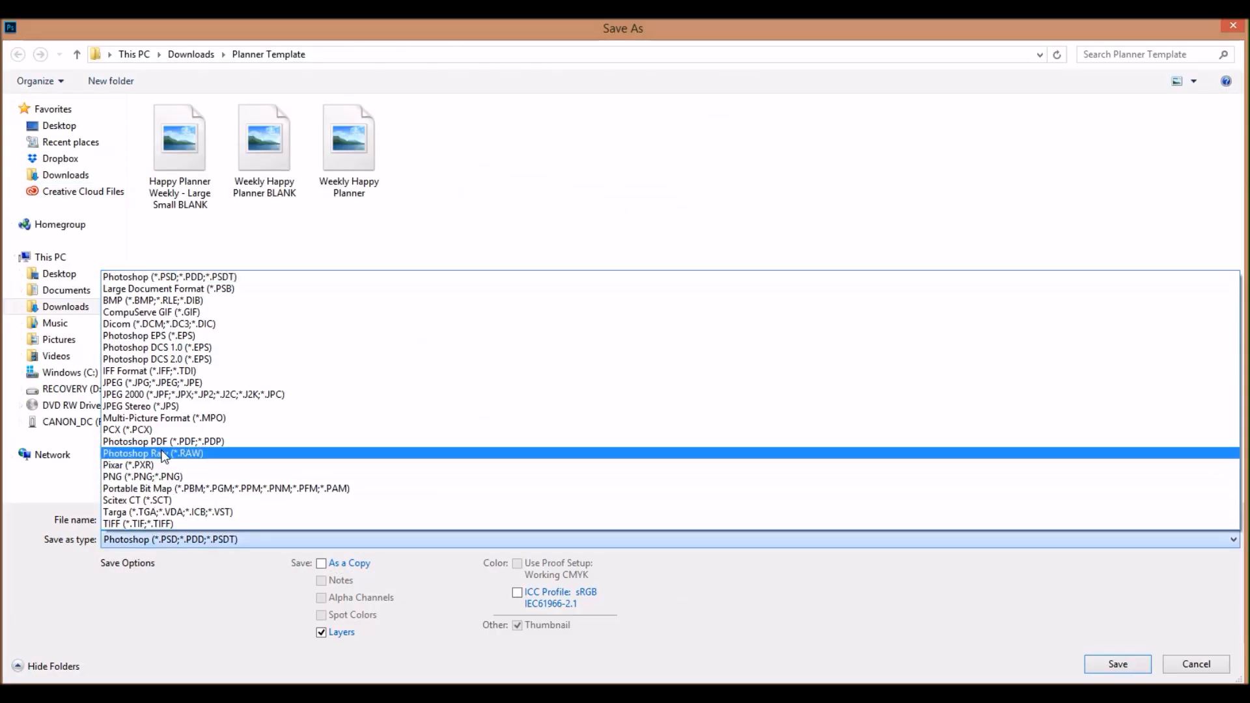
{"action": "left_click", "coordinate": [149, 383]}
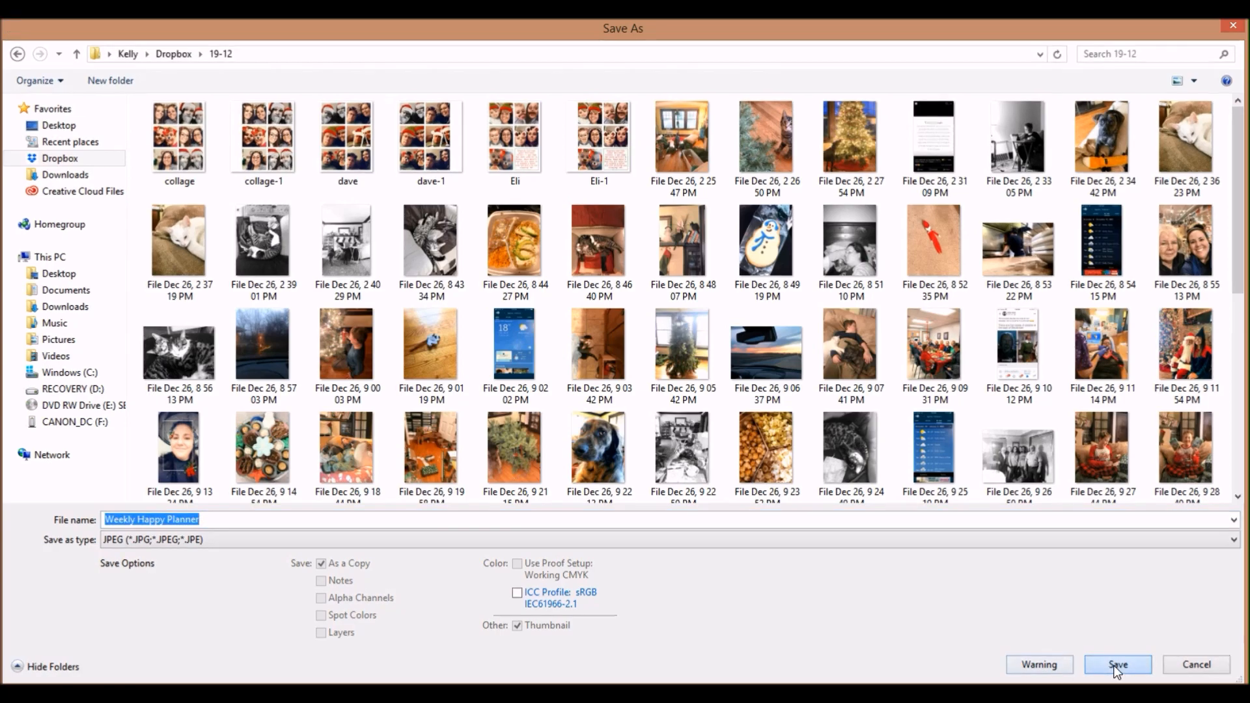
{"action": "left_click", "coordinate": [1117, 663]}
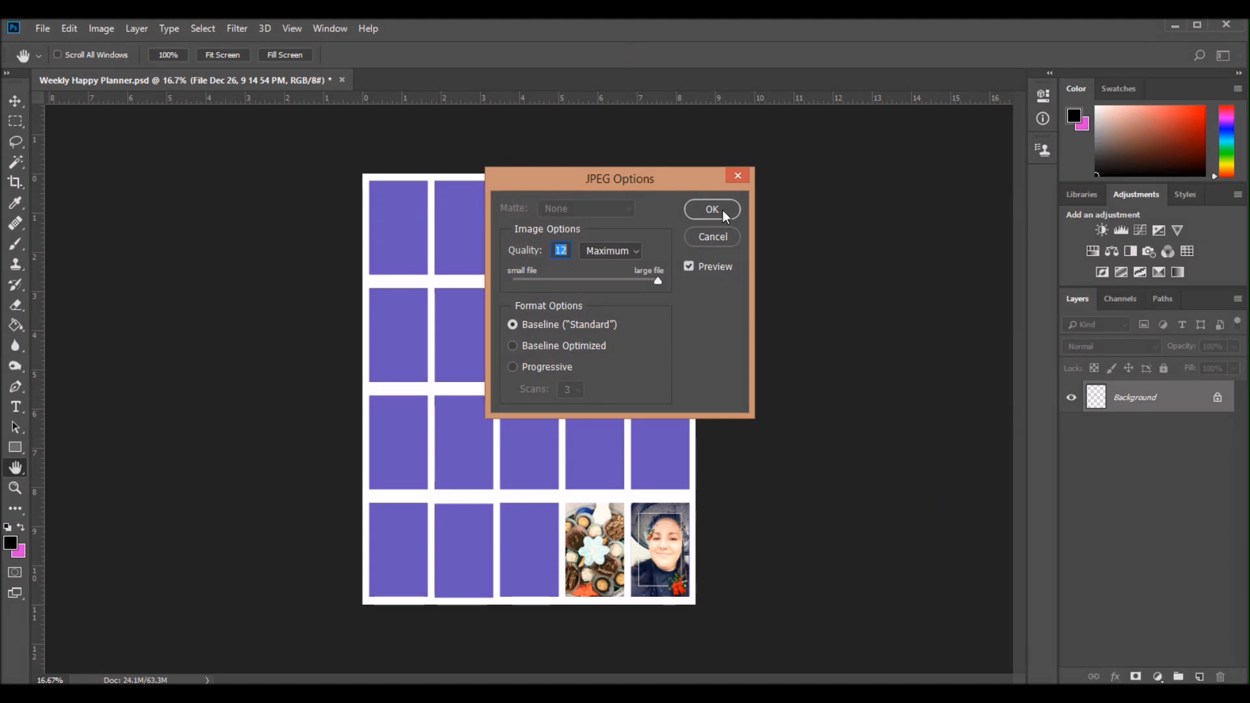
{"action": "left_click", "coordinate": [710, 208]}
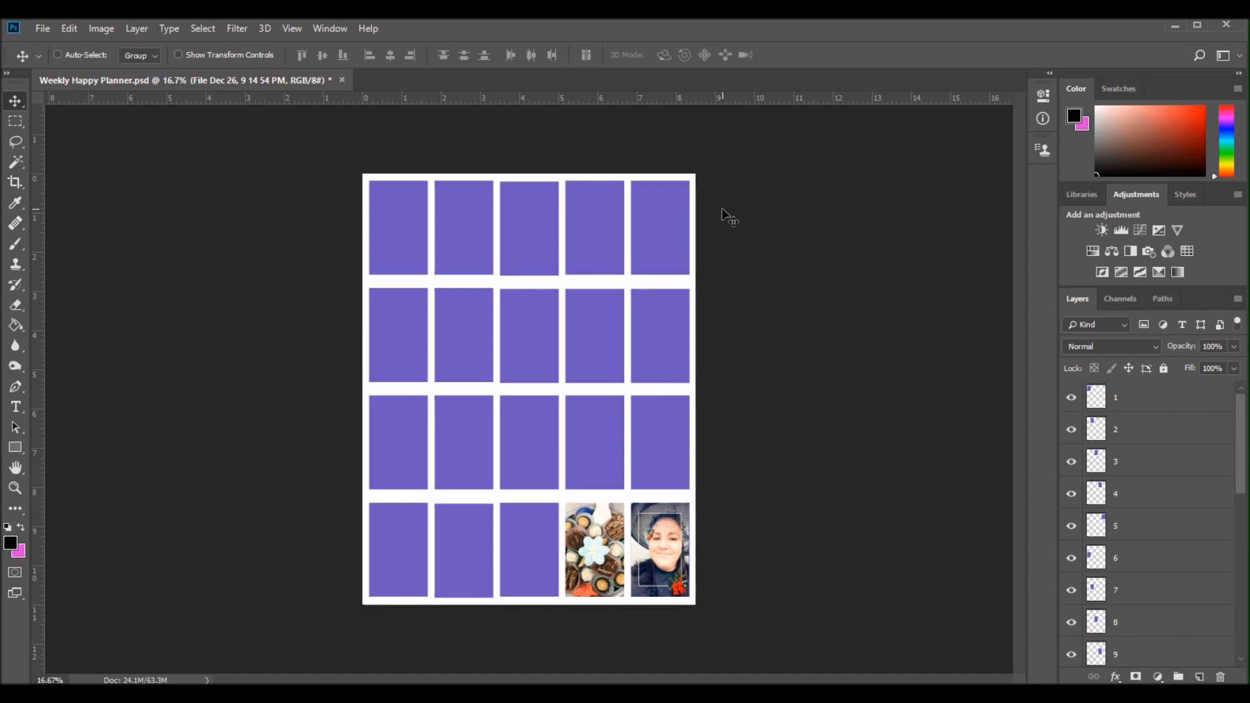
{"action": "left_click", "coordinate": [63, 55]}
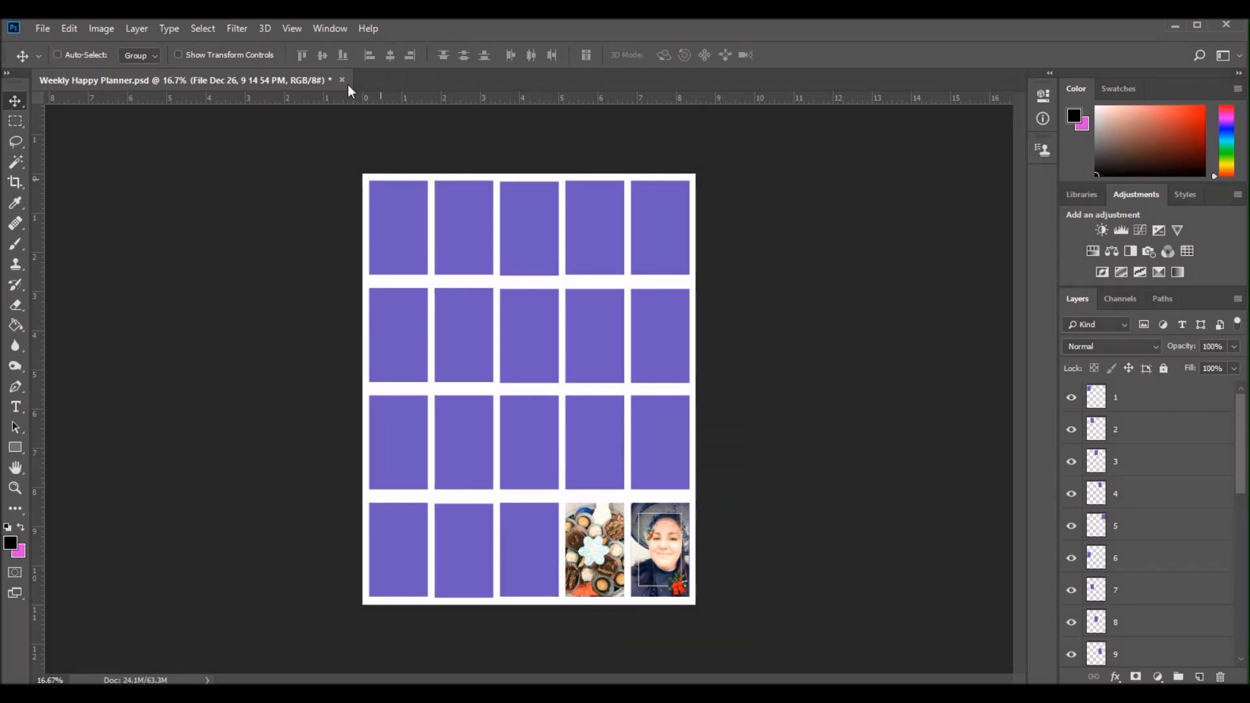
Close the photo-filled planner, discarding the changes.
{"action": "left_click", "coordinate": [342, 80]}
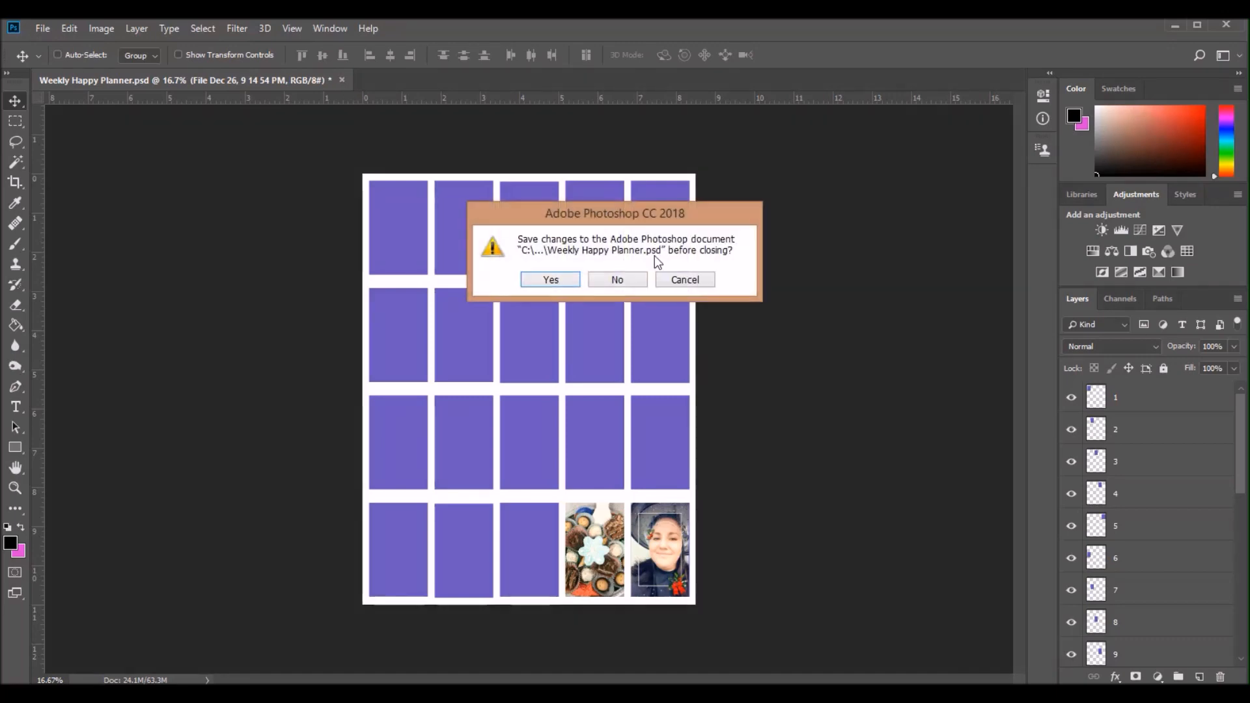
{"action": "left_click", "coordinate": [549, 279]}
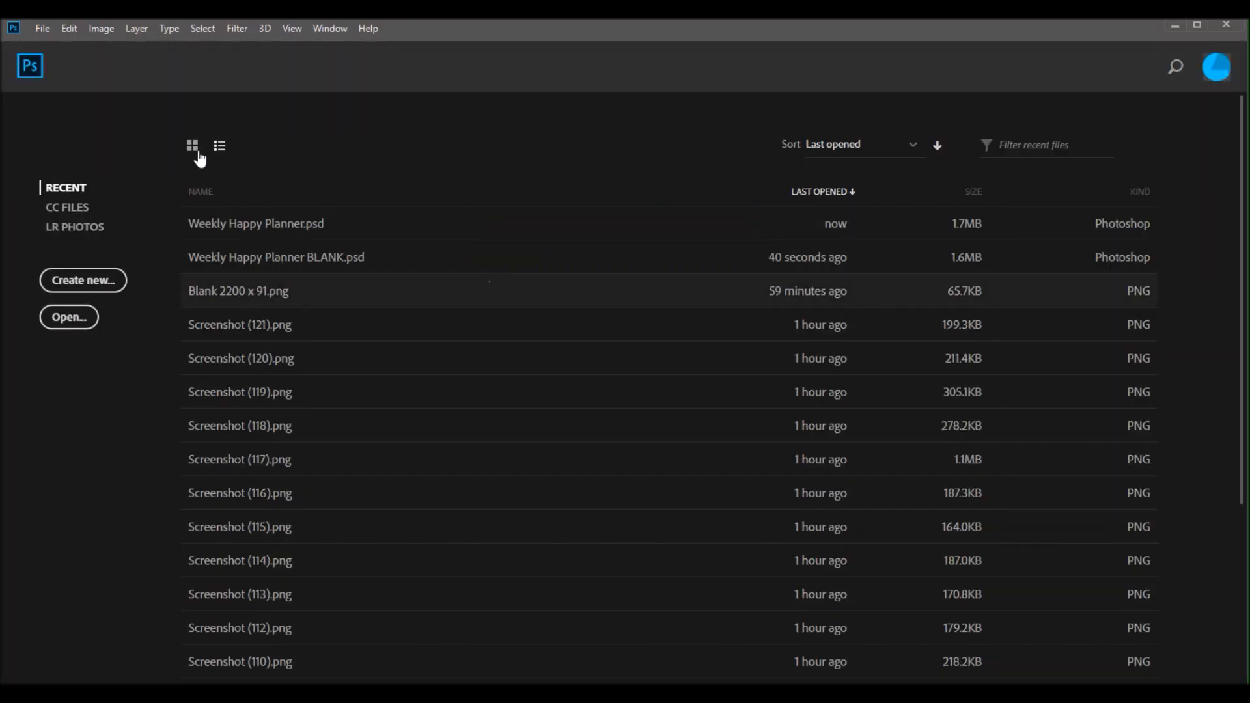
{"action": "left_click", "coordinate": [42, 28]}
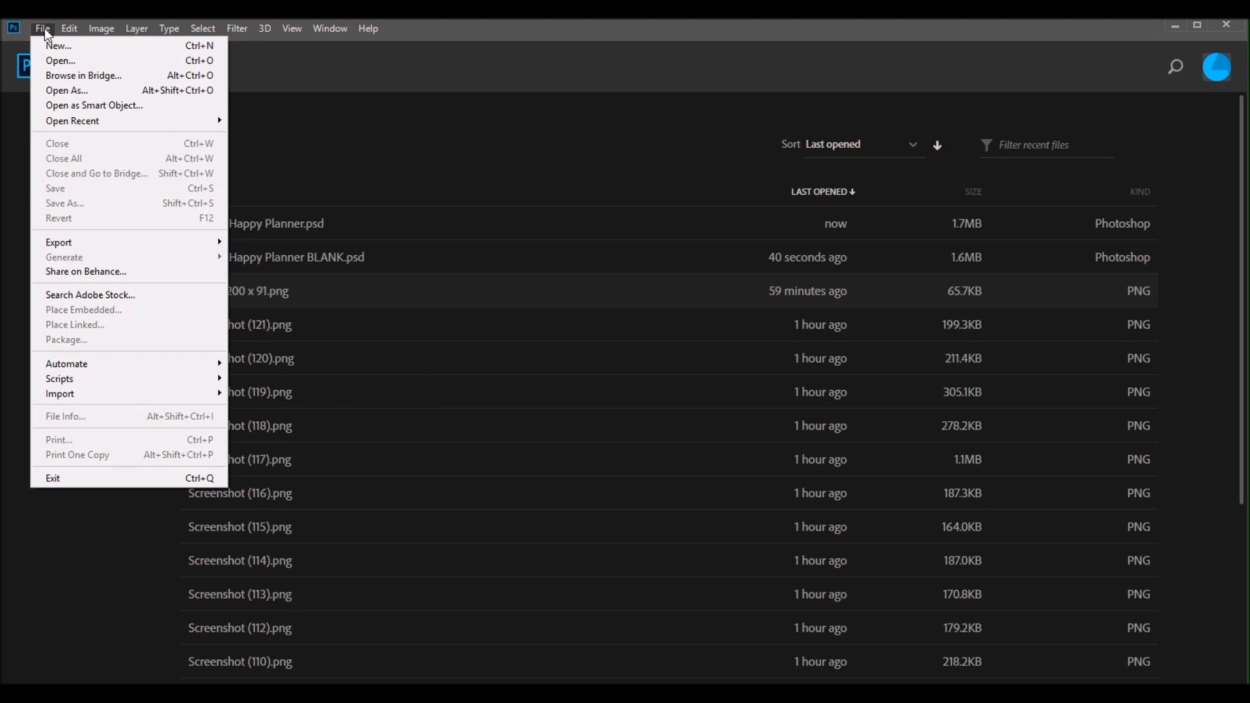
{"action": "mouse_move", "coordinate": [60, 62]}
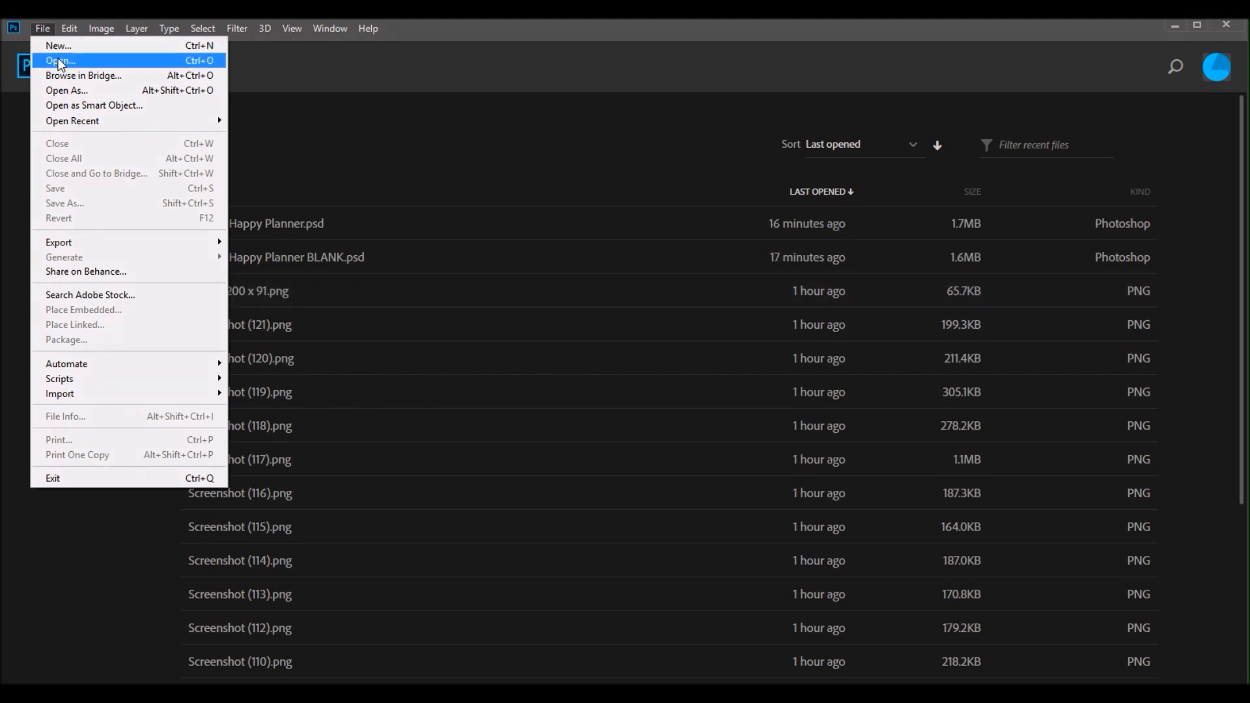
{"action": "left_click", "coordinate": [59, 59]}
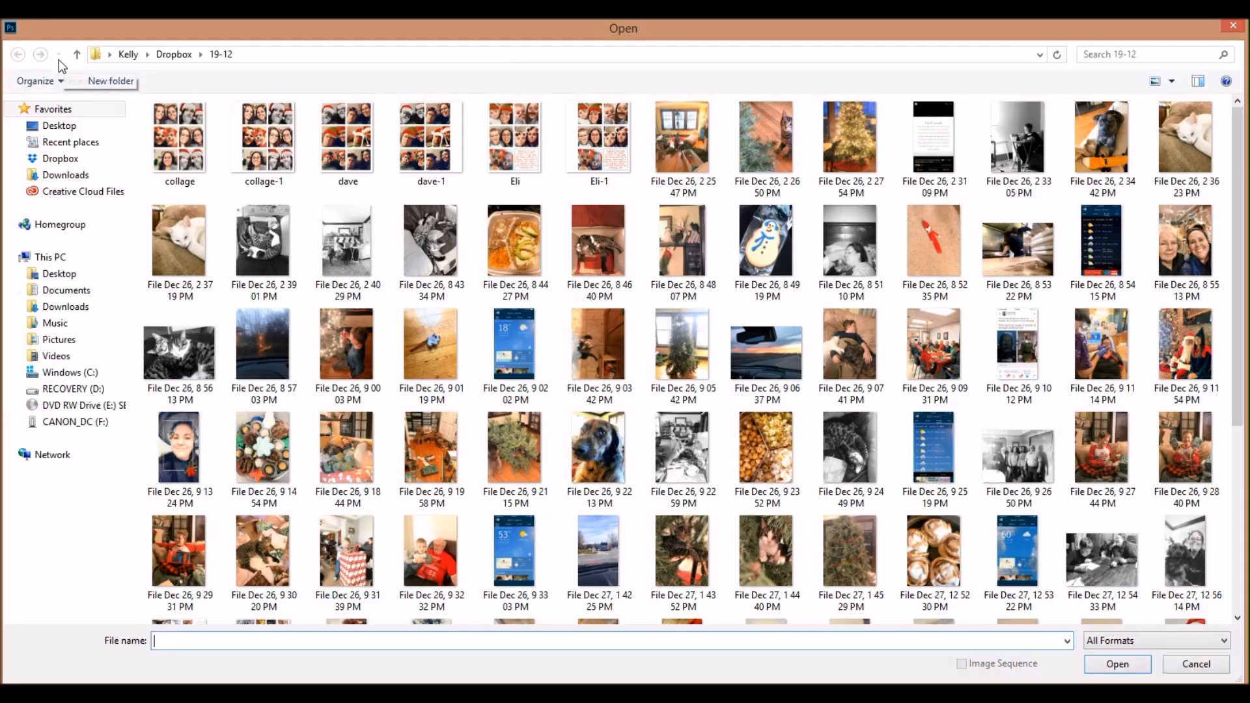
Reopen the Weekly Happy Planner template from Downloads > Planner Template, showing the empty 20-box grid.
{"action": "left_click", "coordinate": [62, 306]}
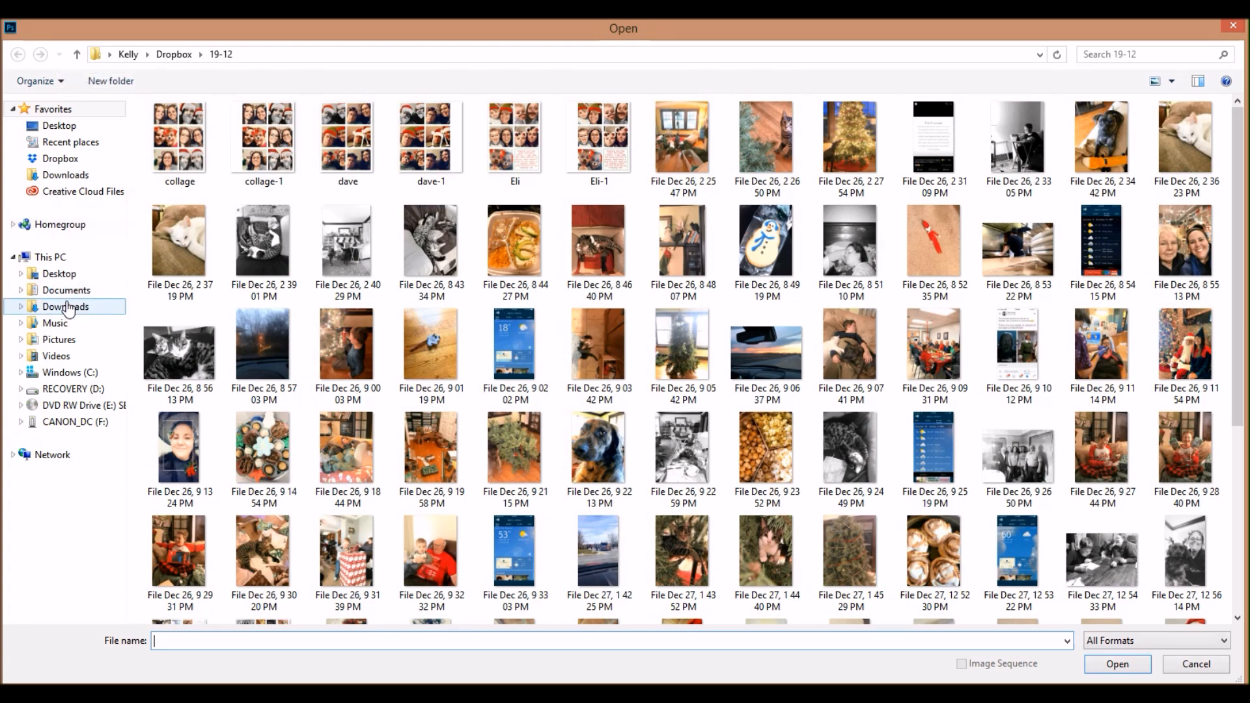
{"action": "left_click", "coordinate": [66, 306]}
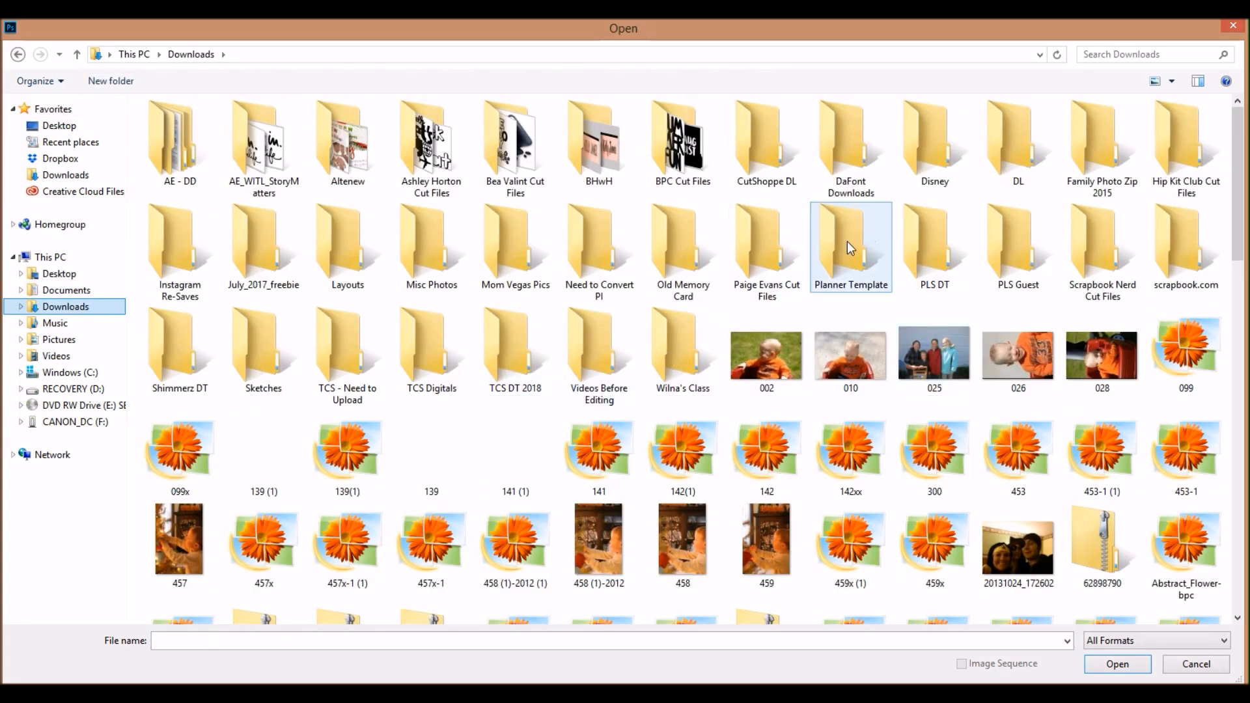
{"action": "double_click", "coordinate": [850, 243]}
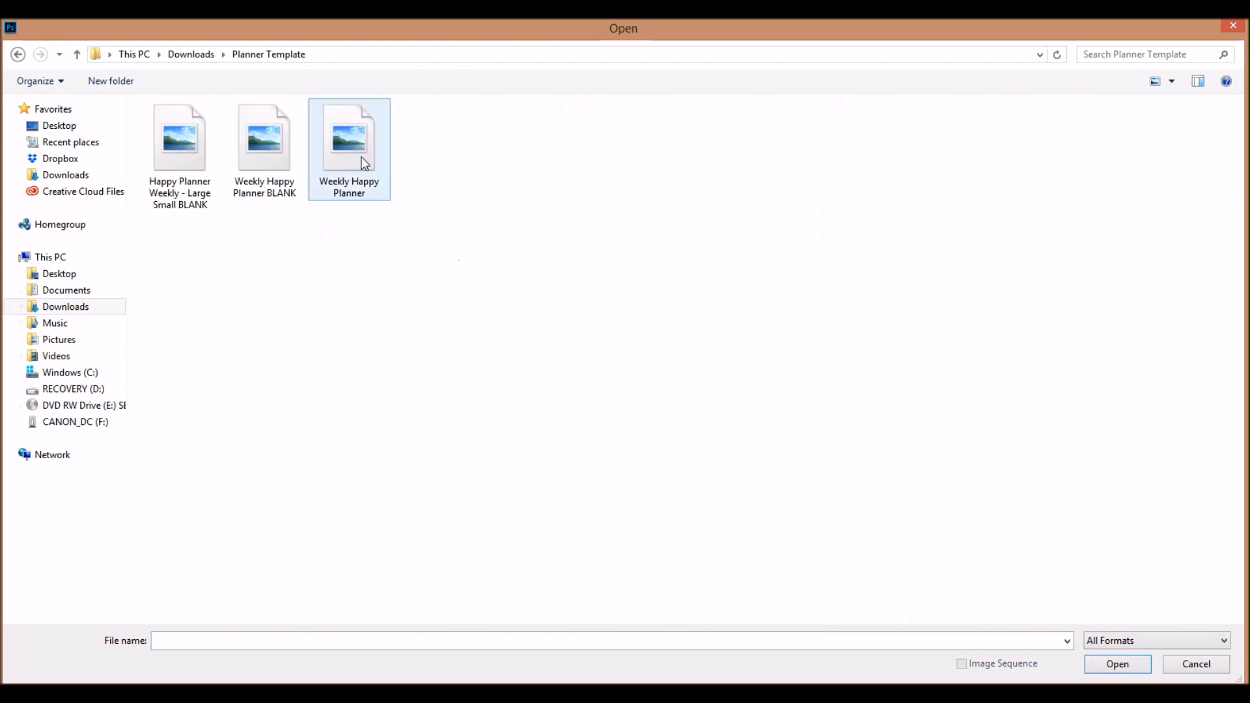
{"action": "left_click", "coordinate": [349, 136]}
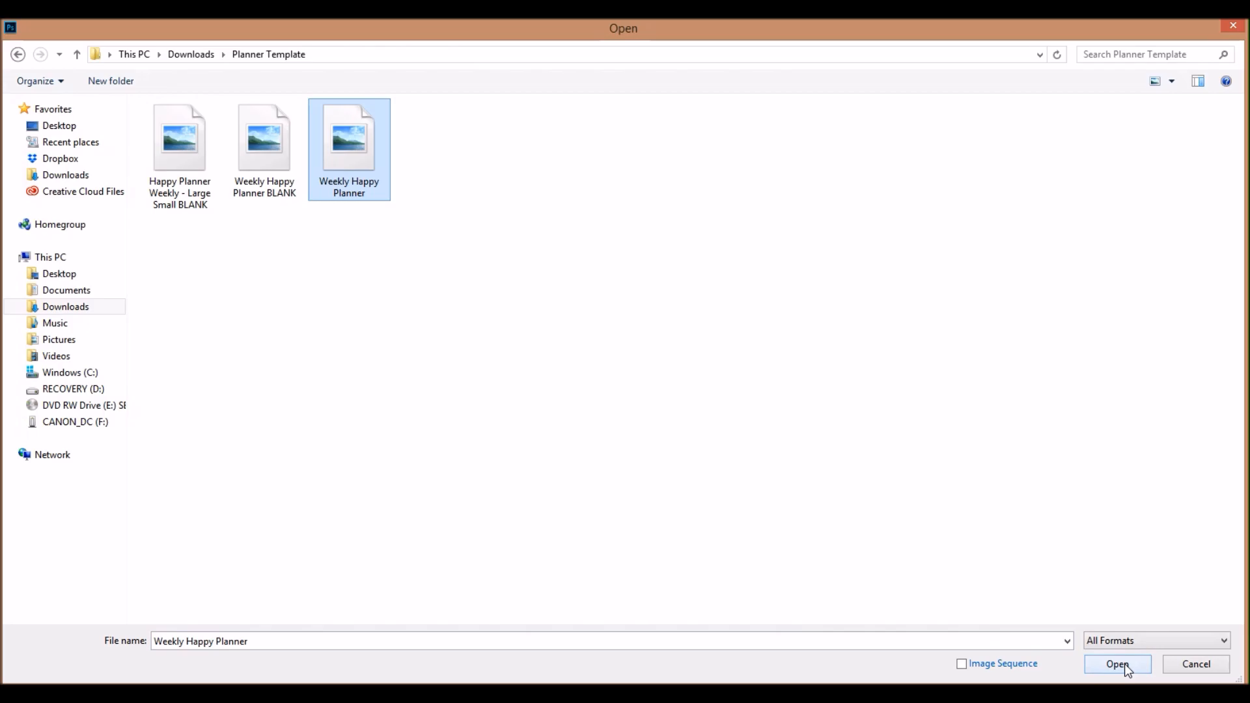
{"action": "left_click", "coordinate": [1117, 664]}
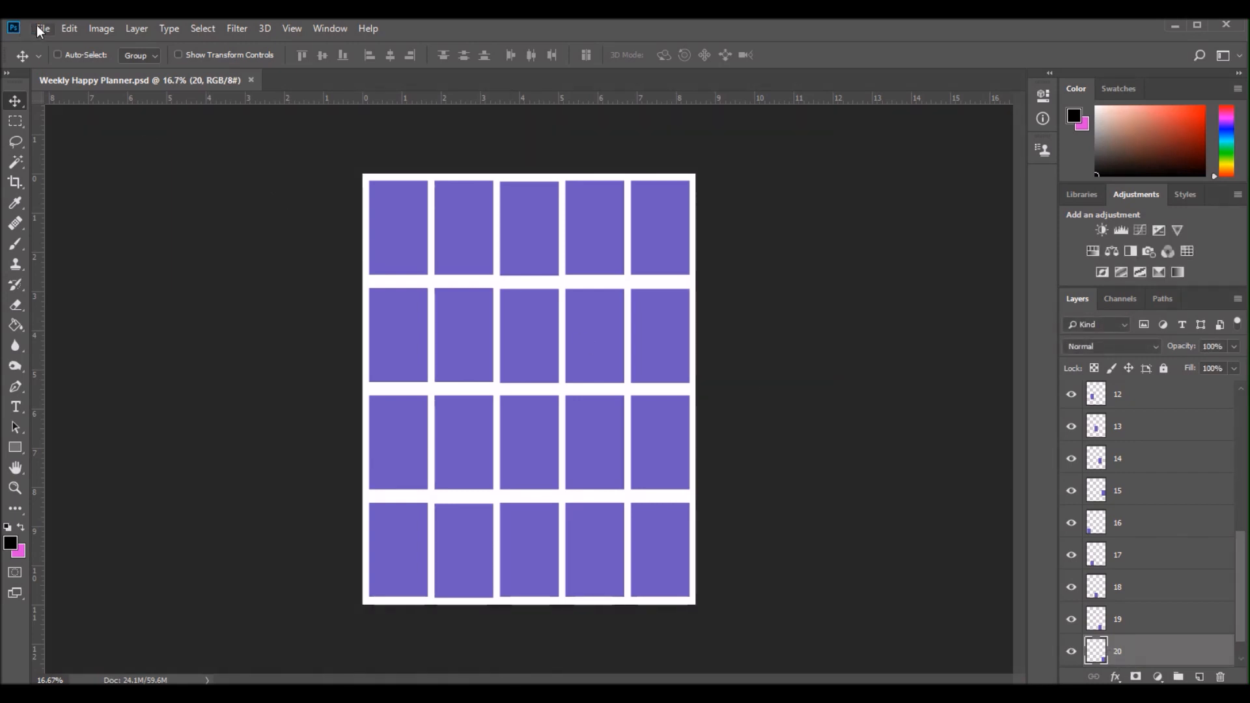
{"action": "left_click", "coordinate": [44, 29]}
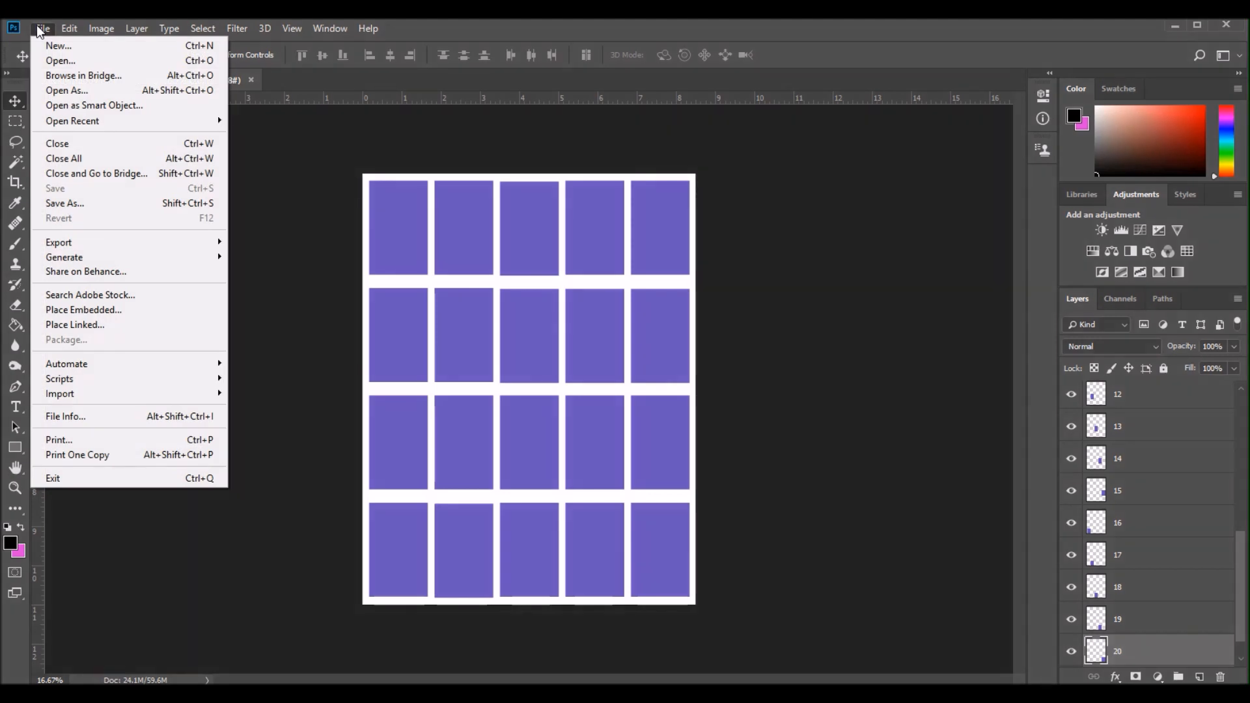